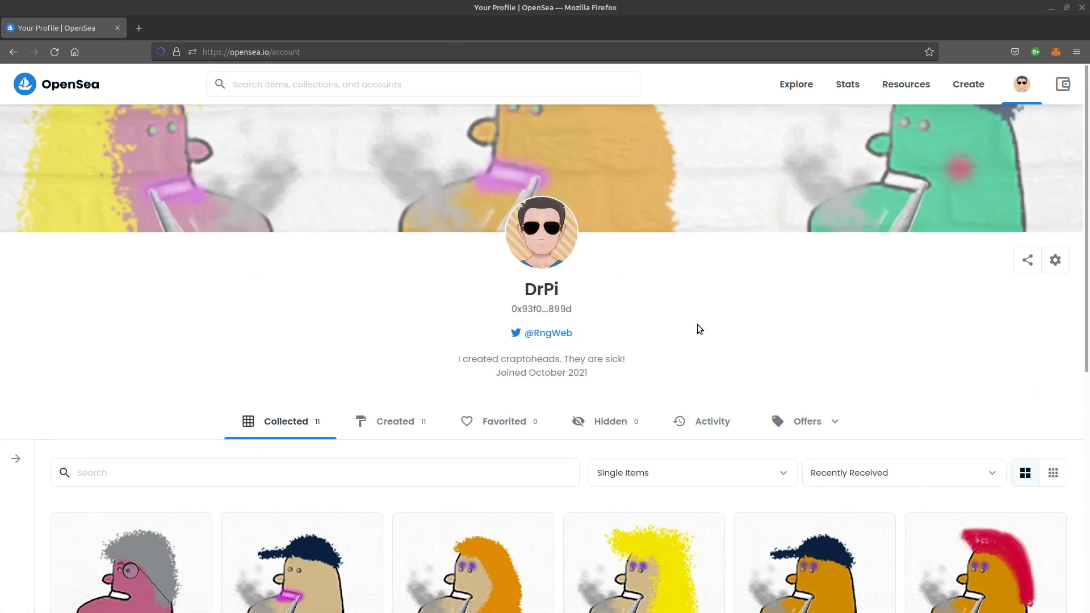
Scroll the OpenSea page and search the marketplace for 'cryptopunks'.
{"action": "scroll", "scroll_direction": "down", "scroll_amount": 3}
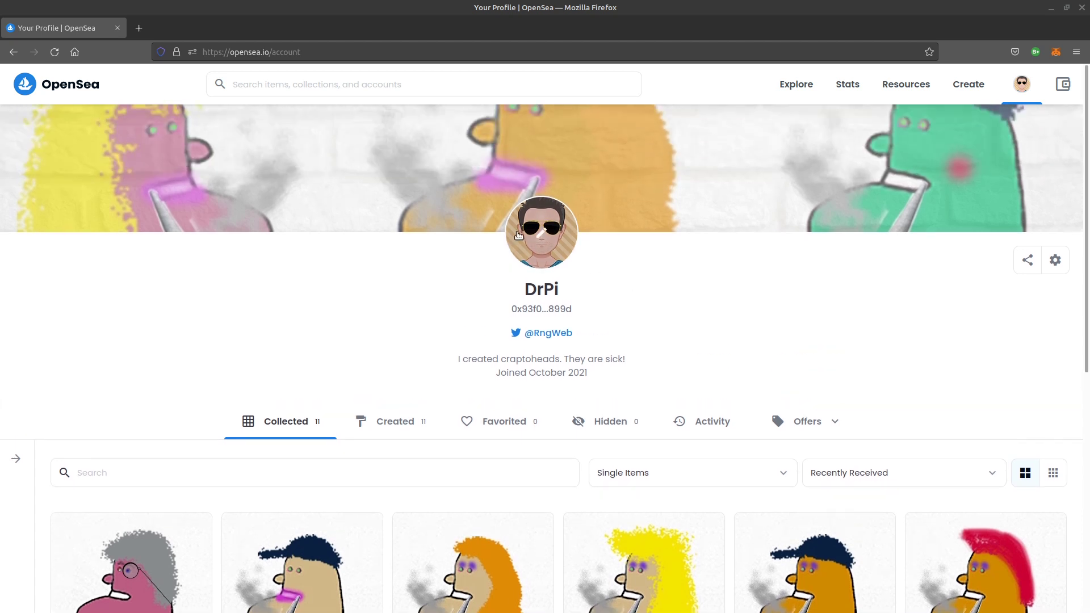
{"action": "mouse_move", "coordinate": [523, 243]}
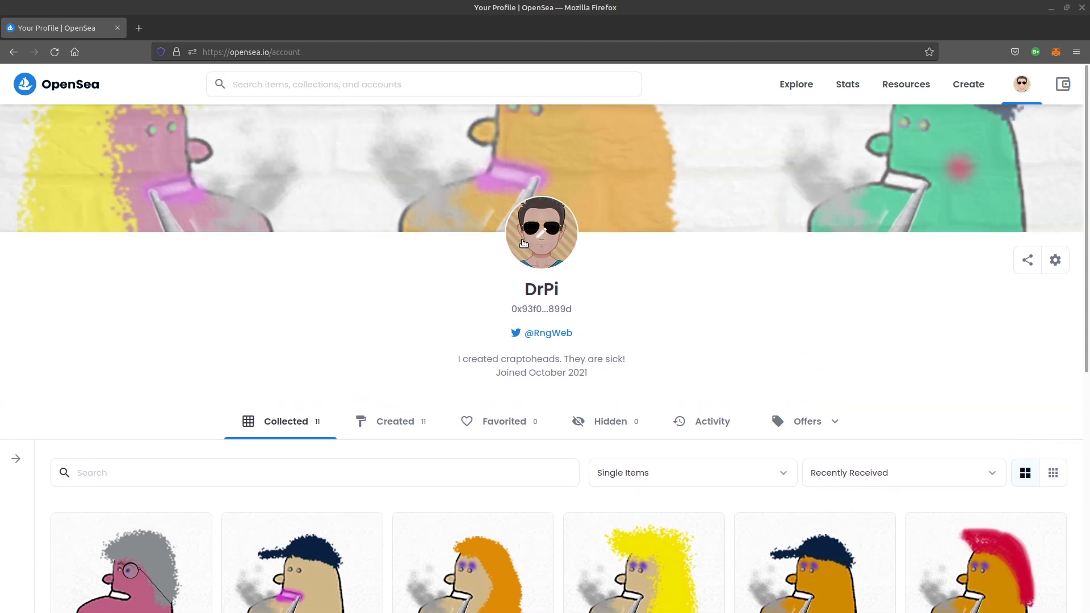
{"action": "mouse_move", "coordinate": [679, 293]}
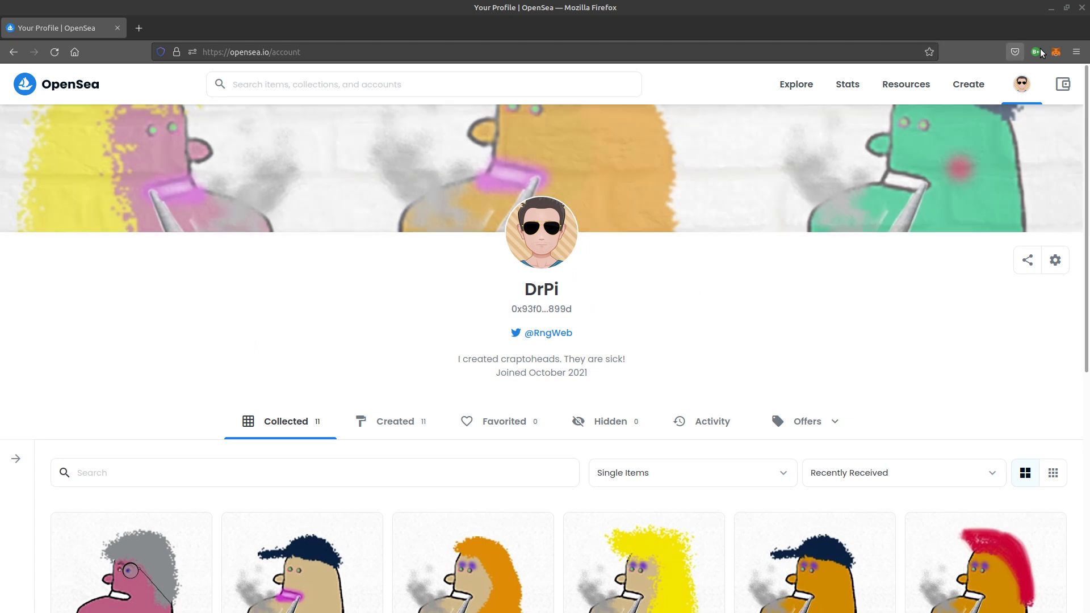
{"action": "mouse_move", "coordinate": [1056, 52]}
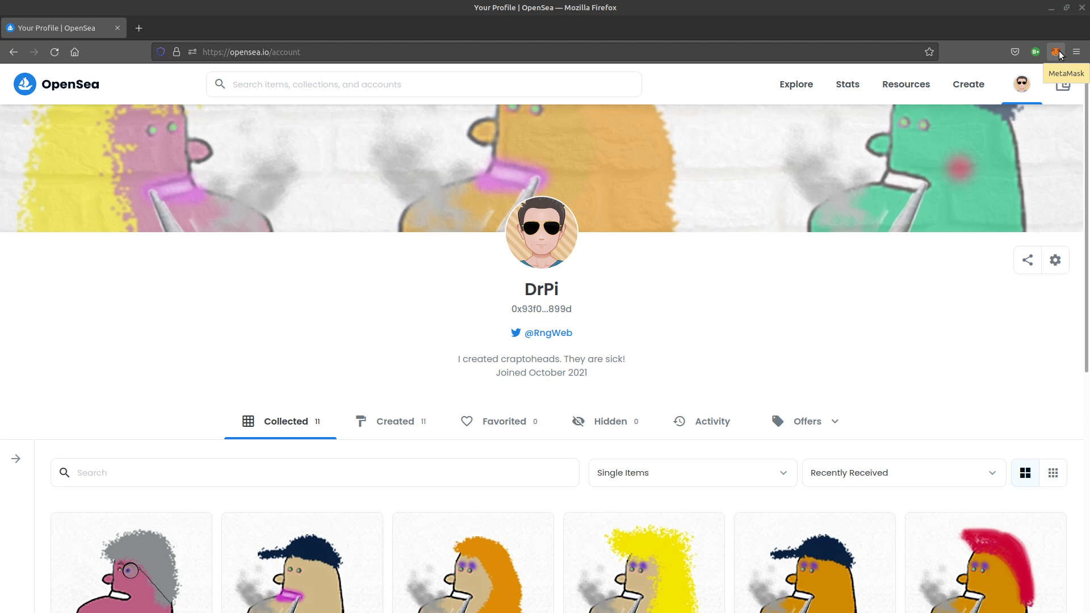
{"action": "scroll", "scroll_direction": "down", "scroll_amount": 3}
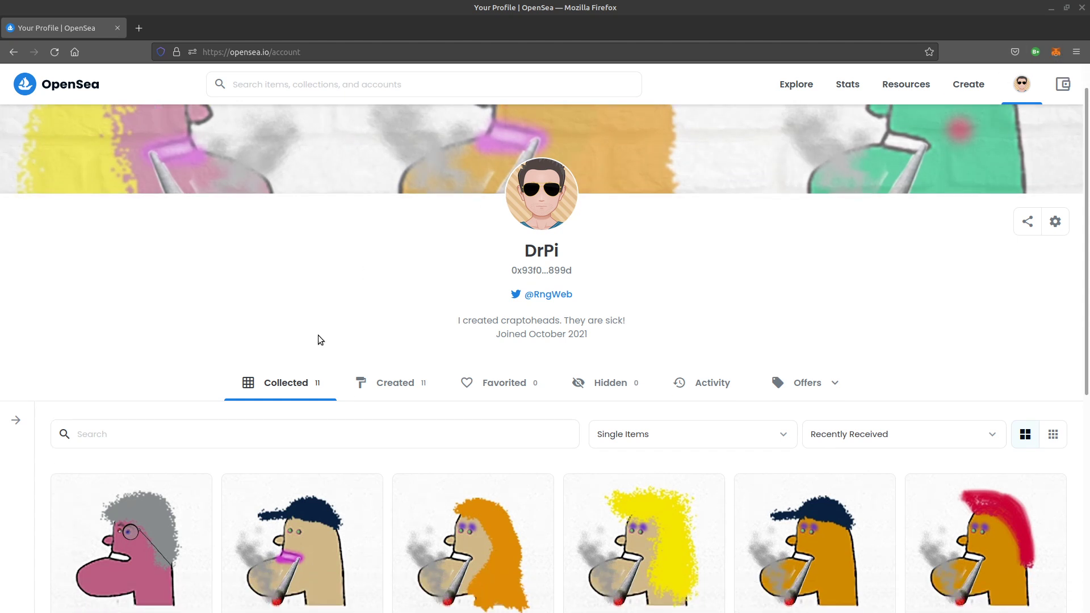
{"action": "scroll", "scroll_direction": "down", "scroll_amount": 3}
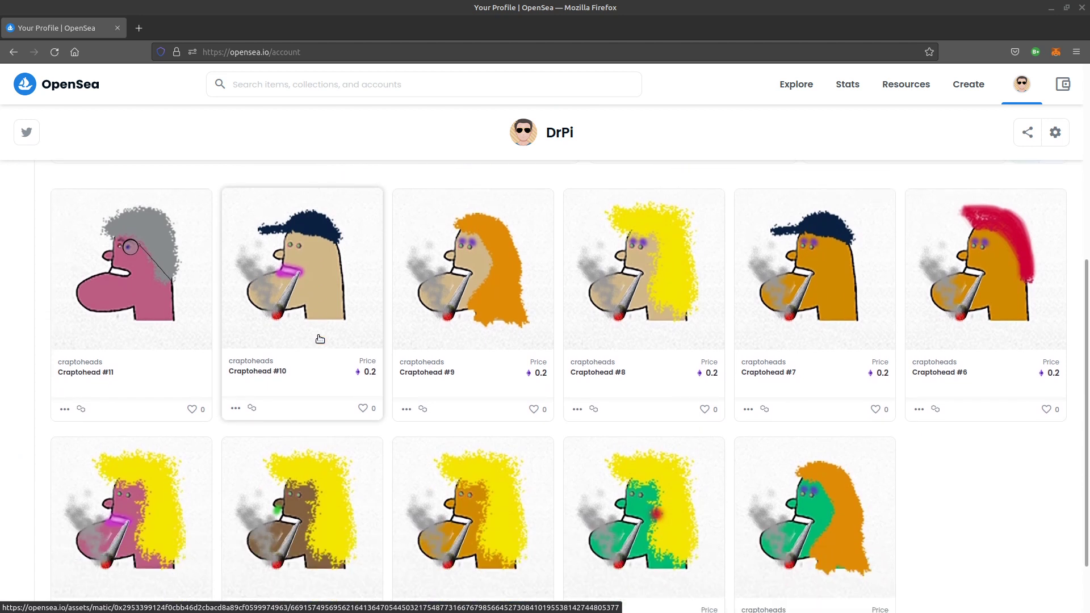
{"action": "mouse_move", "coordinate": [256, 303]}
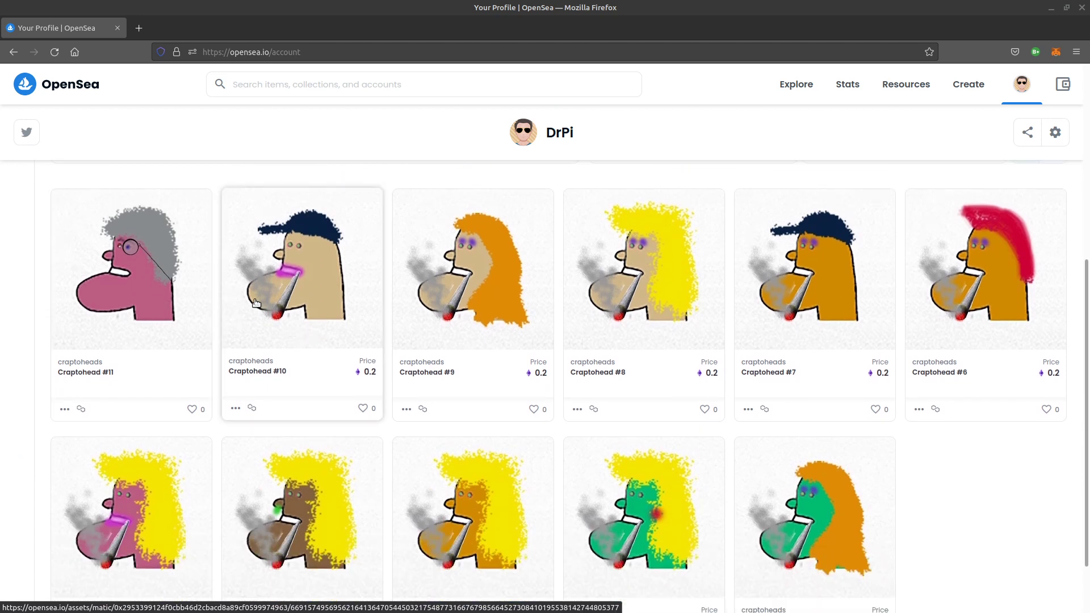
{"action": "mouse_move", "coordinate": [280, 302]}
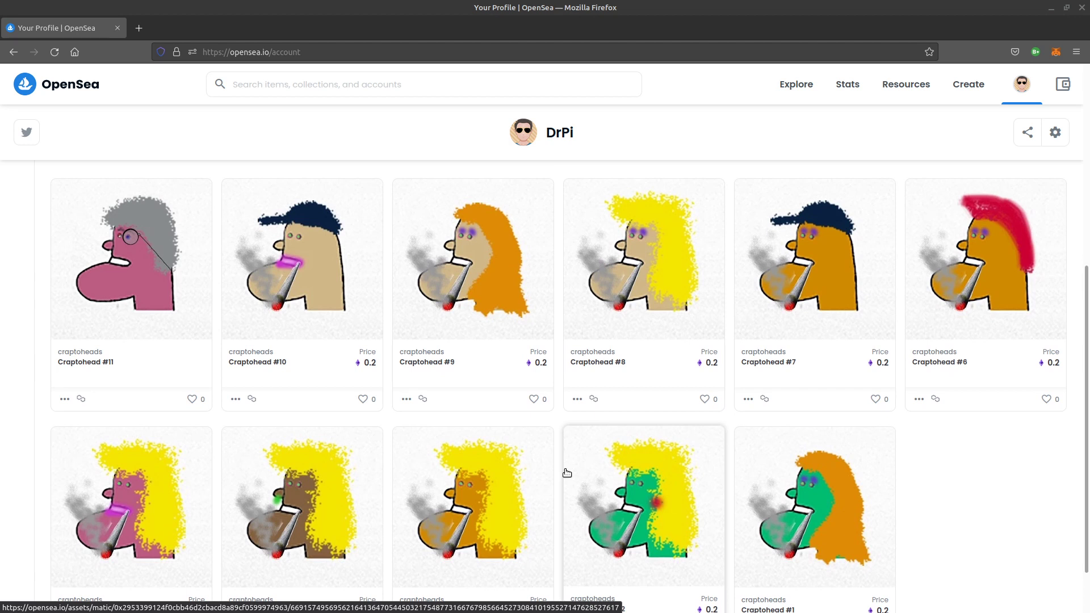
{"action": "scroll", "scroll_direction": "down", "scroll_amount": 3}
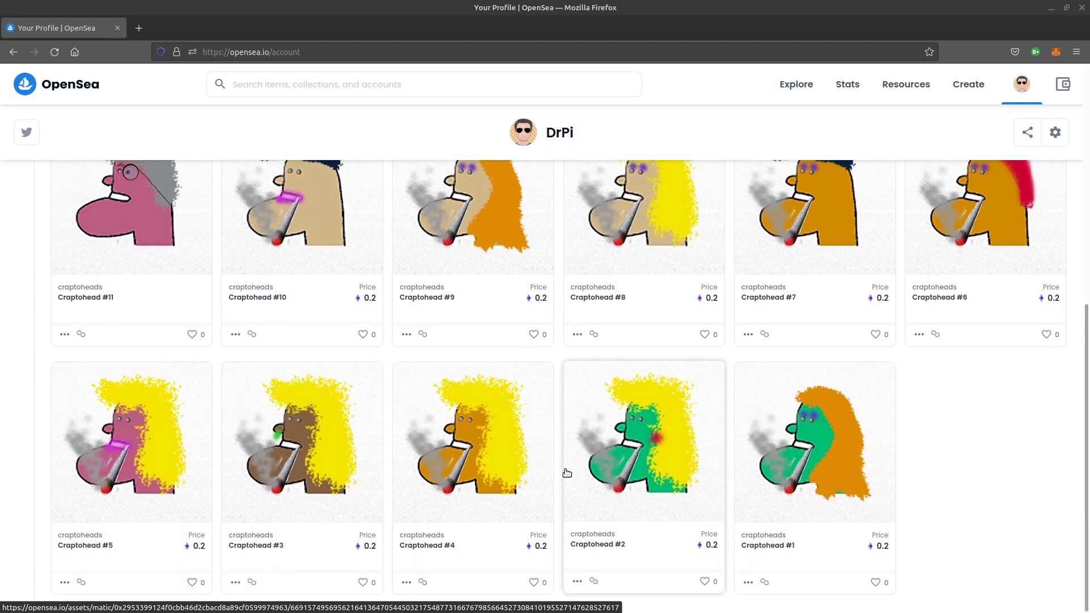
{"action": "mouse_move", "coordinate": [588, 424]}
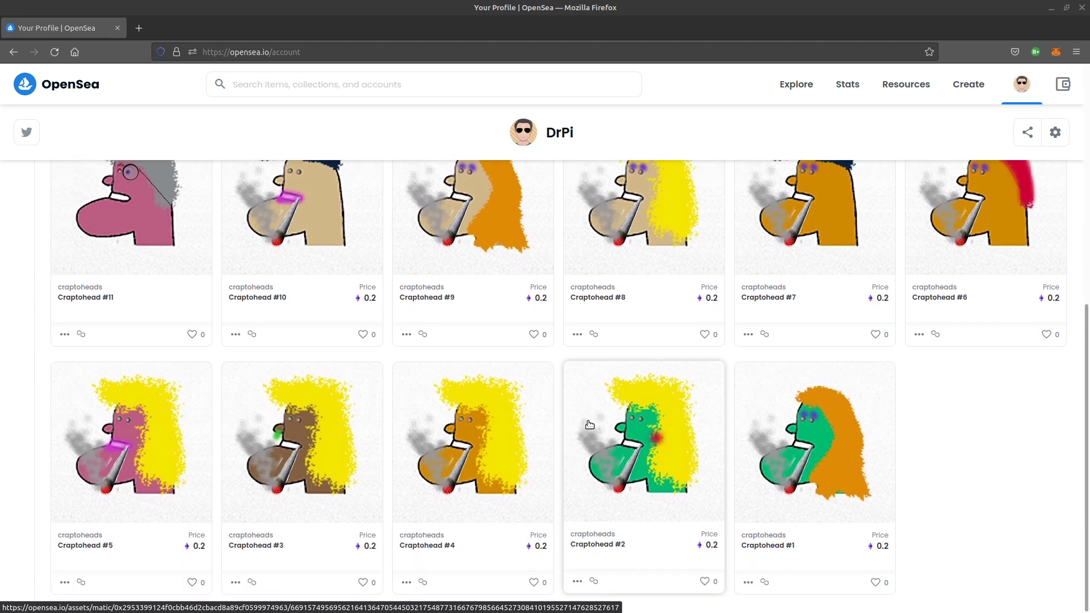
{"action": "scroll", "scroll_direction": "up", "scroll_amount": 3}
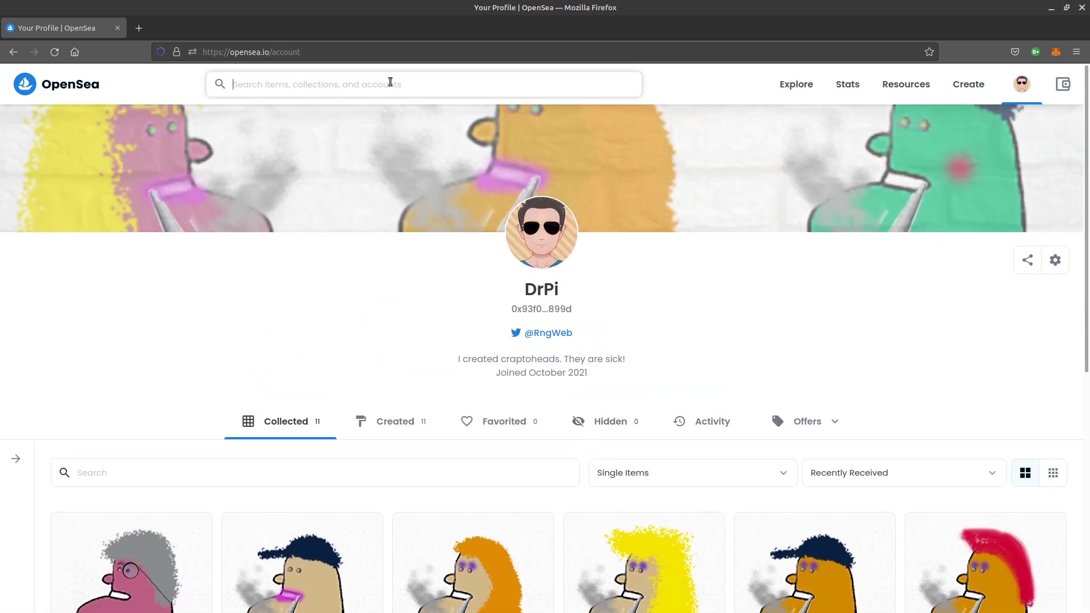
{"action": "type", "text": "cryptopunks"}
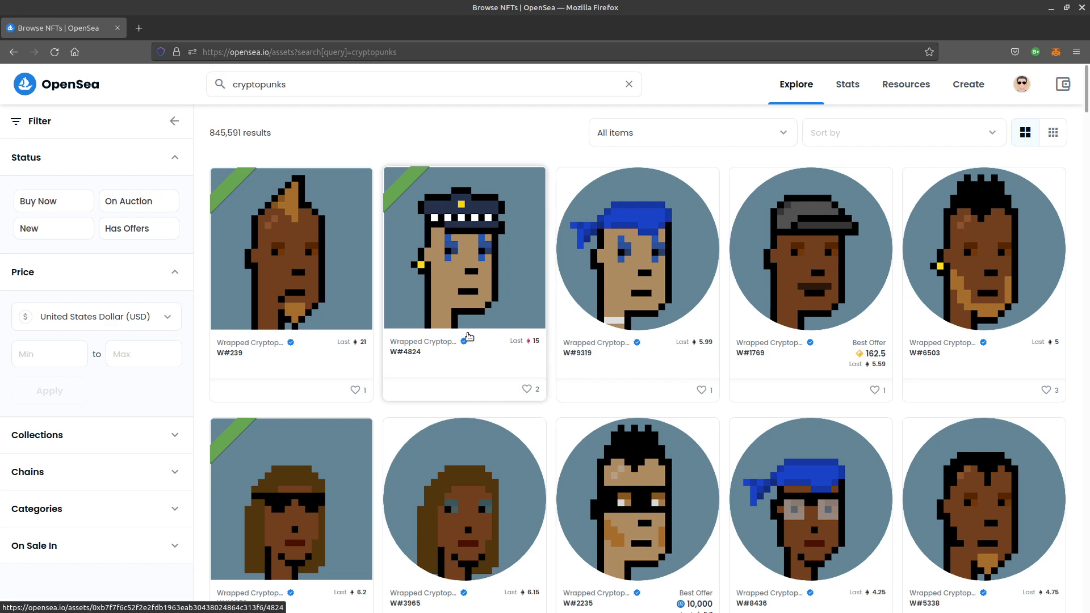
{"action": "mouse_move", "coordinate": [831, 284]}
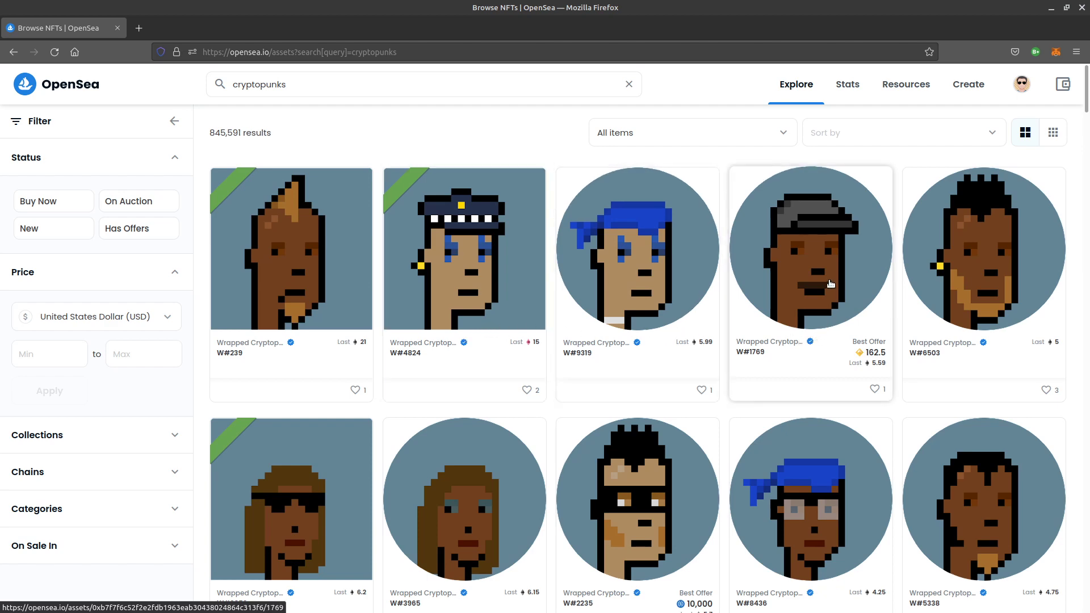
Scroll through the 845,591 Wrapped Cryptopunk results such as W#239 and W#4824.
{"action": "scroll", "scroll_direction": "down", "scroll_amount": 3}
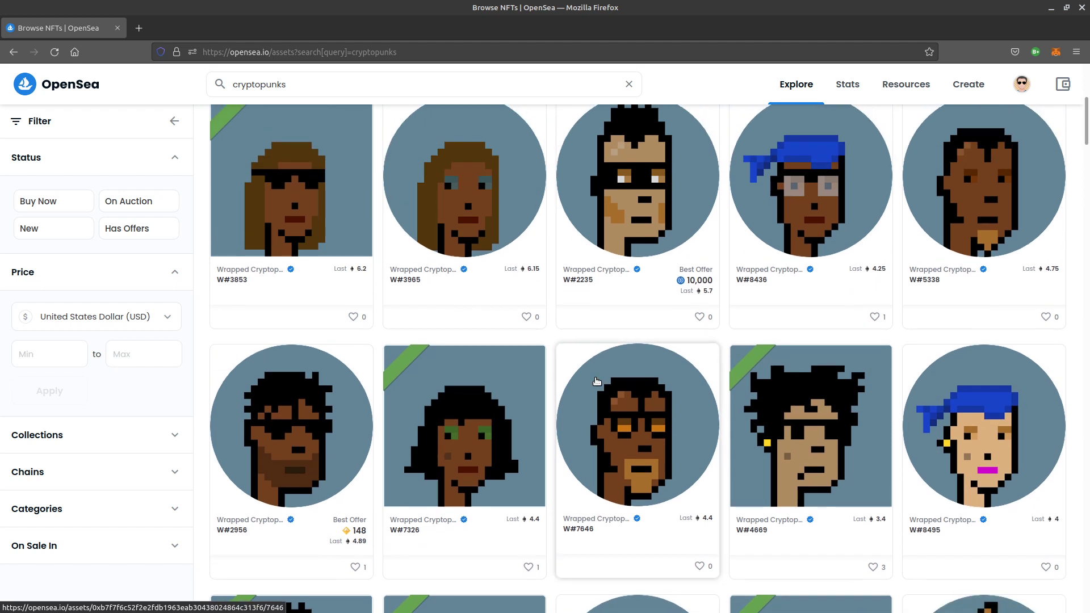
{"action": "scroll", "scroll_direction": "down", "scroll_amount": 3}
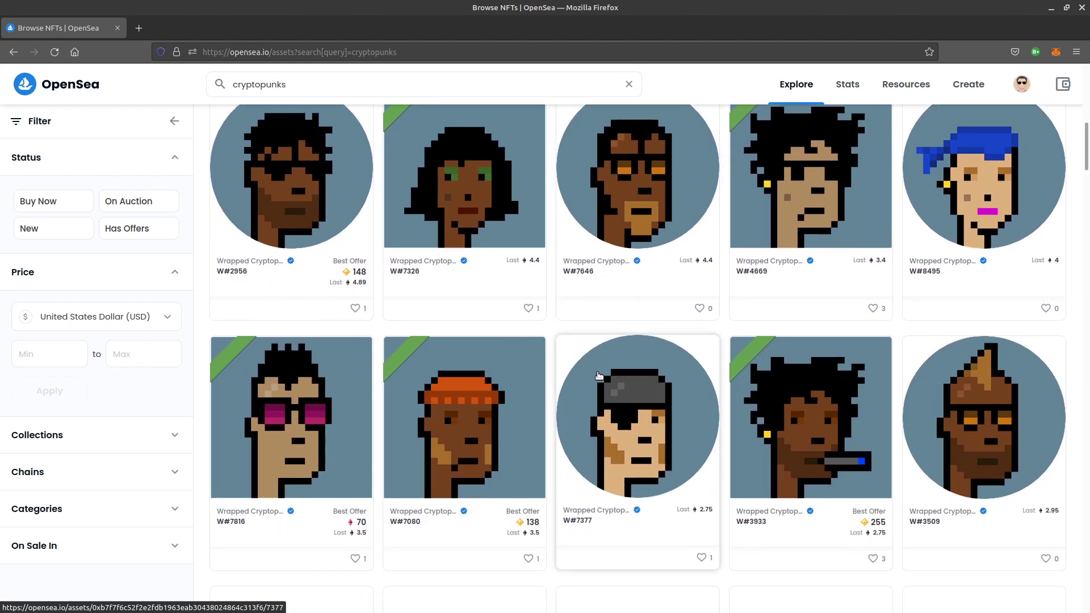
{"action": "scroll", "scroll_direction": "down", "scroll_amount": 3}
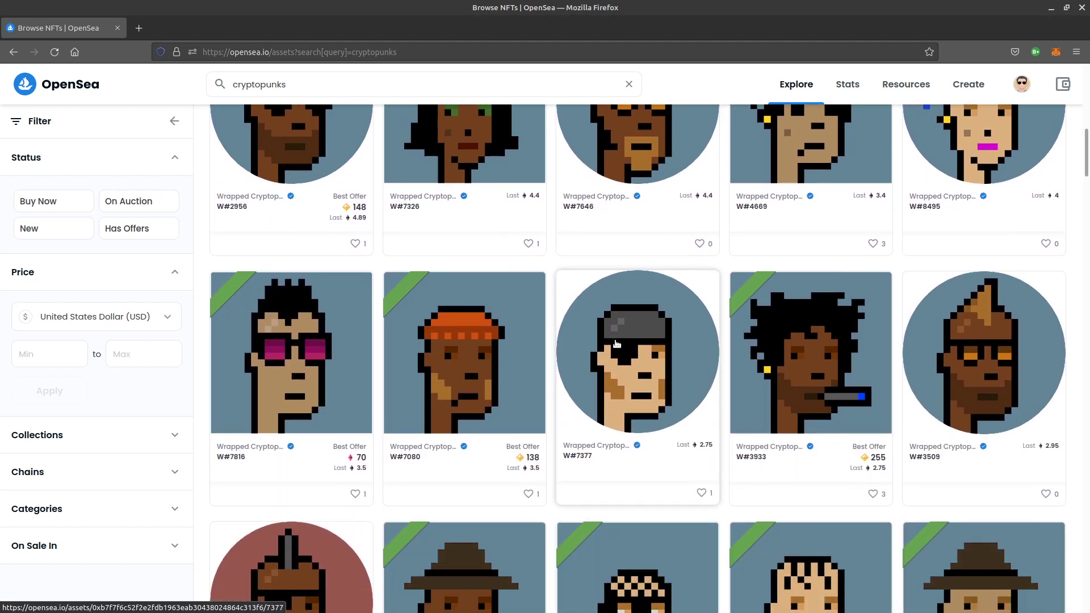
{"action": "scroll", "scroll_direction": "down", "scroll_amount": 3}
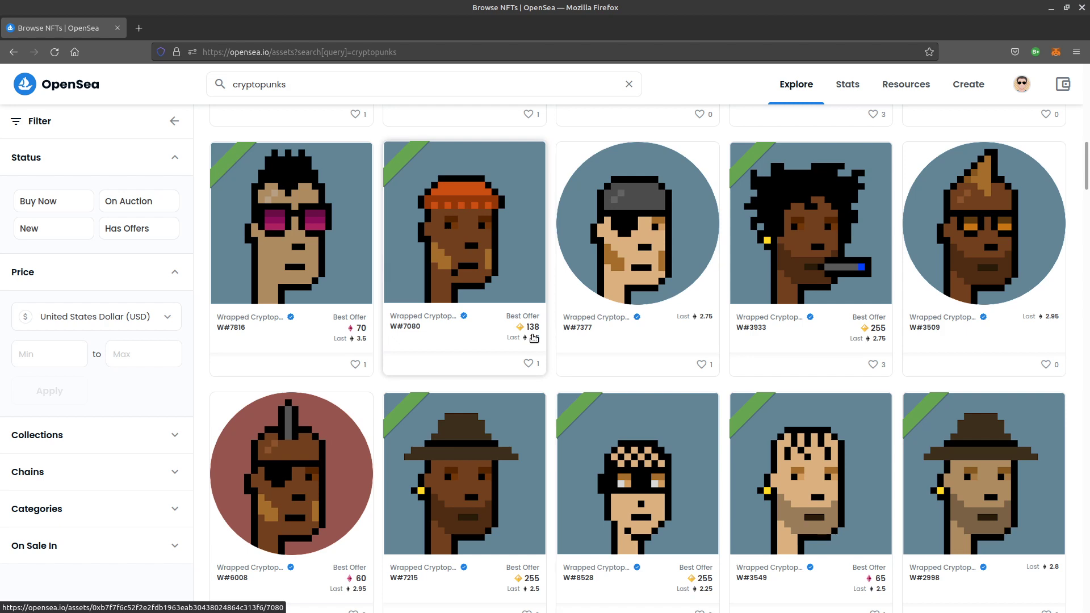
{"action": "scroll", "scroll_direction": "down", "scroll_amount": 3}
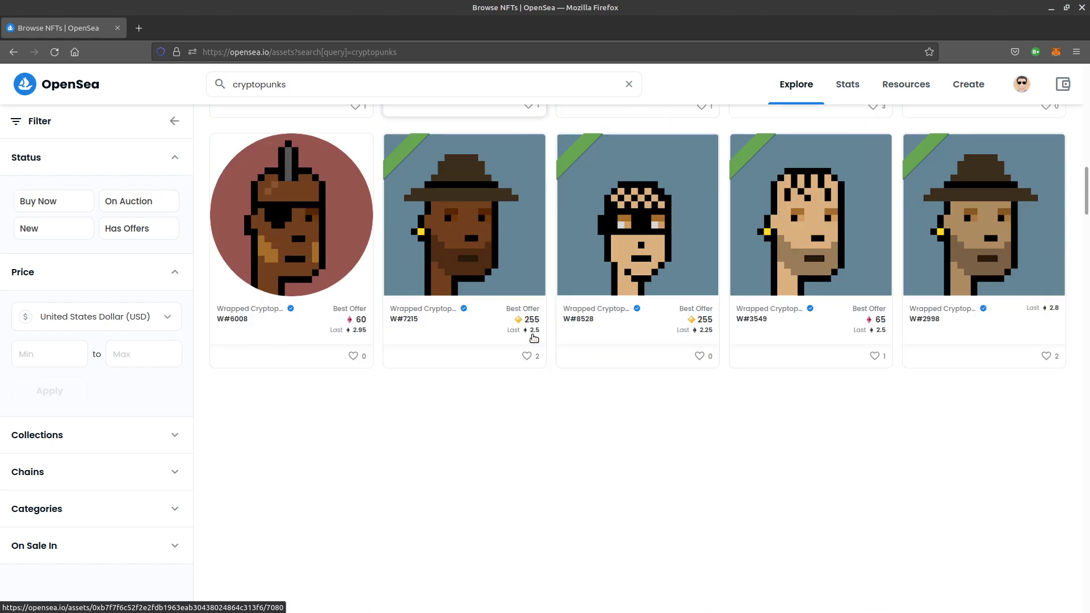
{"action": "scroll", "scroll_direction": "down", "scroll_amount": 3}
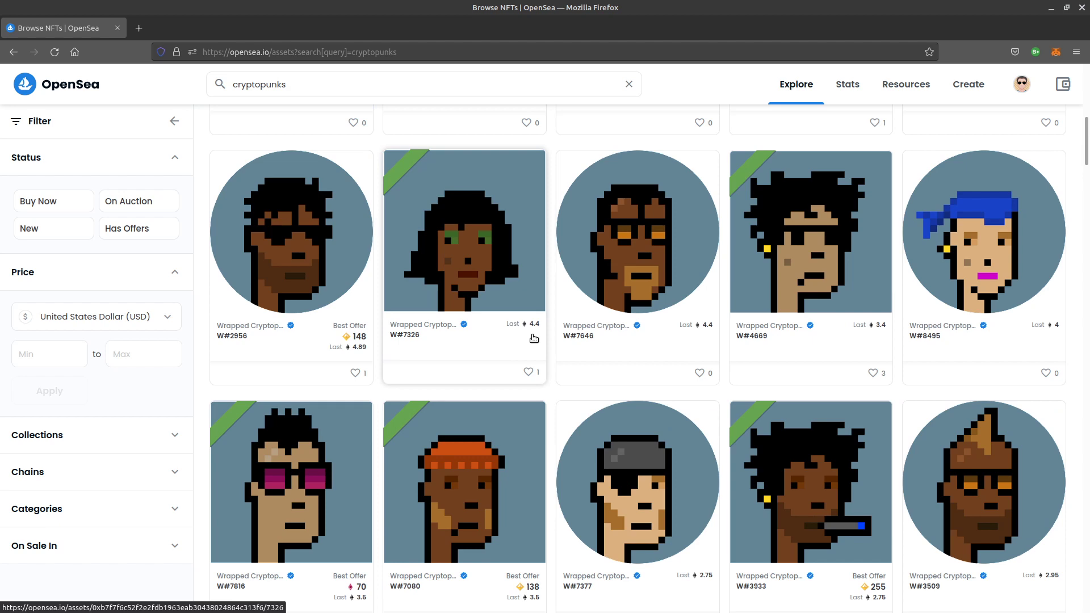
{"action": "scroll", "scroll_direction": "down", "scroll_amount": 3}
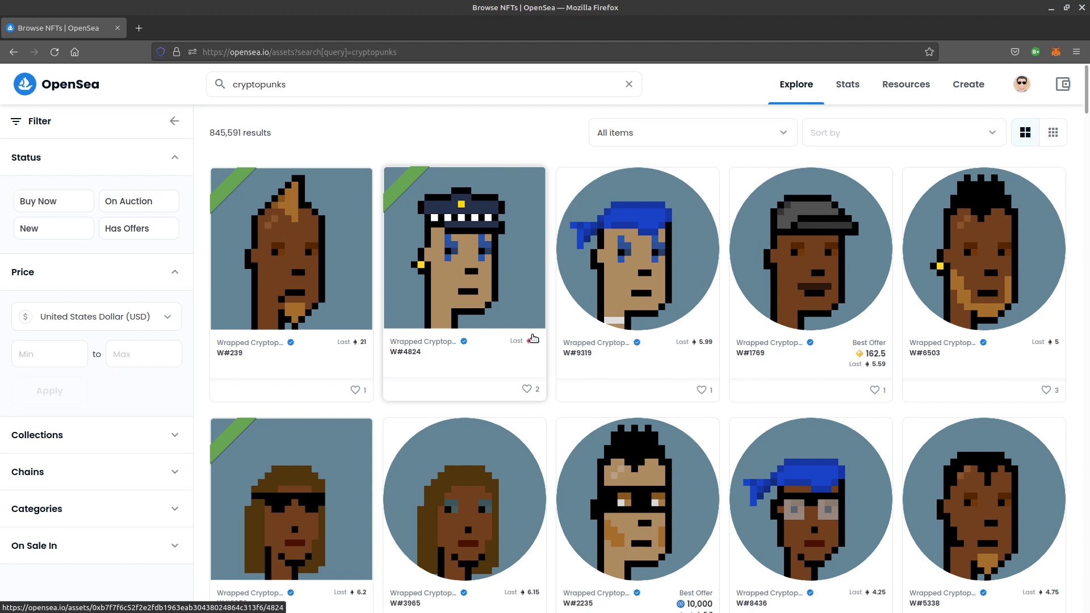
{"action": "left_click", "coordinate": [1022, 84]}
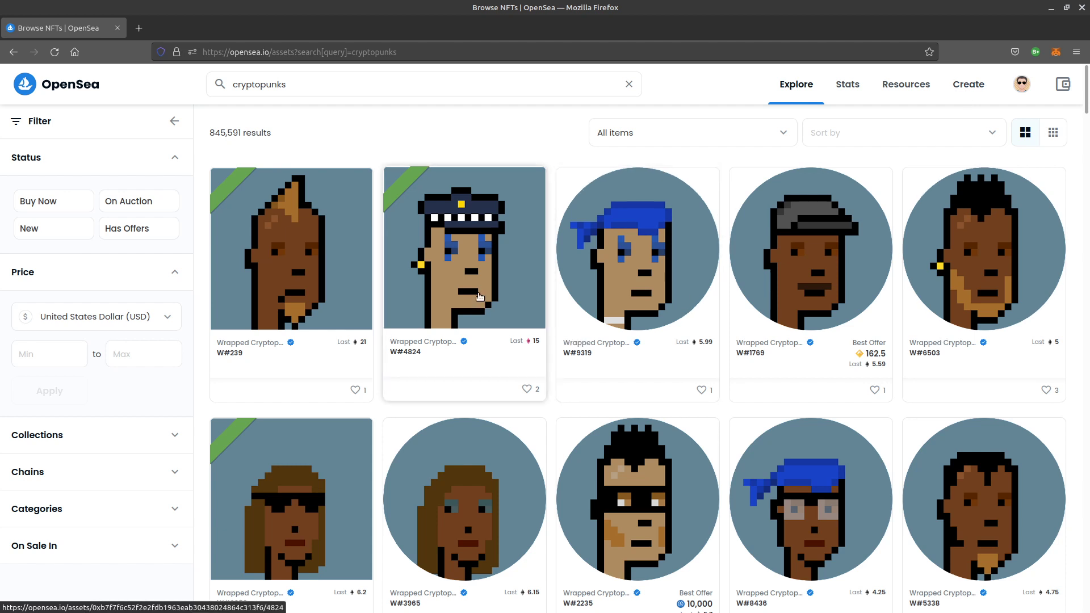
{"action": "mouse_move", "coordinate": [136, 43]}
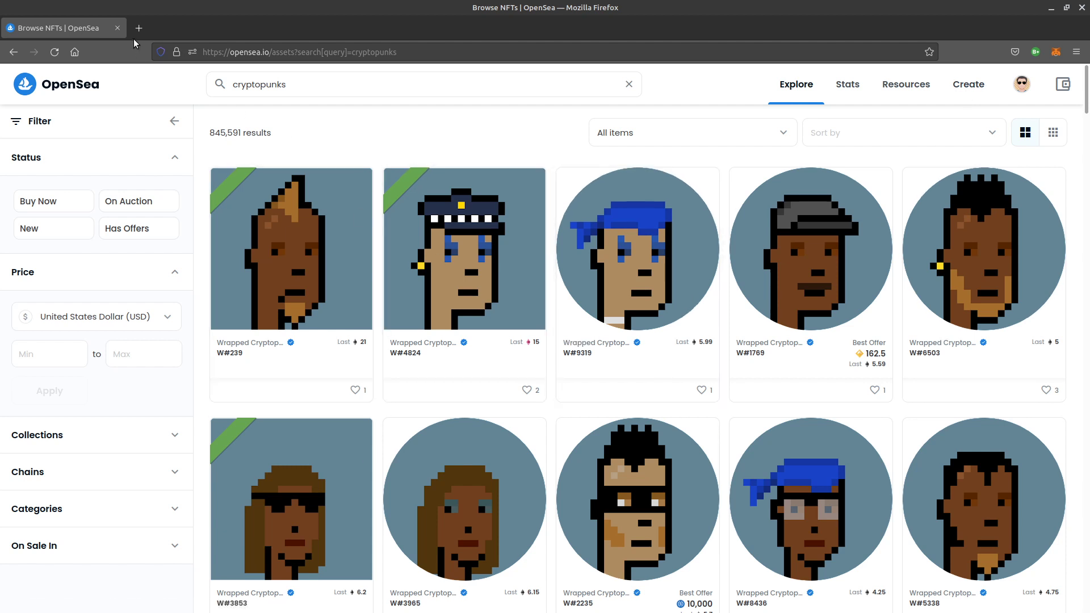
{"action": "mouse_move", "coordinate": [139, 27]}
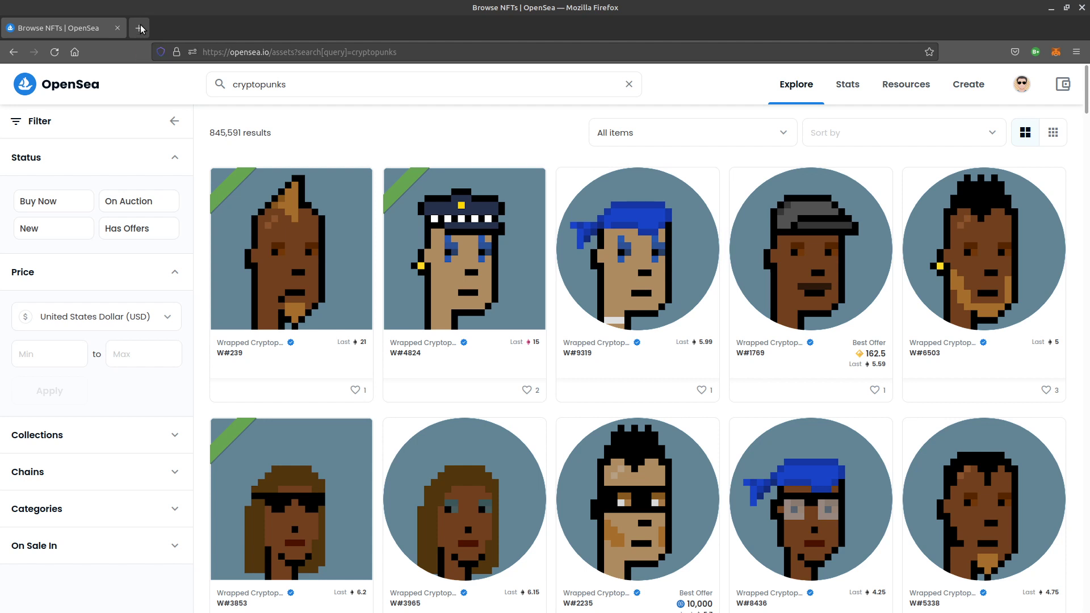
In a new private Firefox window, enter 'cryptozombies' in the address bar.
{"action": "left_click", "coordinate": [140, 27]}
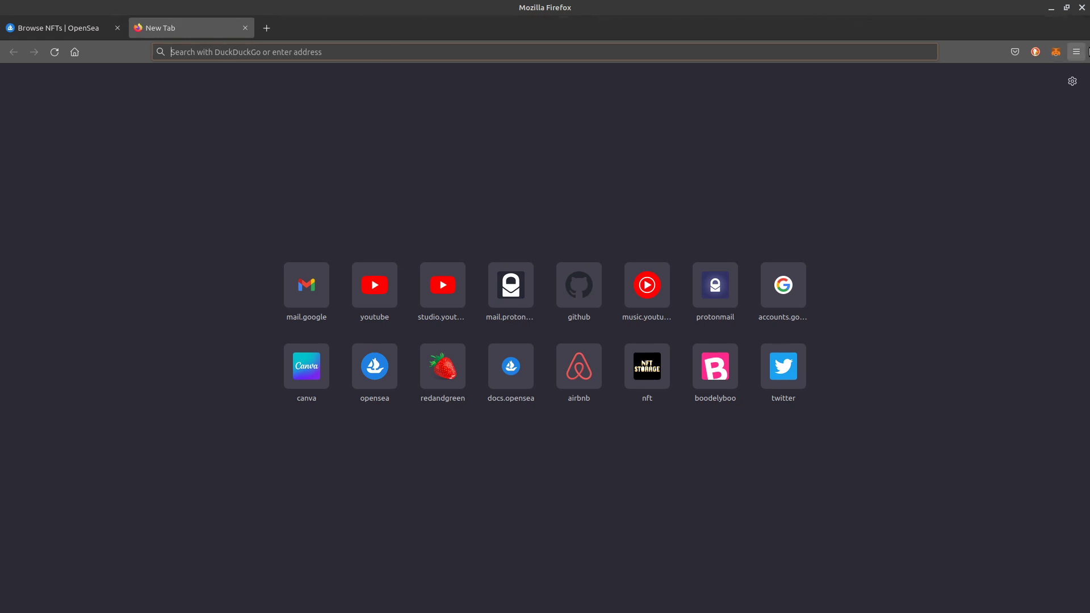
{"action": "mouse_move", "coordinate": [1079, 60]}
{"action": "type", "text": "c"}
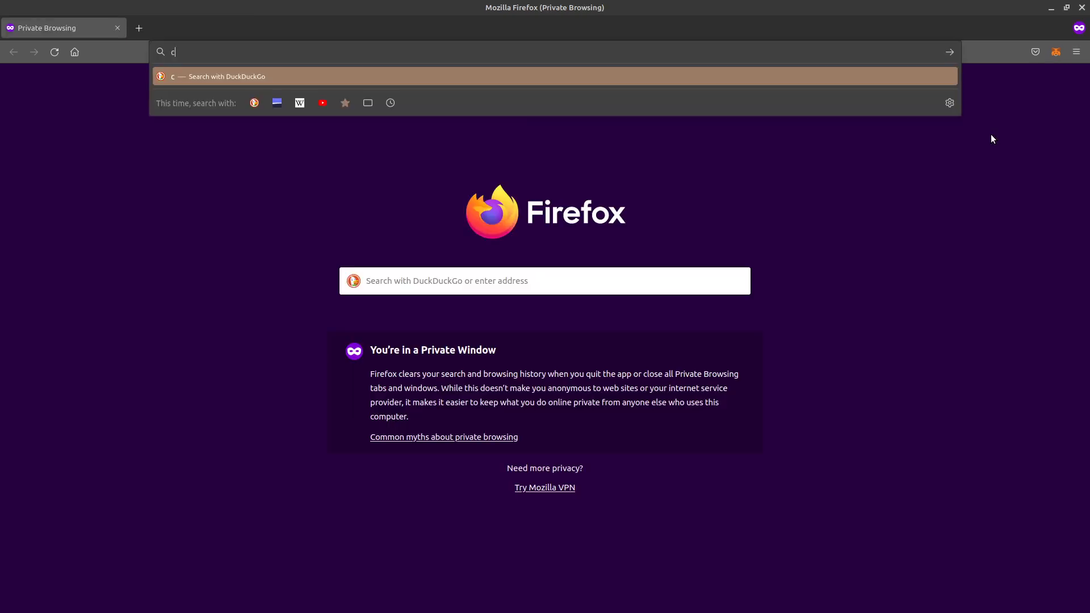
{"action": "type", "text": "ry"}
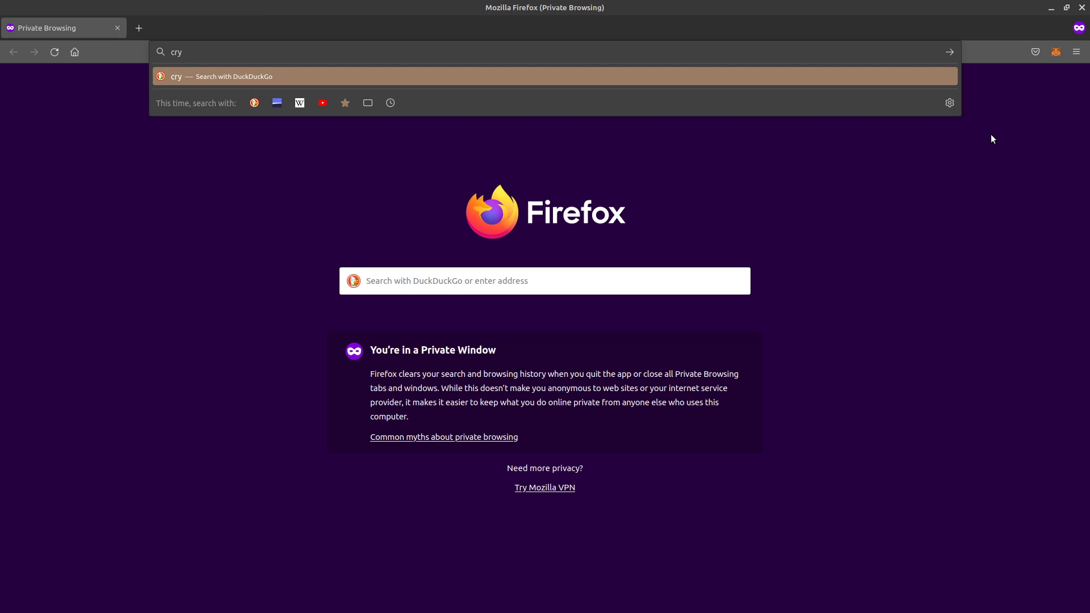
{"action": "type", "text": "p"}
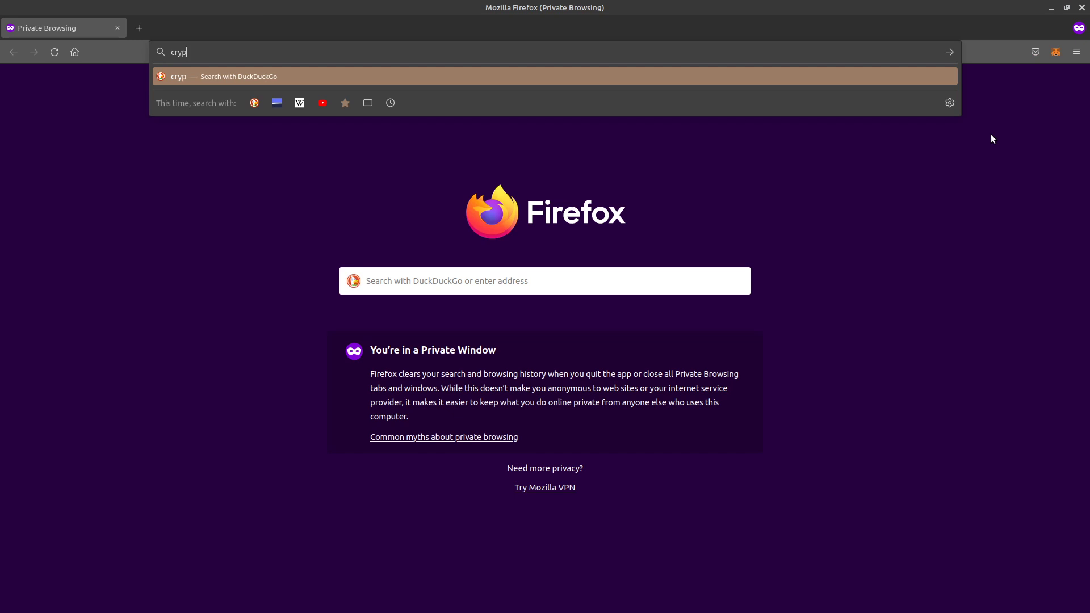
{"action": "type", "text": "tozombies.io"}
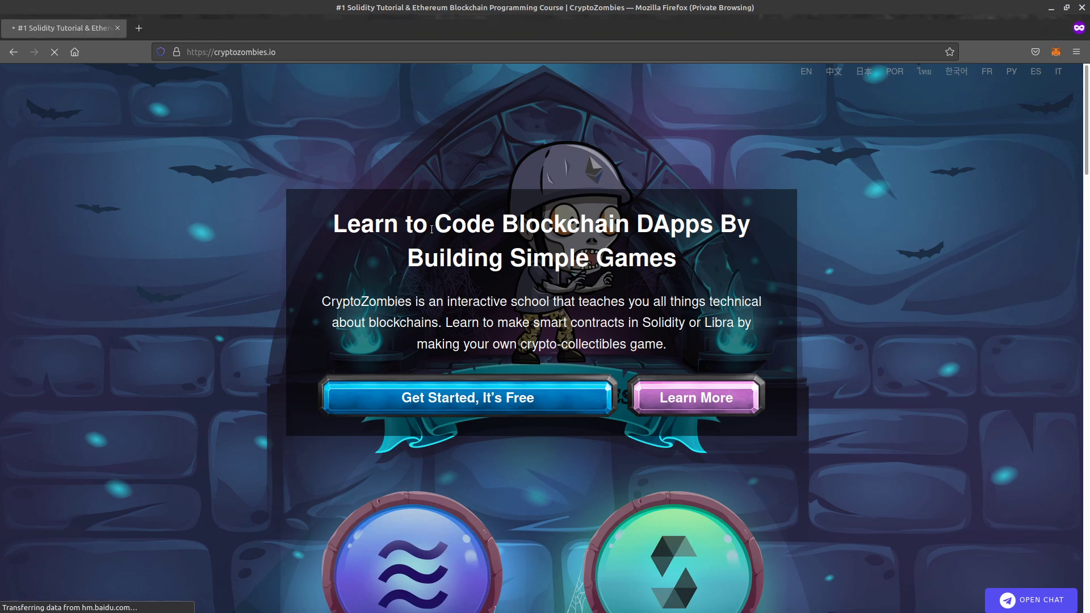
{"action": "left_click_drag", "start_coordinate": [334, 224], "coordinate": [629, 223]}
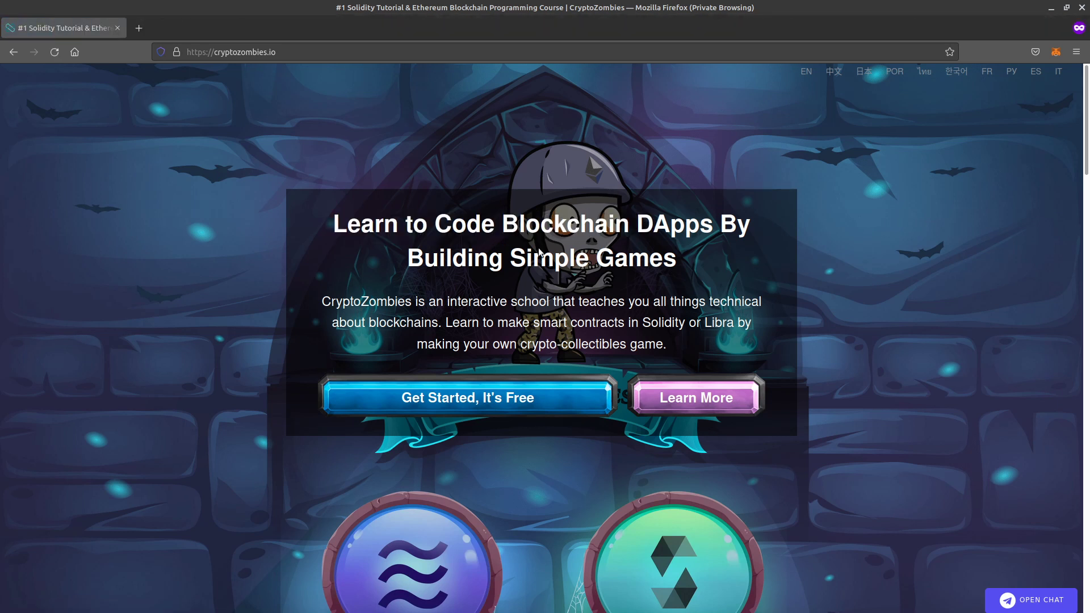
{"action": "mouse_move", "coordinate": [488, 310]}
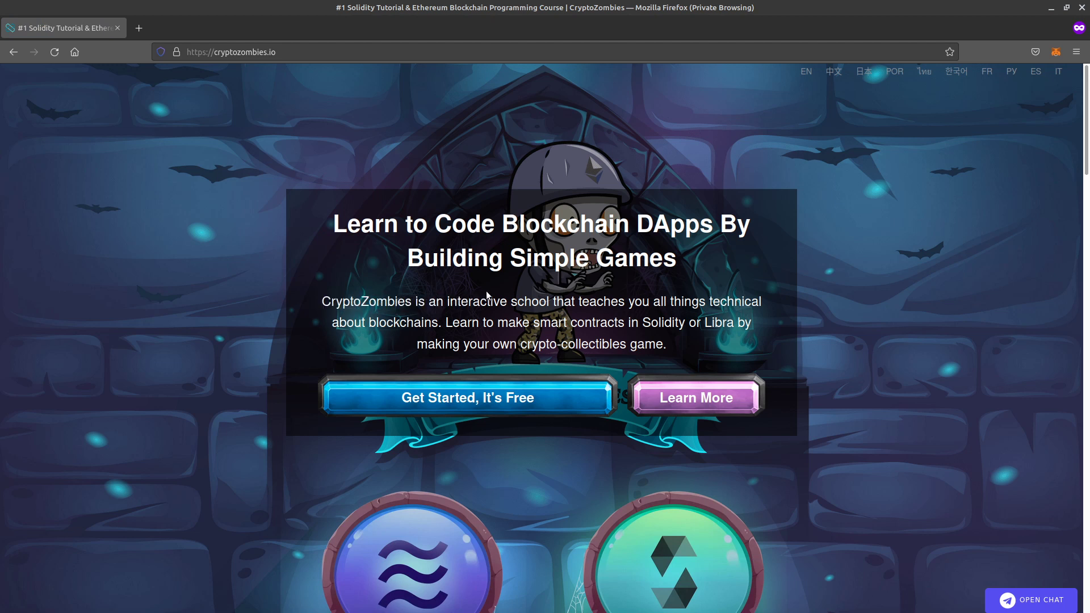
{"action": "left_click_drag", "start_coordinate": [320, 301], "coordinate": [749, 301]}
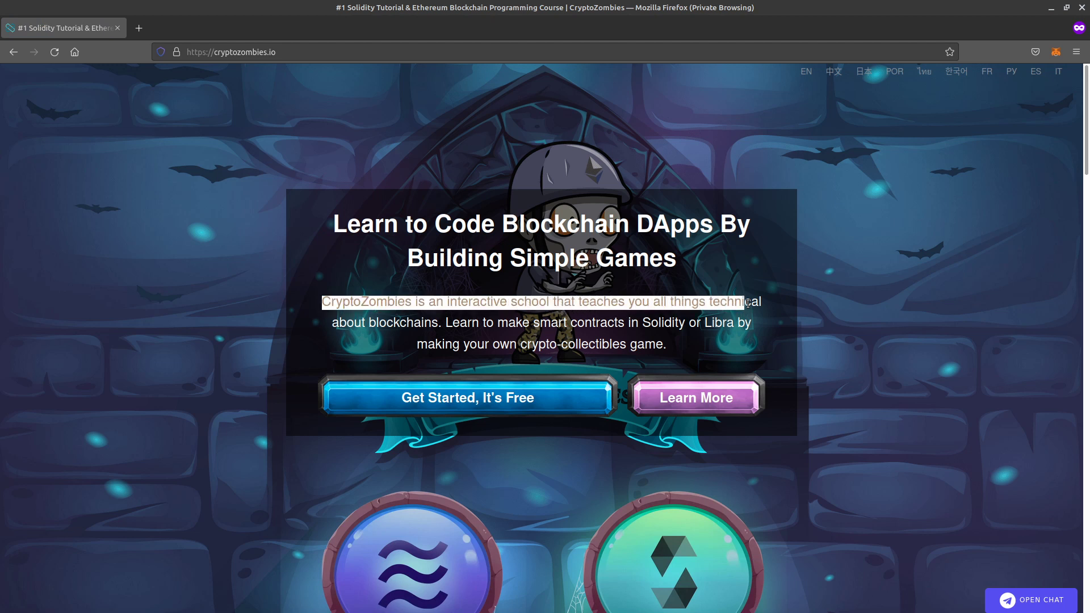
{"action": "left_click_drag", "start_coordinate": [743, 302], "coordinate": [445, 322]}
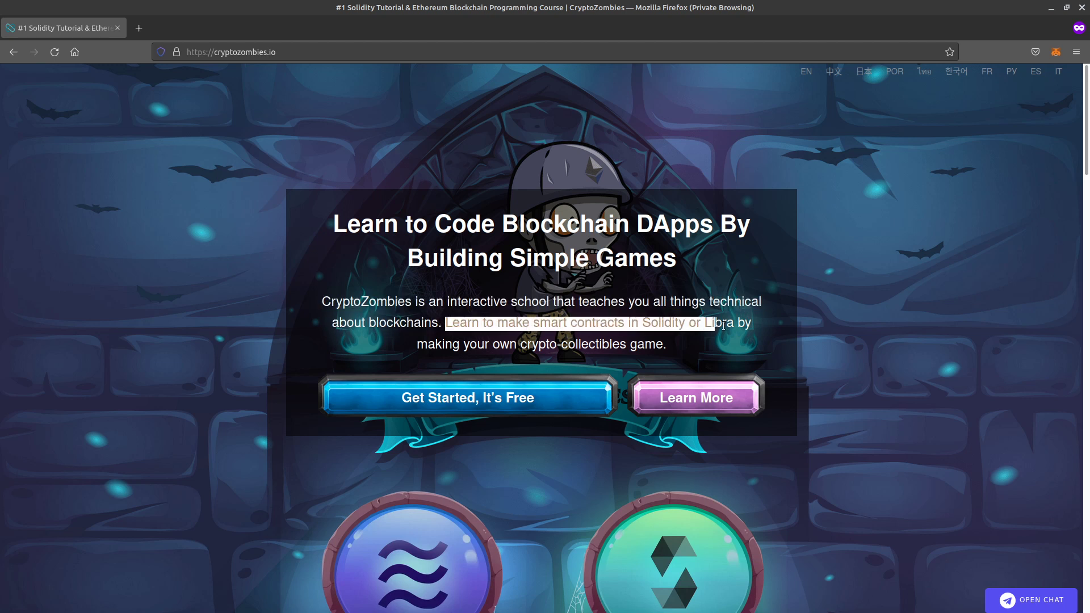
{"action": "left_click_drag", "start_coordinate": [713, 323], "coordinate": [657, 343]}
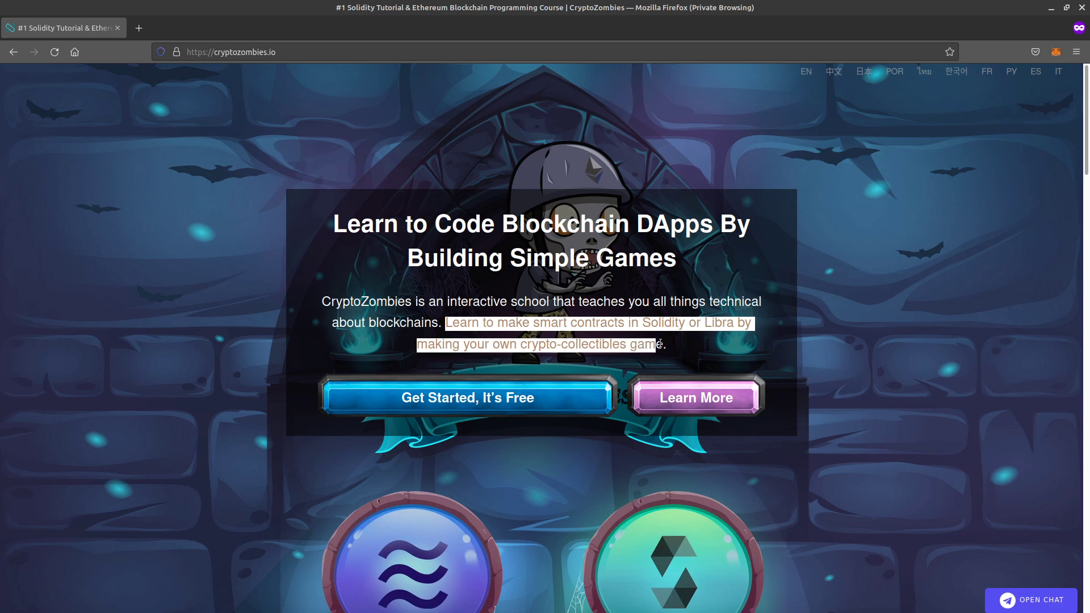
{"action": "scroll", "scroll_direction": "down", "scroll_amount": 3}
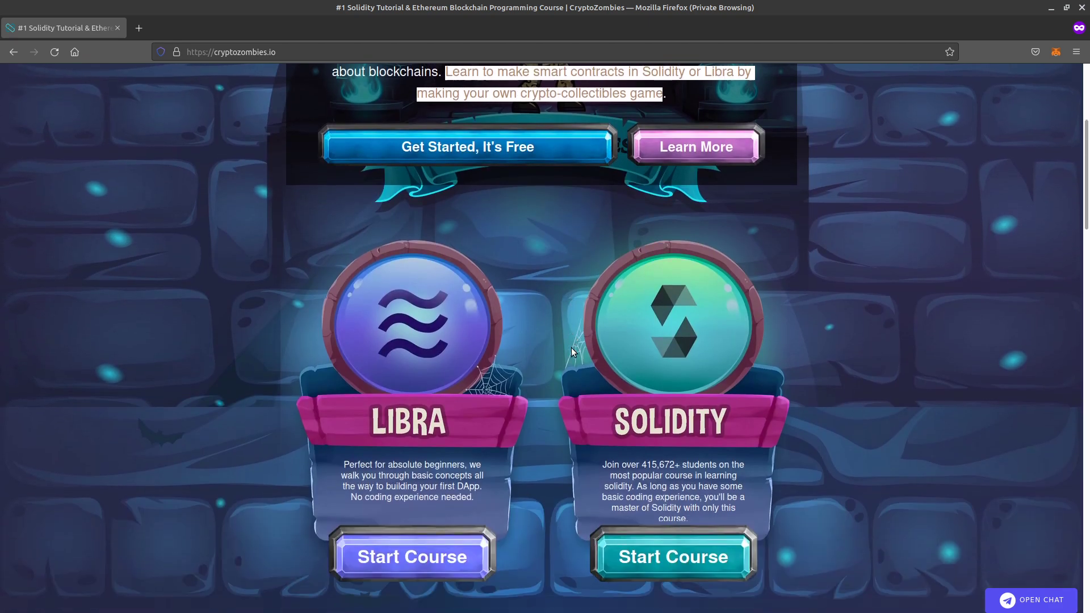
{"action": "scroll", "scroll_direction": "down", "scroll_amount": 3}
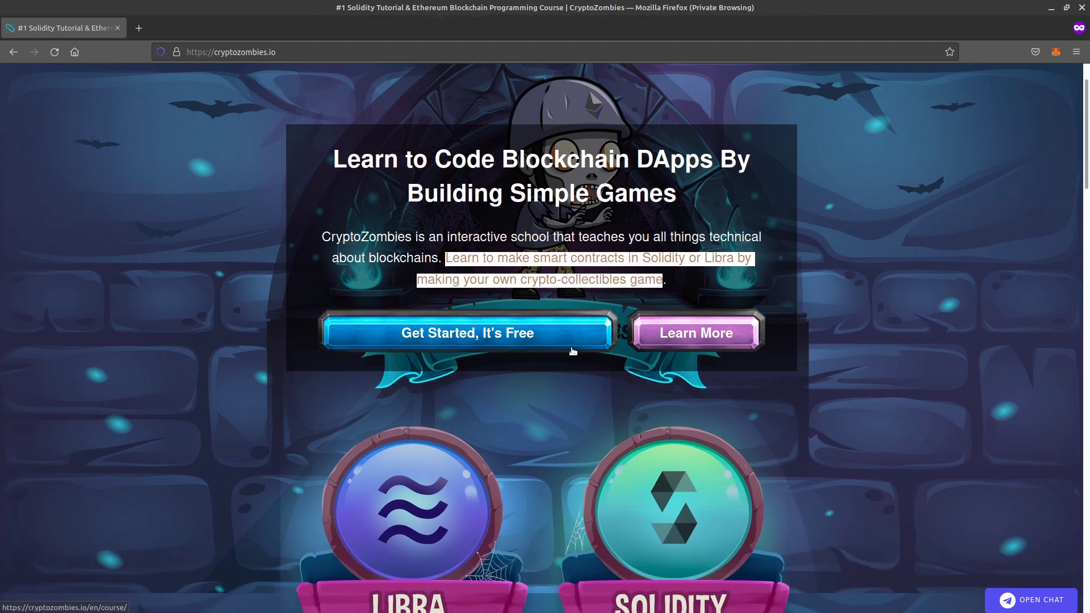
{"action": "scroll", "scroll_direction": "down", "scroll_amount": 3}
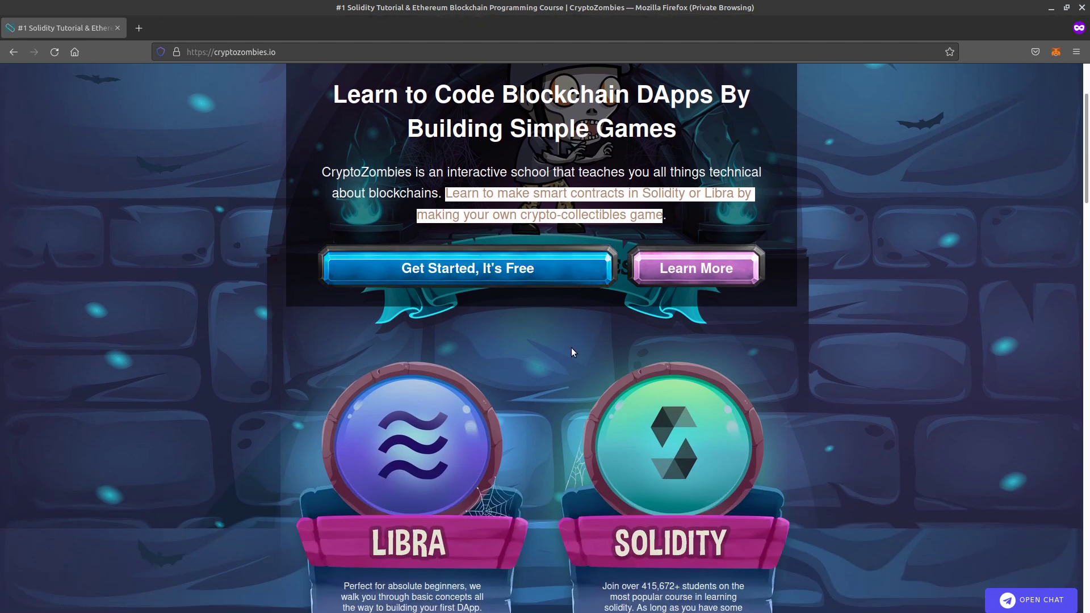
{"action": "scroll", "scroll_direction": "down", "scroll_amount": 3}
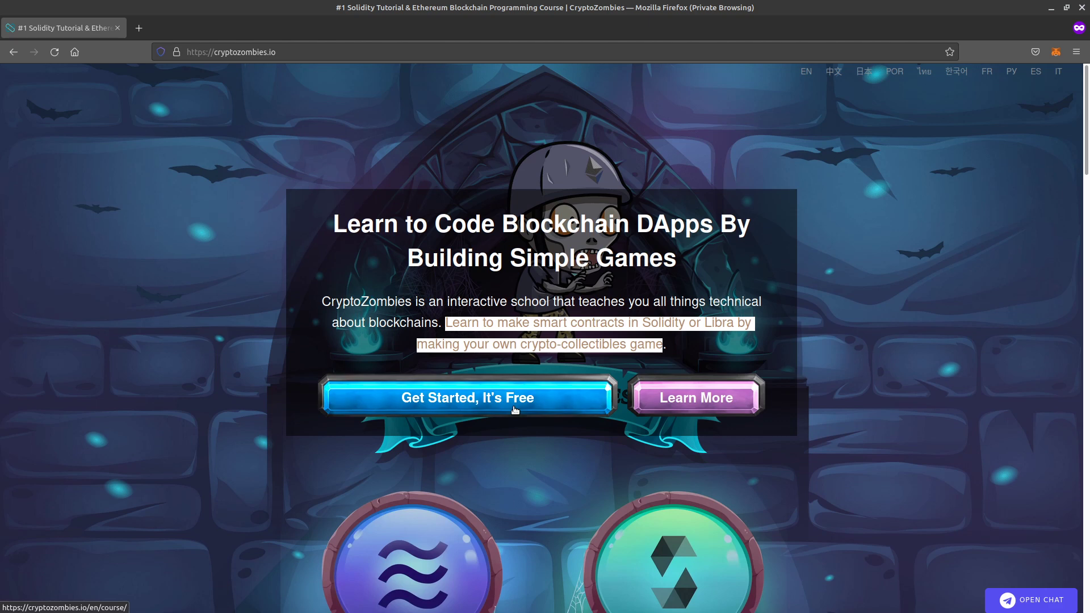
Open the Solidity Path curriculum via 'Get Started, It's Free', listing six lessons at 0%.
{"action": "left_click", "coordinate": [466, 399]}
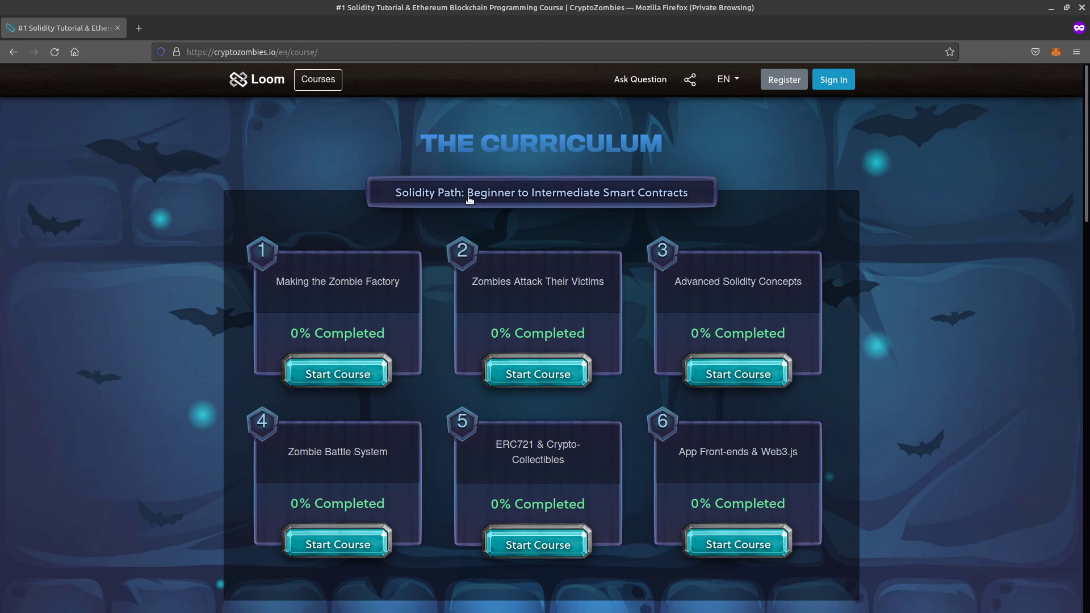
{"action": "mouse_move", "coordinate": [689, 203]}
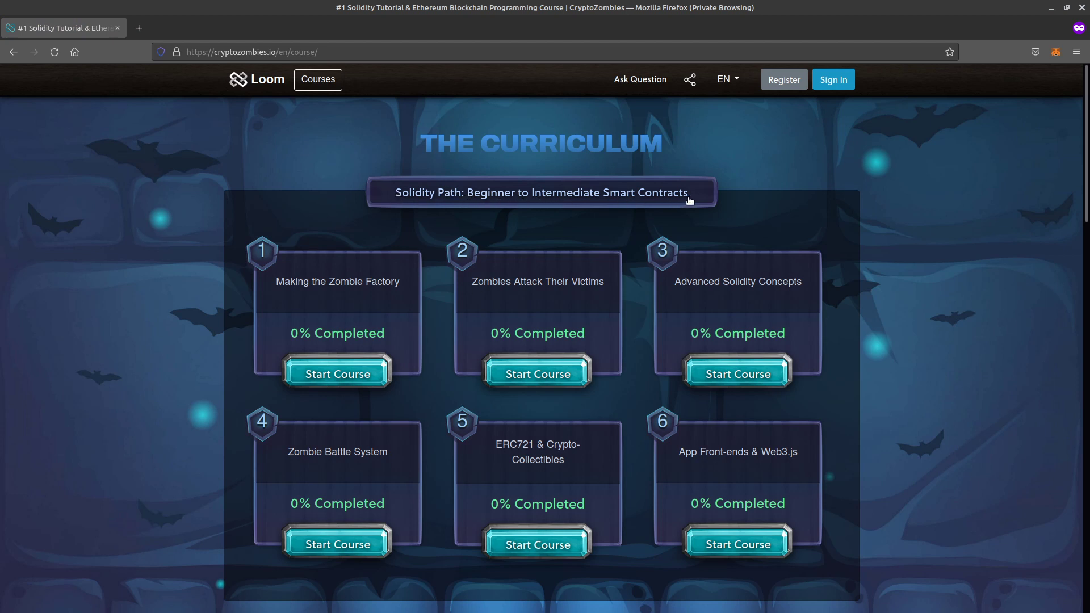
{"action": "mouse_move", "coordinate": [609, 220]}
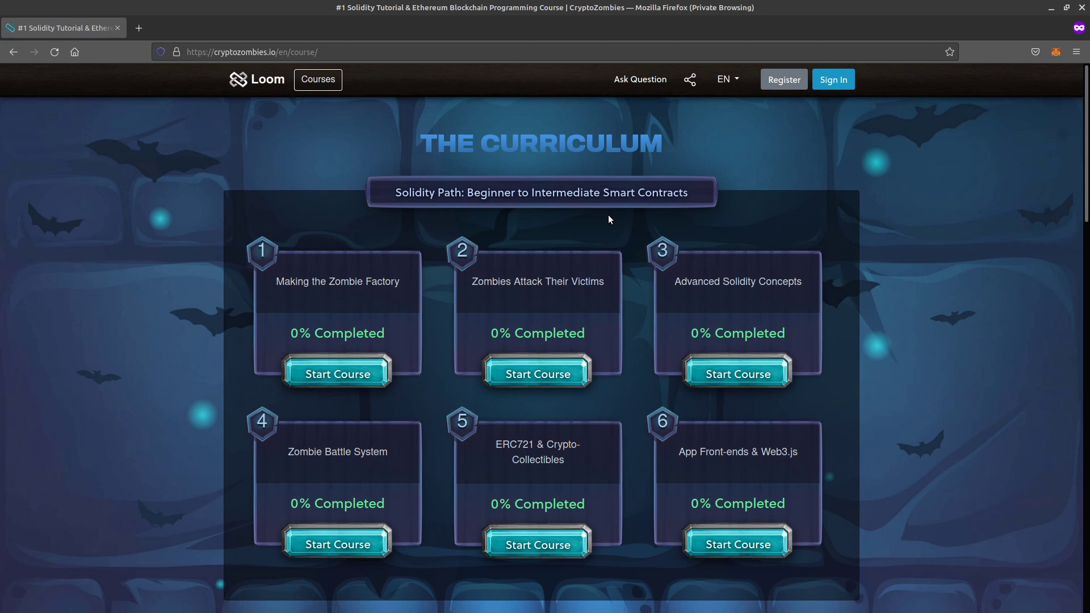
{"action": "mouse_move", "coordinate": [375, 255]}
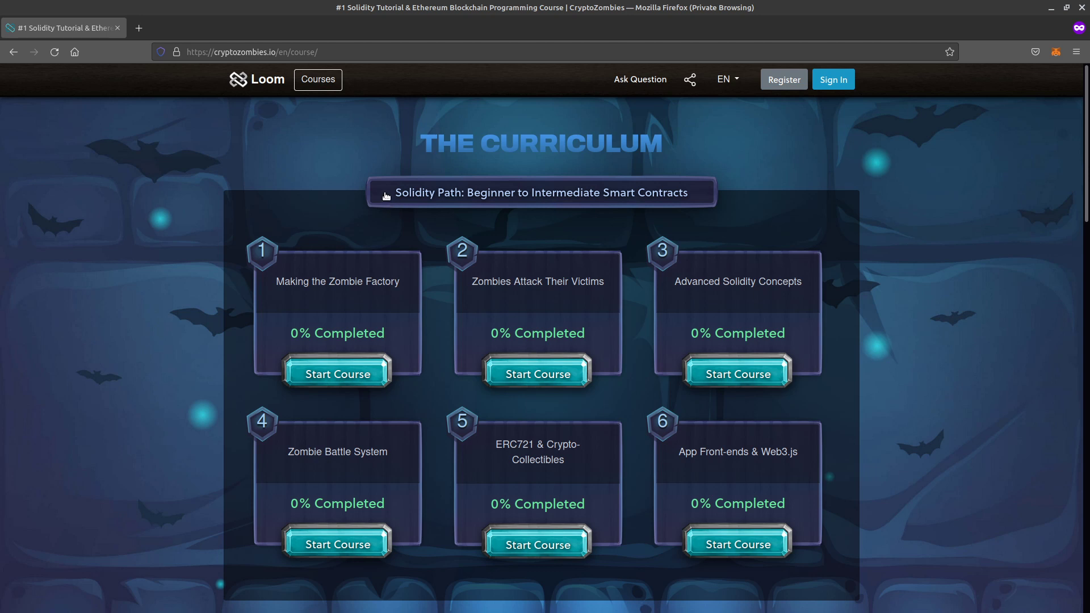
{"action": "mouse_move", "coordinate": [336, 380]}
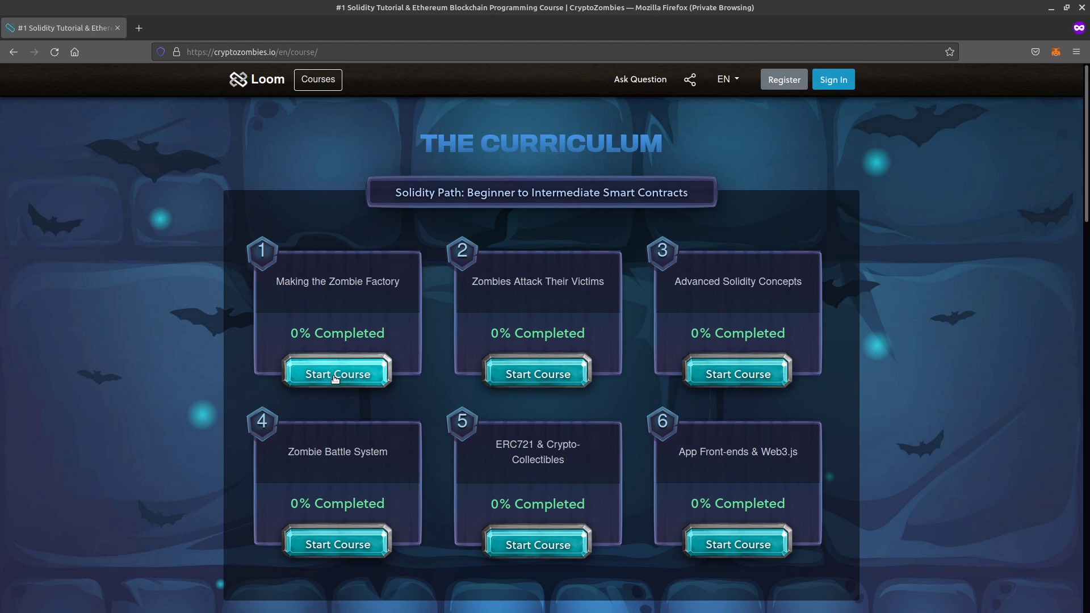
{"action": "mouse_move", "coordinate": [329, 365]}
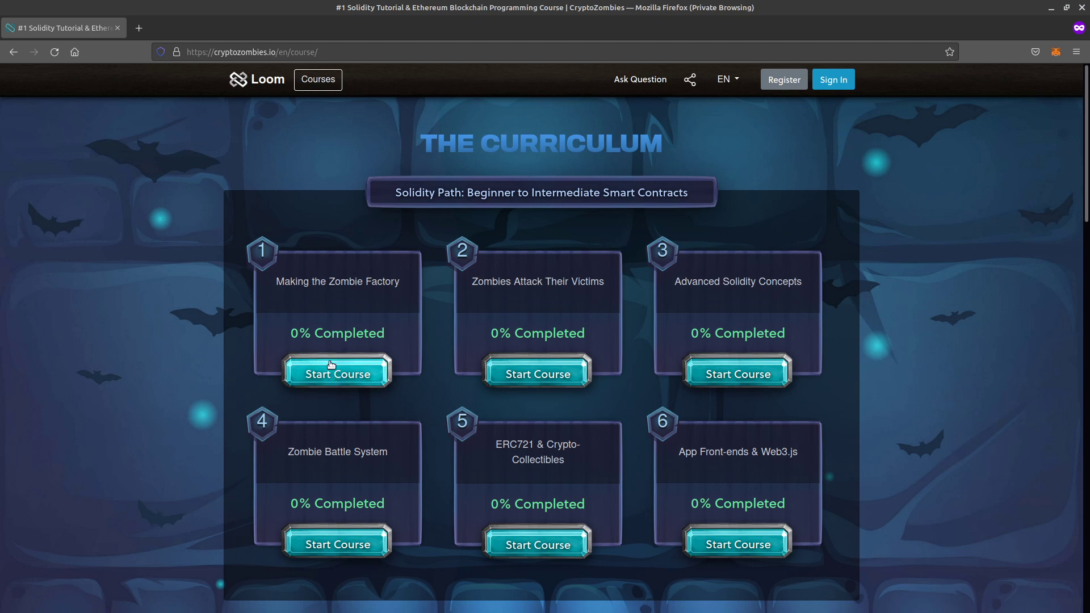
Start Lesson 1, Making the Zombie Factory, and open Chapter 1: Lesson Overview.
{"action": "left_click", "coordinate": [337, 373]}
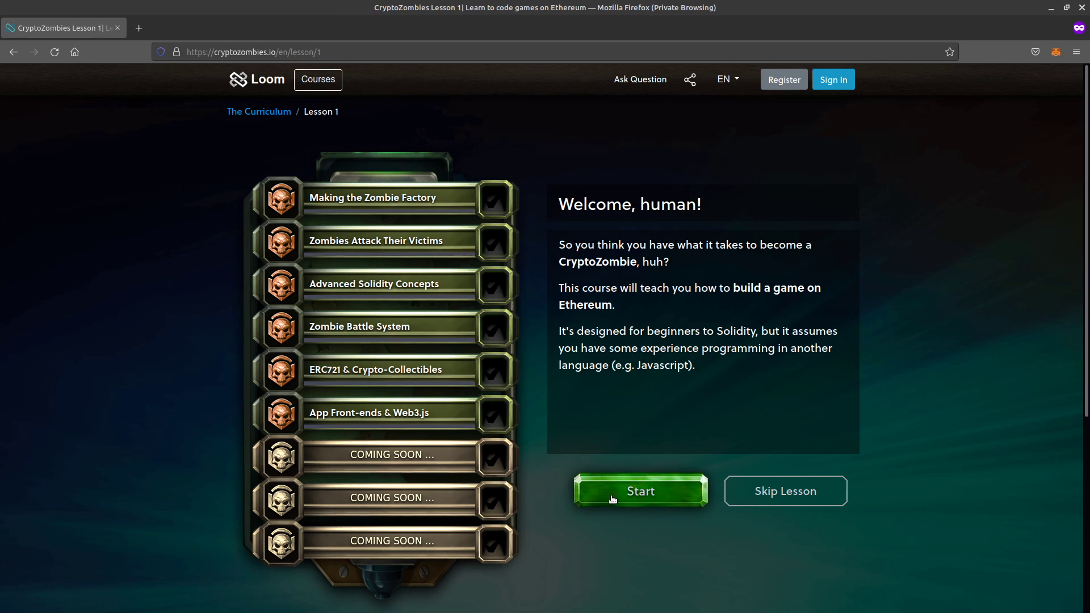
{"action": "left_click", "coordinate": [640, 490]}
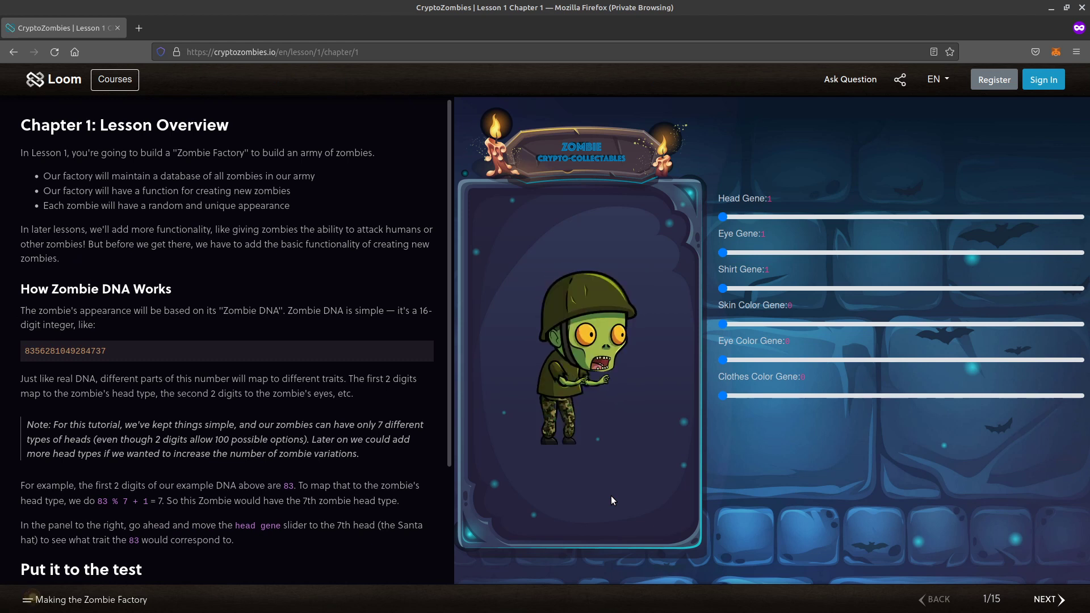
{"action": "scroll", "scroll_direction": "down", "scroll_amount": 3}
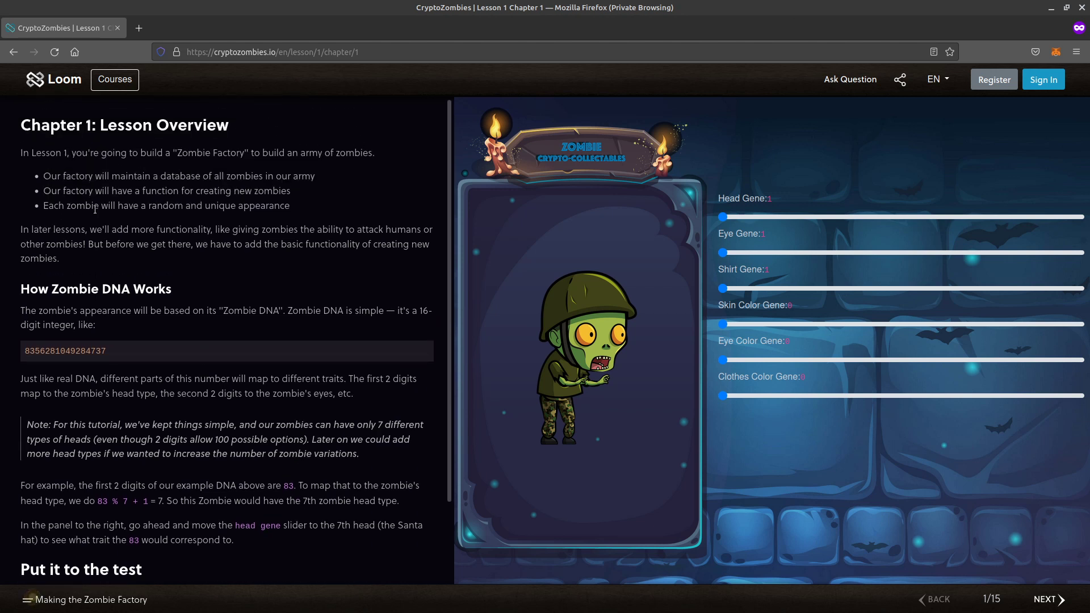
{"action": "mouse_move", "coordinate": [100, 142]}
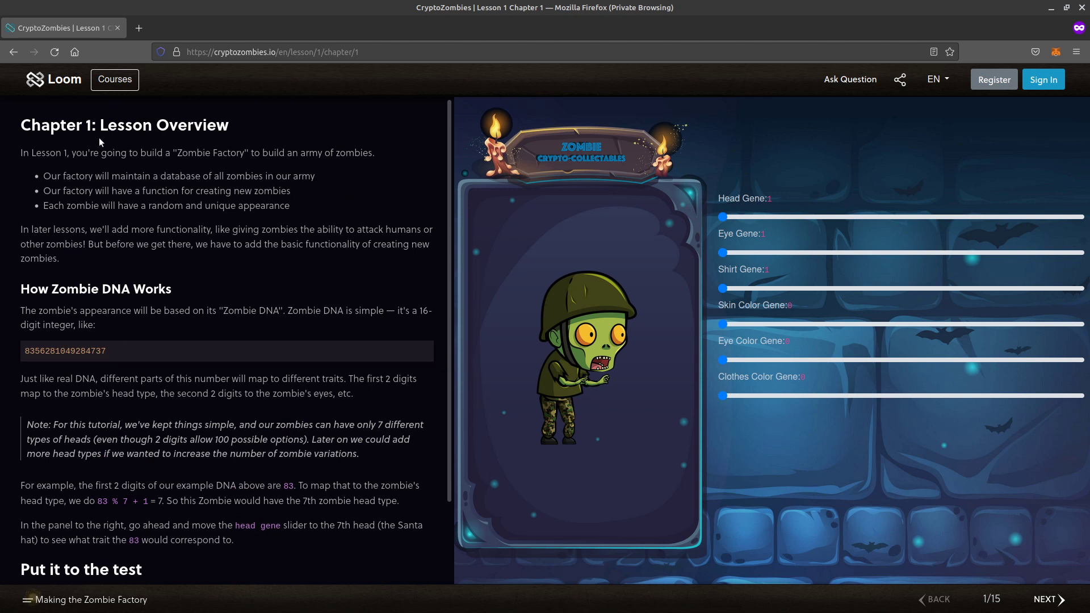
{"action": "mouse_move", "coordinate": [183, 195]}
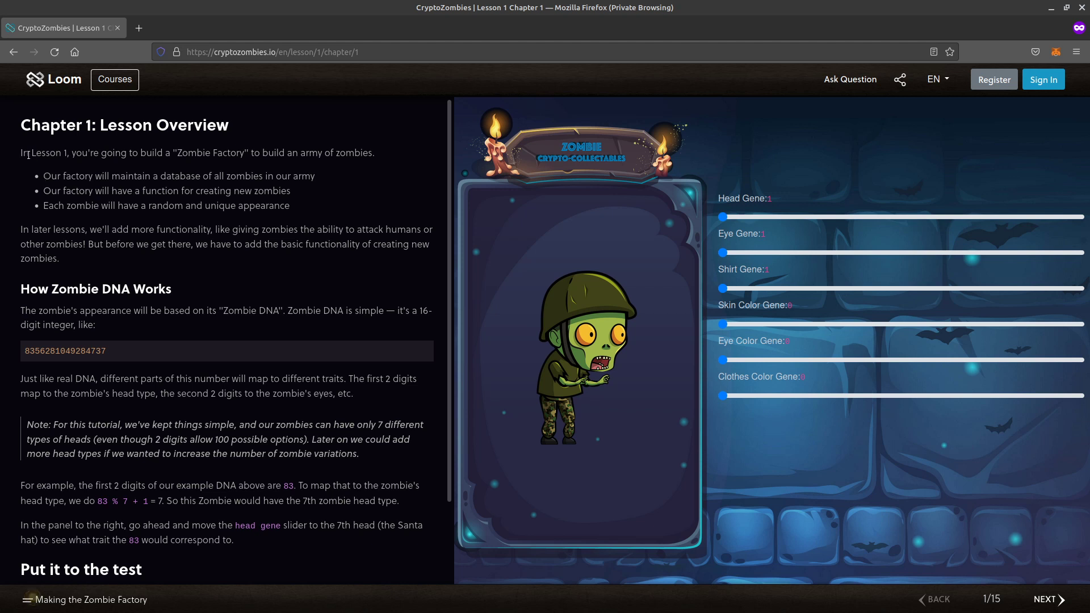
{"action": "mouse_move", "coordinate": [261, 152]}
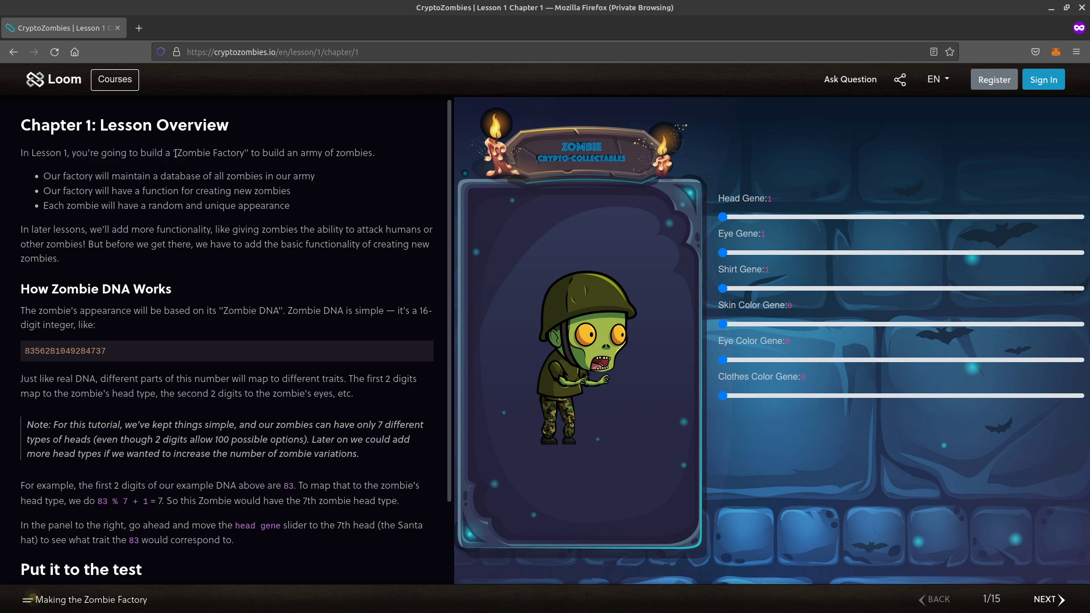
{"action": "mouse_move", "coordinate": [262, 152]}
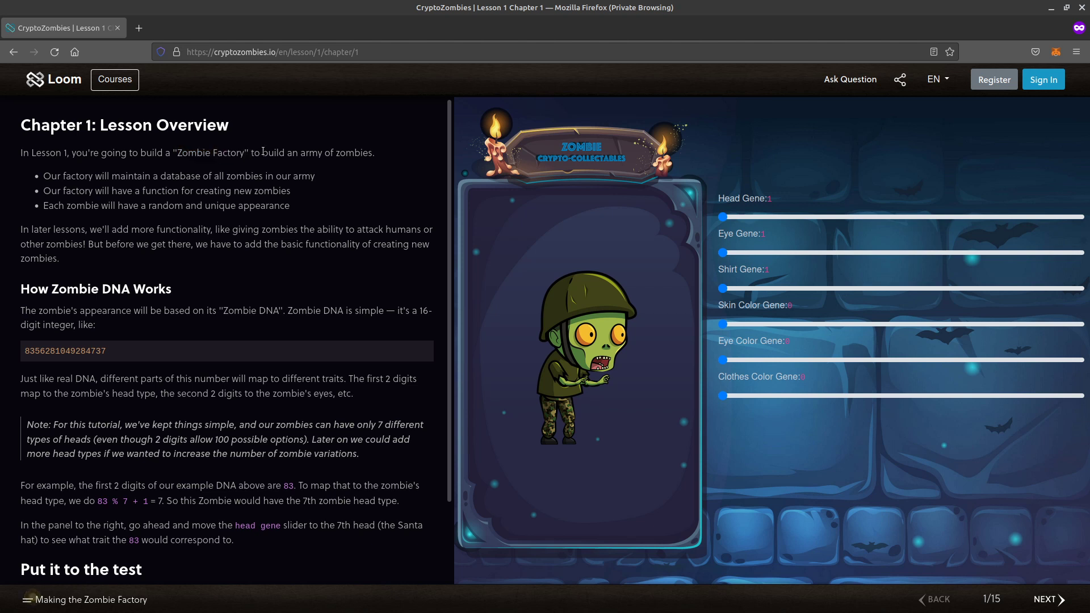
Read the overview, highlighting the zombie database phrase and the word 'unique'.
{"action": "double_click", "coordinate": [356, 152]}
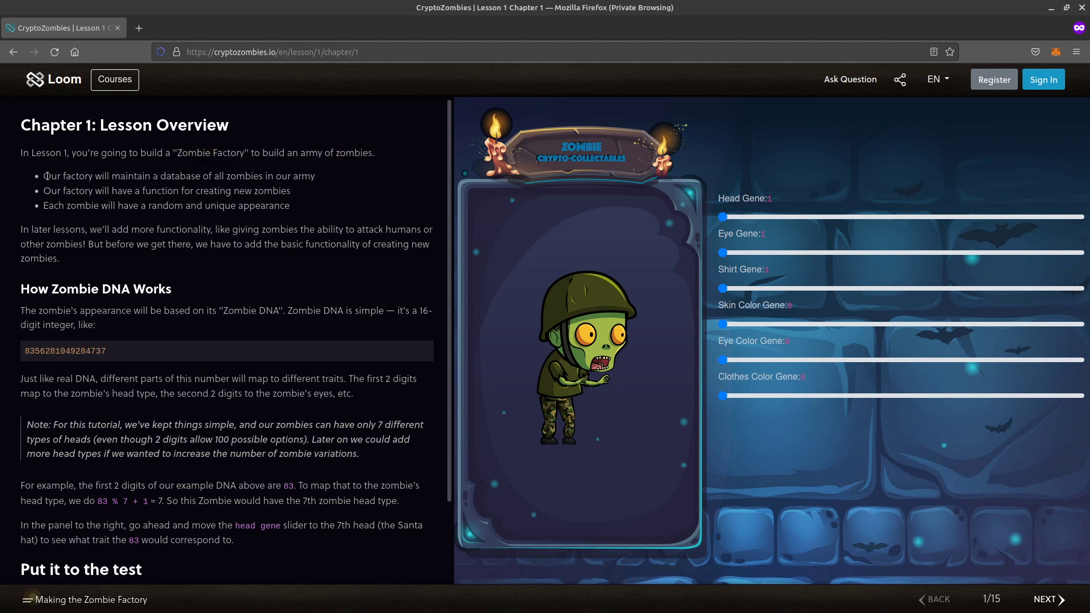
{"action": "mouse_move", "coordinate": [163, 178]}
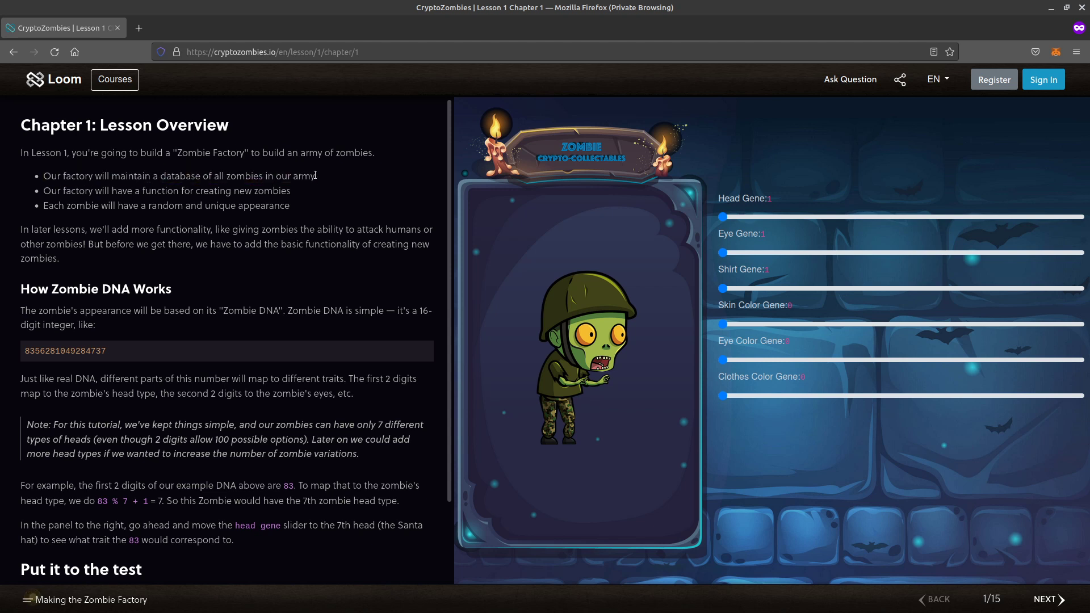
{"action": "left_click_drag", "start_coordinate": [155, 175], "coordinate": [313, 175]}
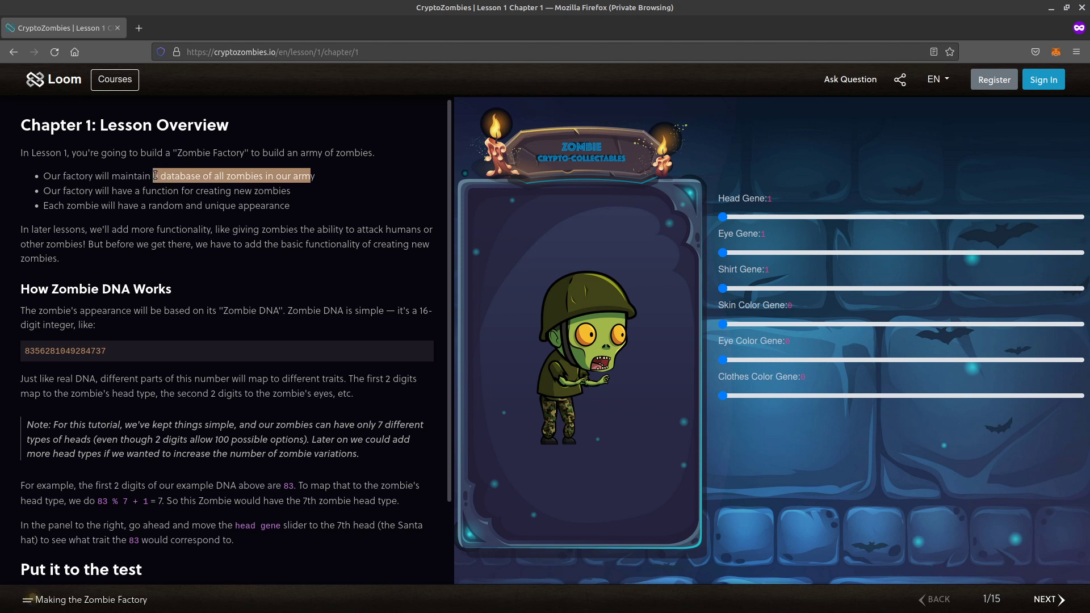
{"action": "left_click", "coordinate": [161, 176]}
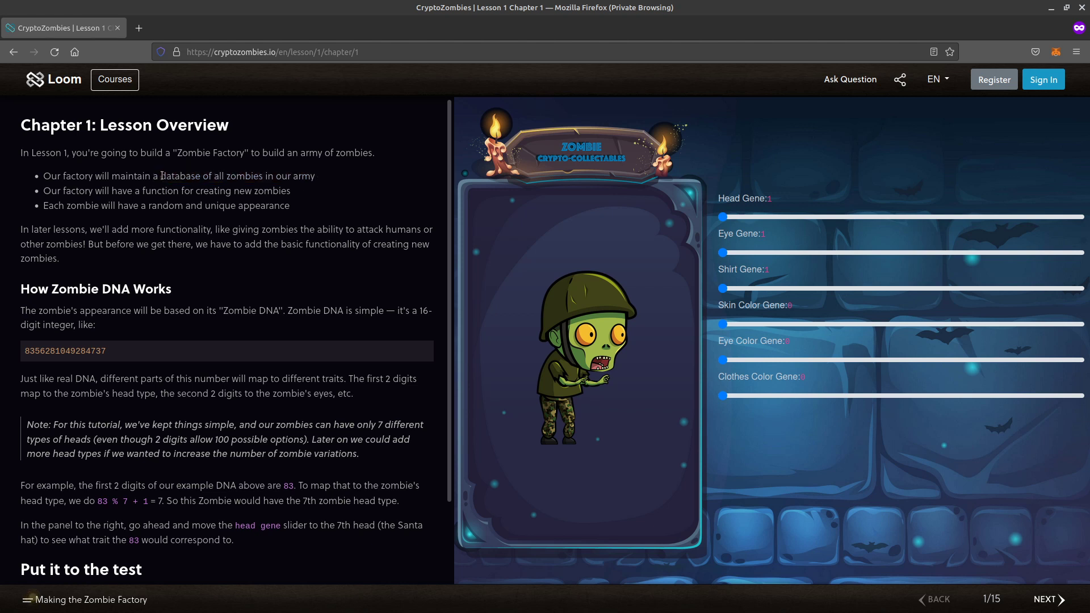
{"action": "double_click", "coordinate": [180, 176]}
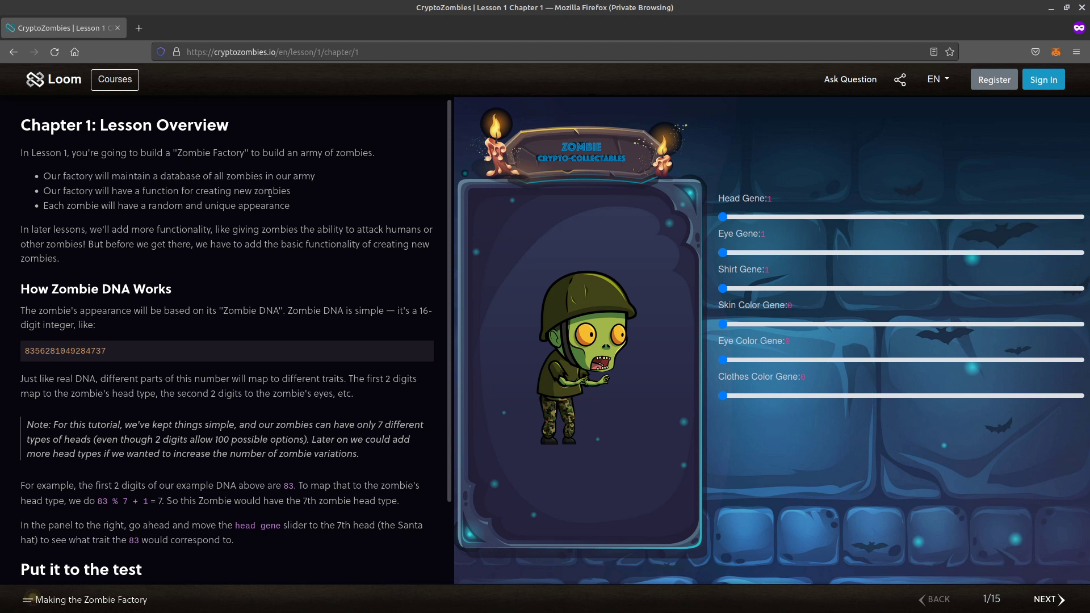
{"action": "mouse_move", "coordinate": [164, 210]}
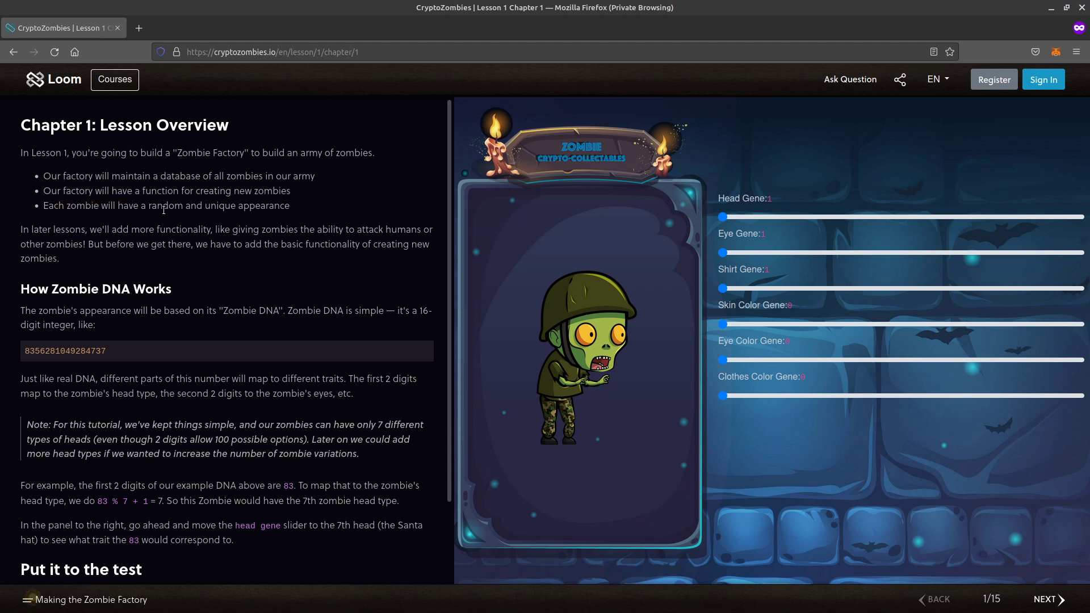
{"action": "double_click", "coordinate": [165, 205]}
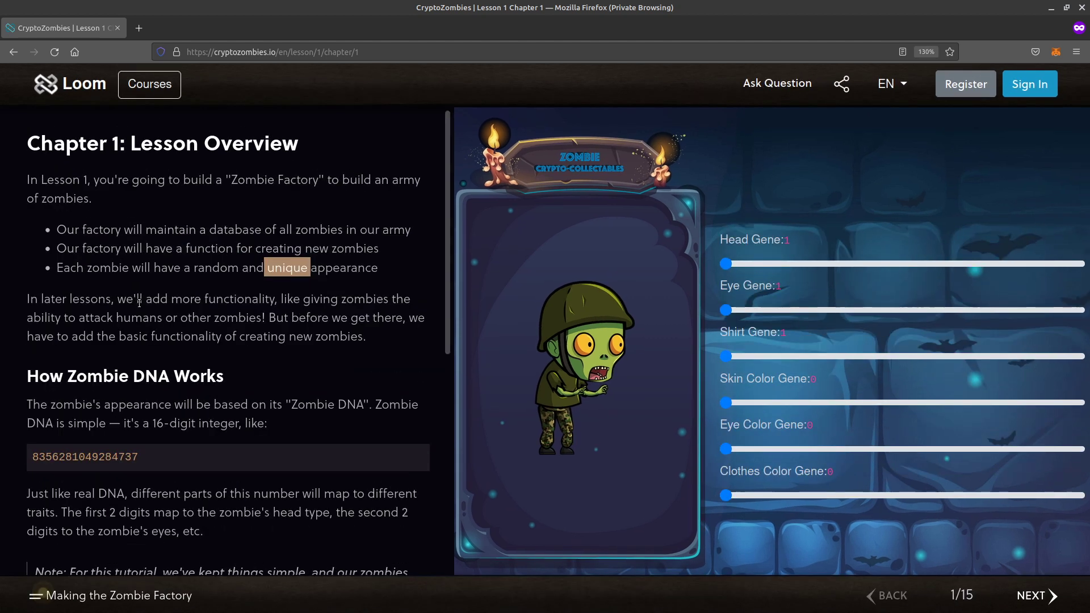
{"action": "mouse_move", "coordinate": [287, 336]}
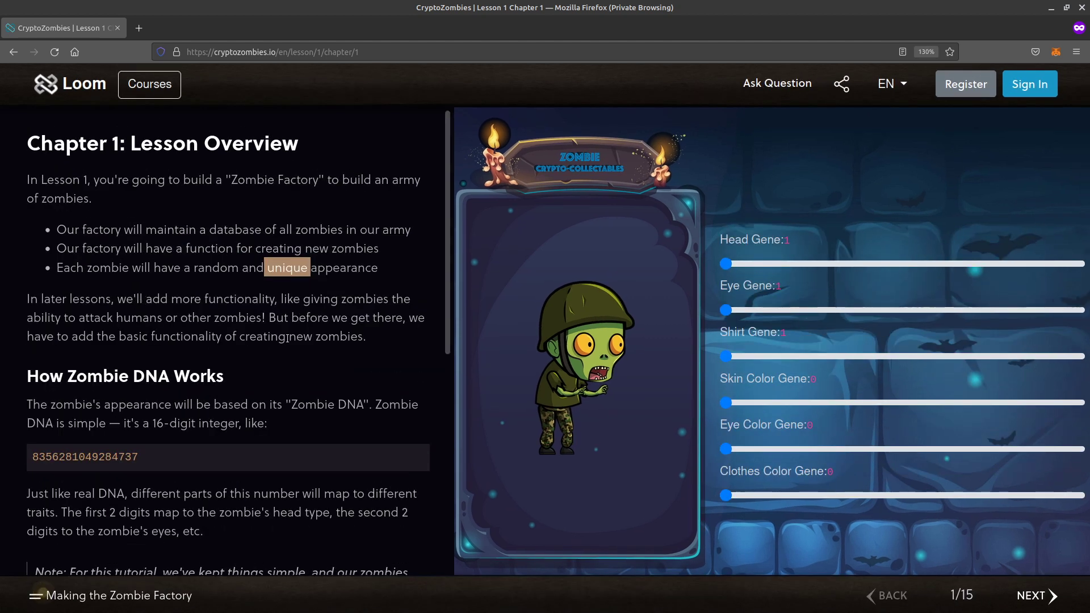
{"action": "mouse_move", "coordinate": [273, 349]}
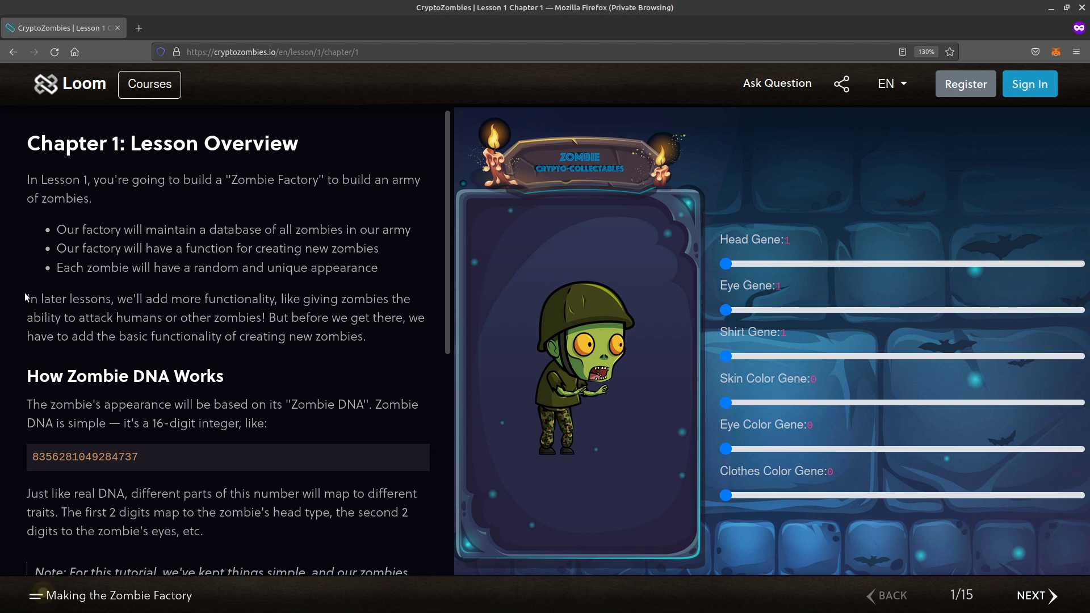
{"action": "mouse_move", "coordinate": [102, 298]}
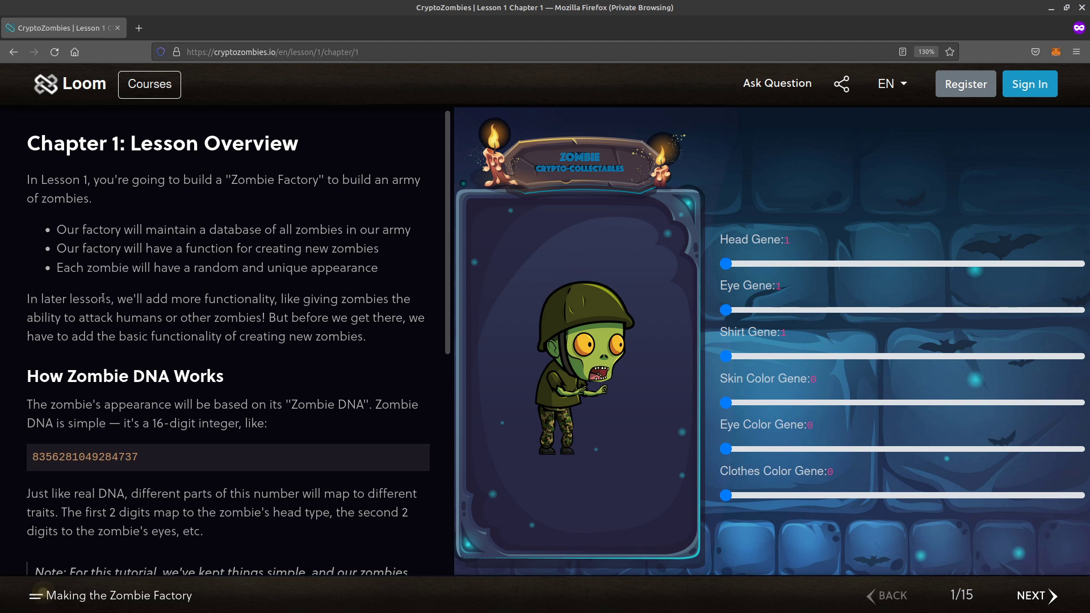
{"action": "scroll", "scroll_direction": "down", "scroll_amount": 3}
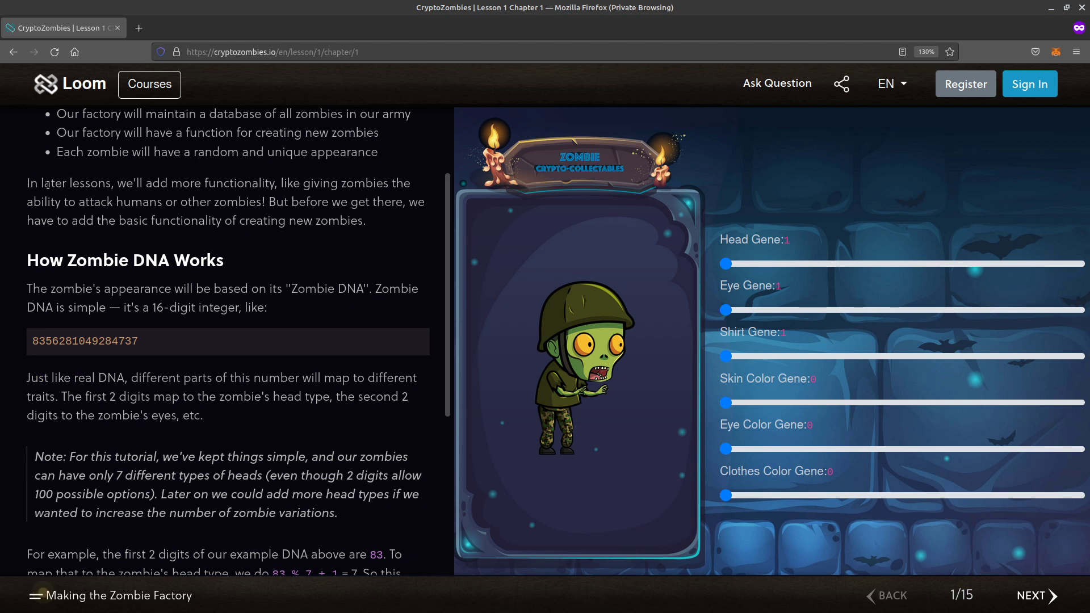
{"action": "mouse_move", "coordinate": [386, 186]}
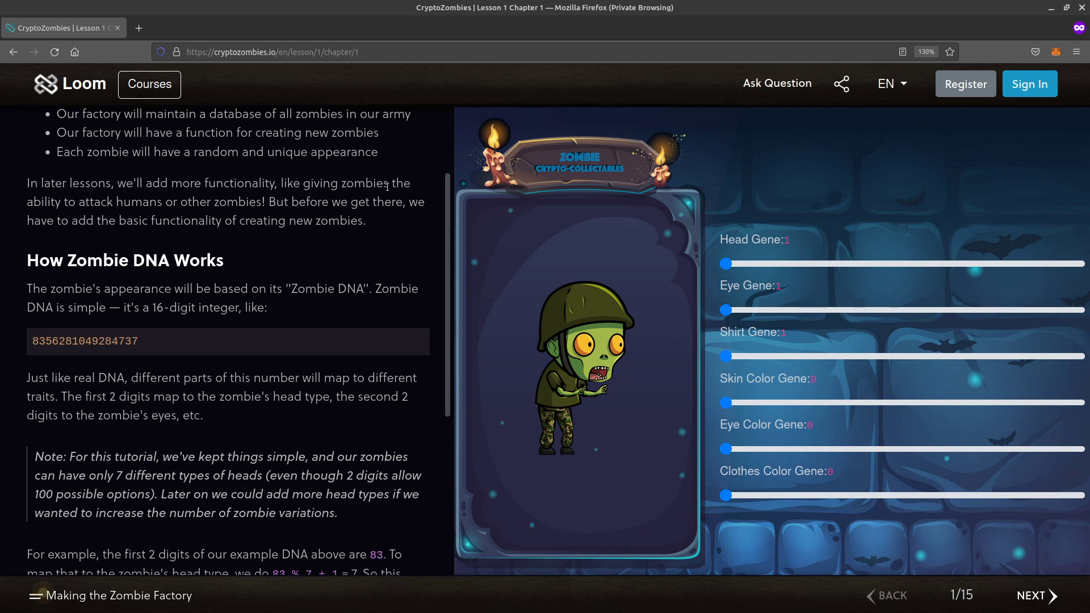
{"action": "mouse_move", "coordinate": [276, 209]}
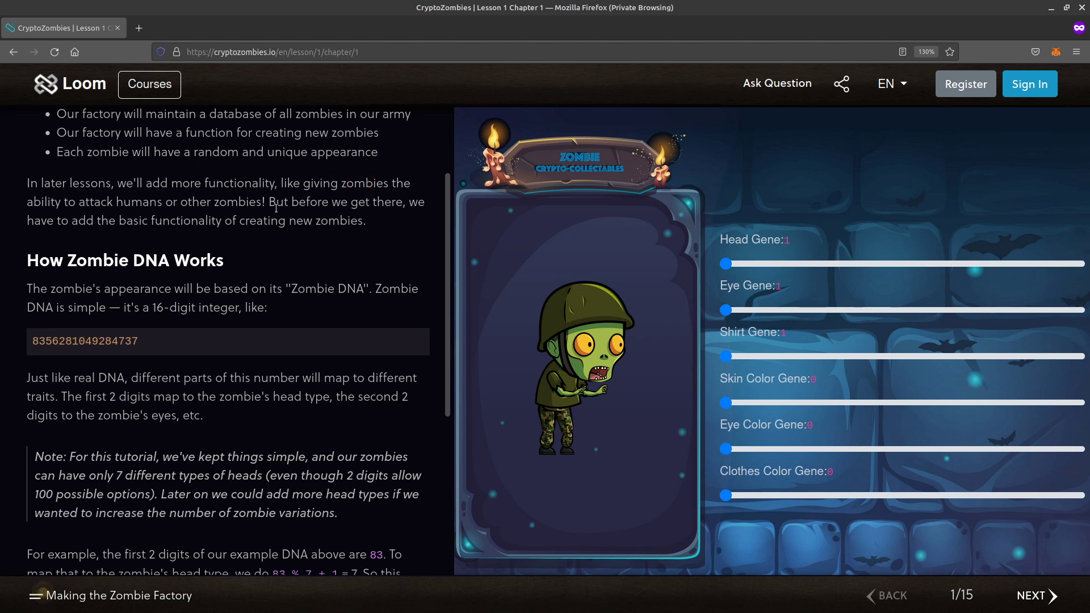
{"action": "scroll", "scroll_direction": "down", "scroll_amount": 3}
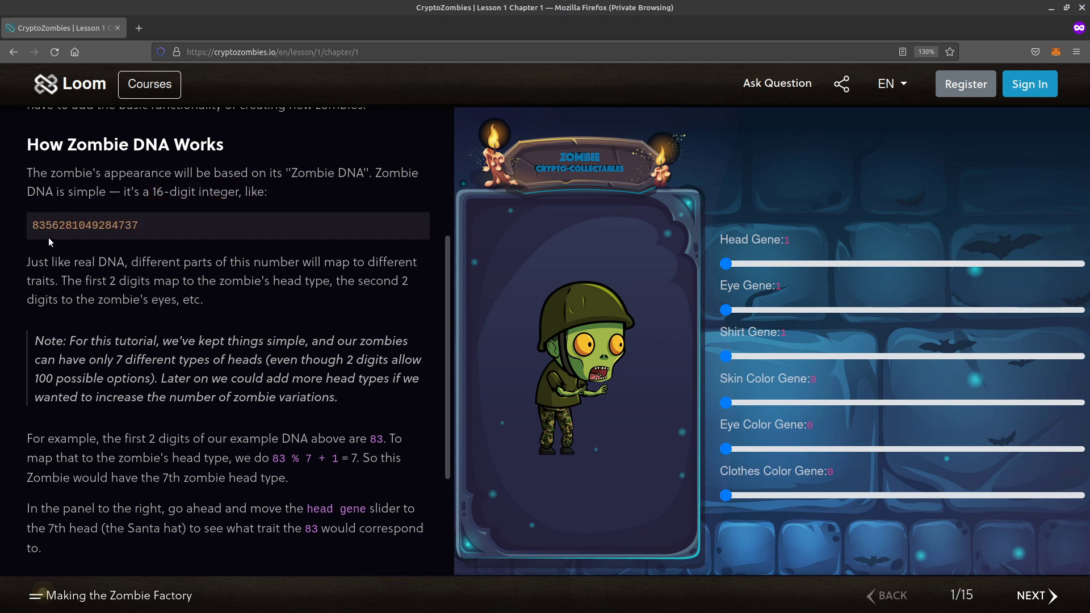
Select DNA digits 83 and change the zombie's head, eye and shirt types.
{"action": "double_click", "coordinate": [38, 225]}
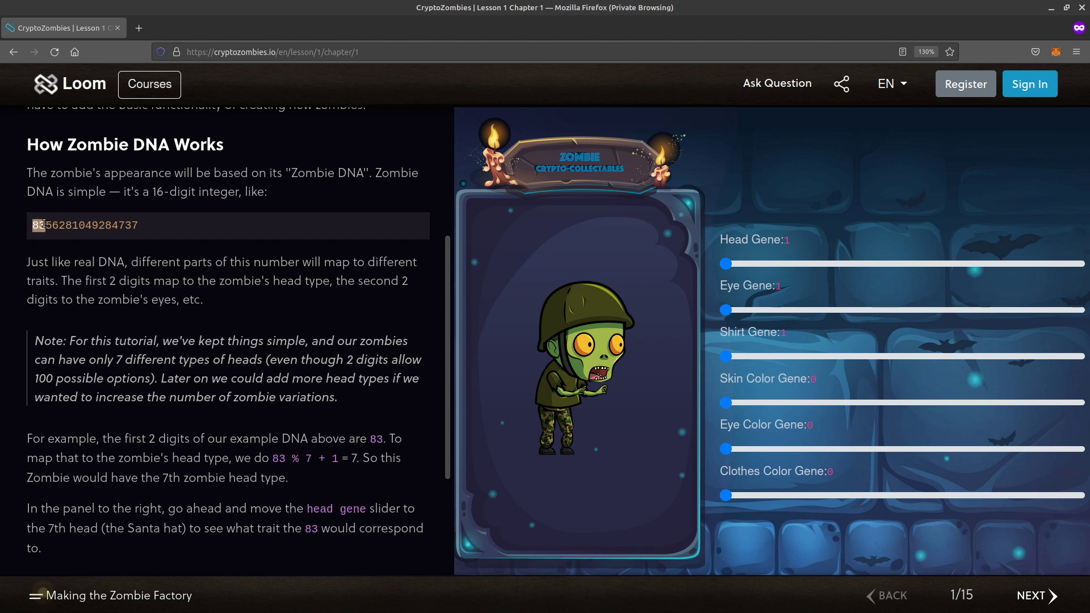
{"action": "left_click_drag", "start_coordinate": [725, 263], "coordinate": [784, 264]}
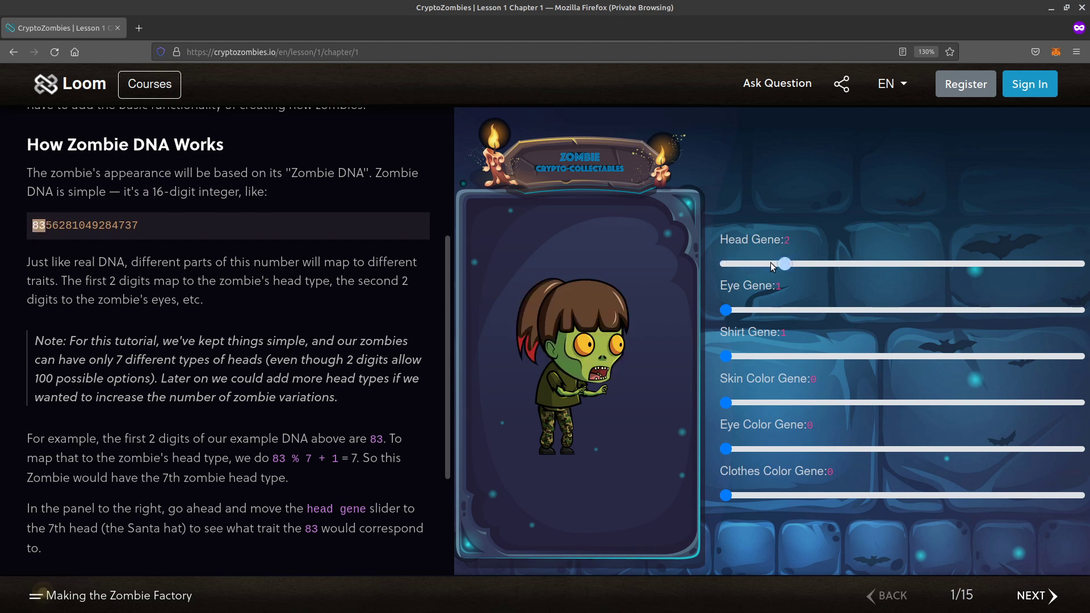
{"action": "left_click_drag", "start_coordinate": [784, 263], "coordinate": [843, 263]}
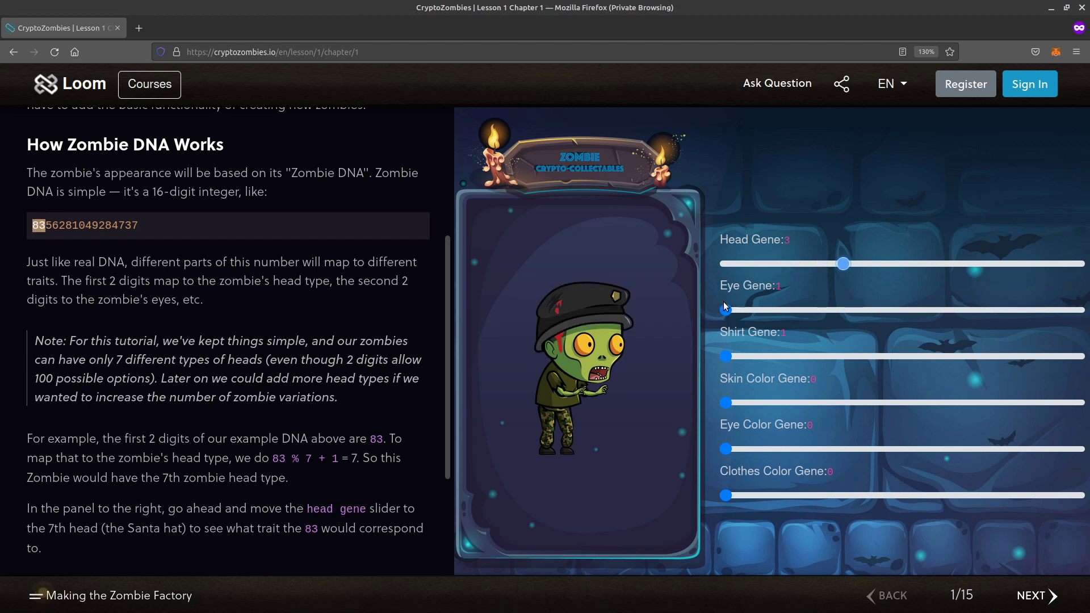
{"action": "left_click_drag", "start_coordinate": [725, 309], "coordinate": [796, 309]}
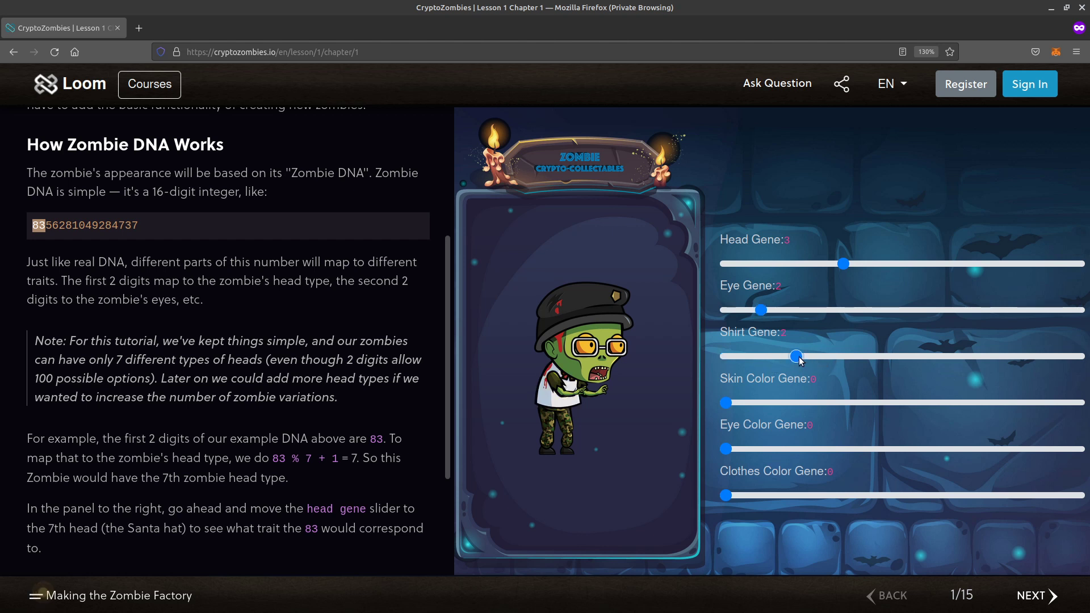
{"action": "left_click_drag", "start_coordinate": [797, 356], "coordinate": [868, 355]}
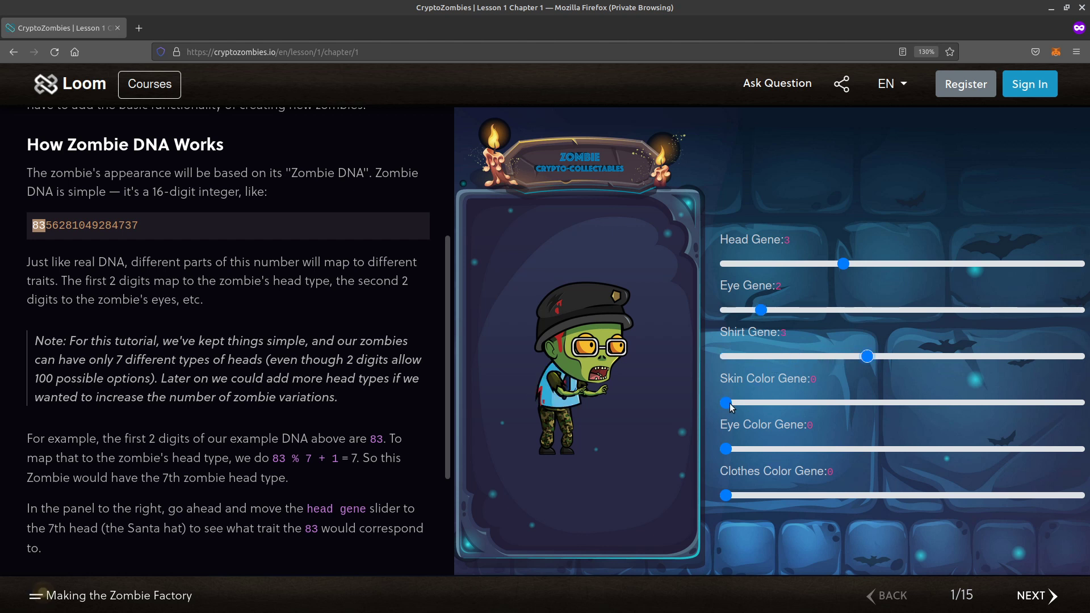
Give the zombie pink skin, green eyes and recoloured clothes (genes 217, 53, 160).
{"action": "left_click_drag", "start_coordinate": [728, 402], "coordinate": [838, 401]}
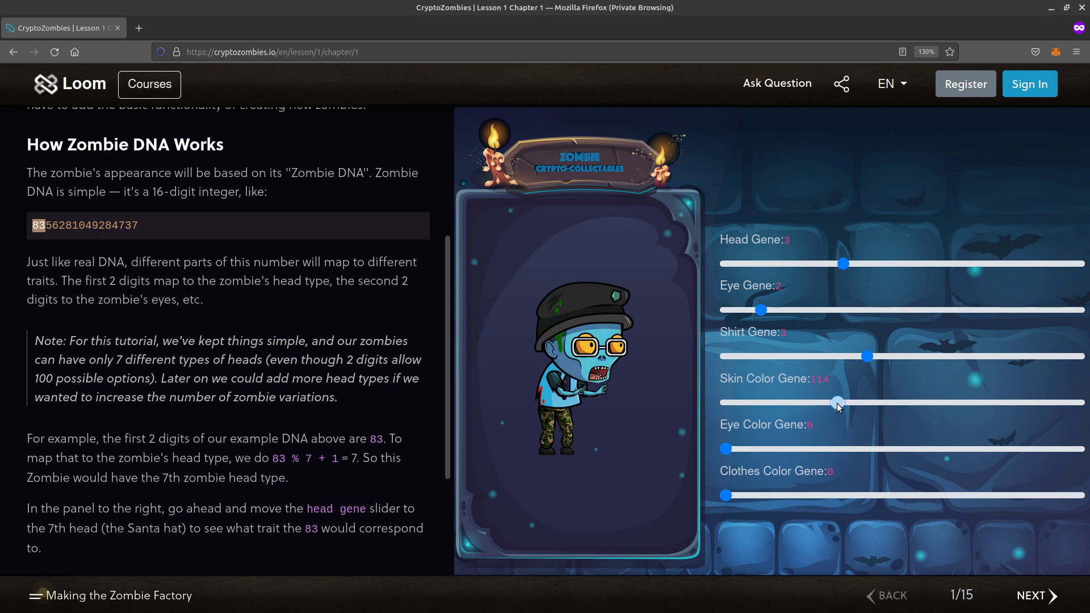
{"action": "left_click_drag", "start_coordinate": [836, 402], "coordinate": [959, 402]}
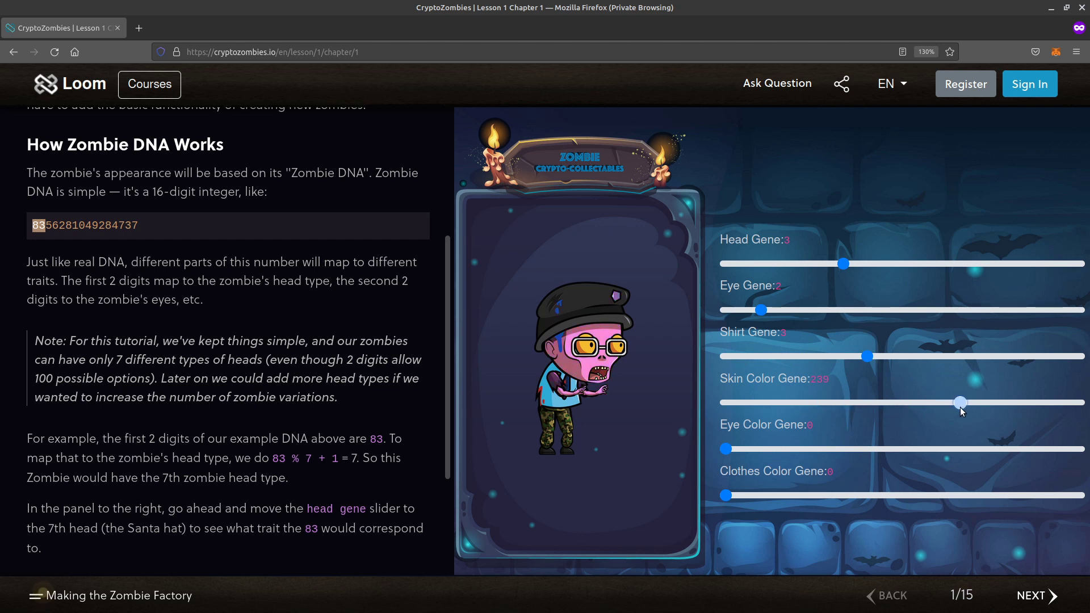
{"action": "left_click_drag", "start_coordinate": [960, 402], "coordinate": [791, 401]}
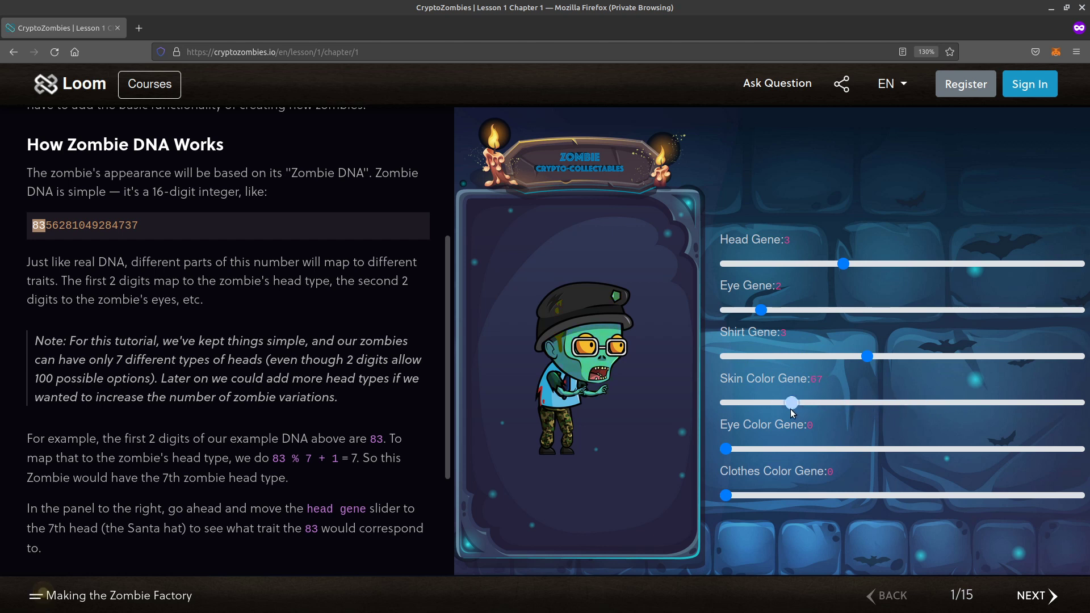
{"action": "left_click_drag", "start_coordinate": [792, 401], "coordinate": [797, 402]}
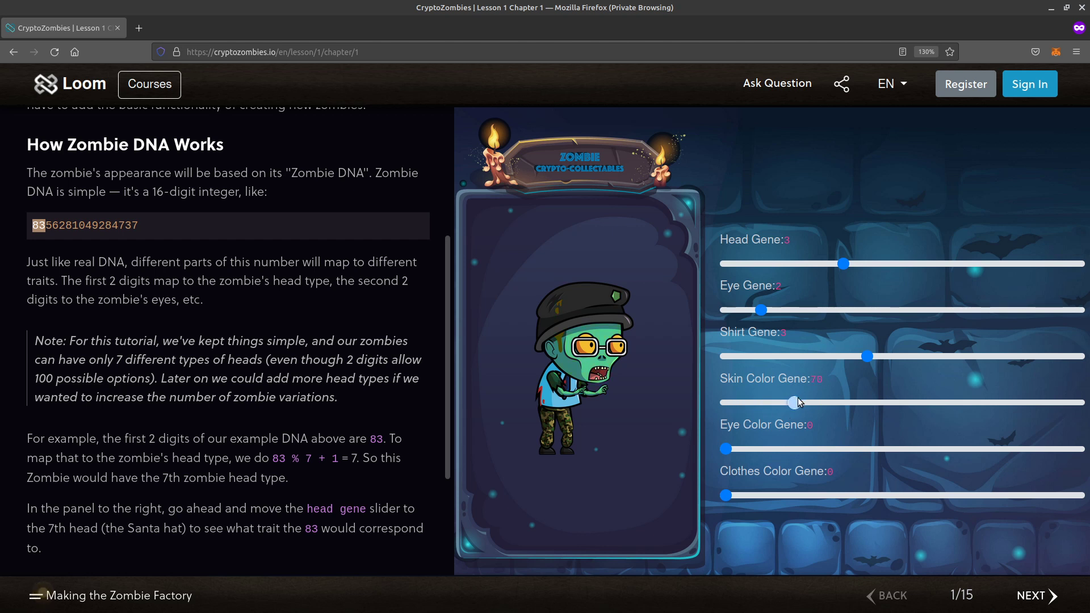
{"action": "left_click_drag", "start_coordinate": [791, 401], "coordinate": [945, 402]}
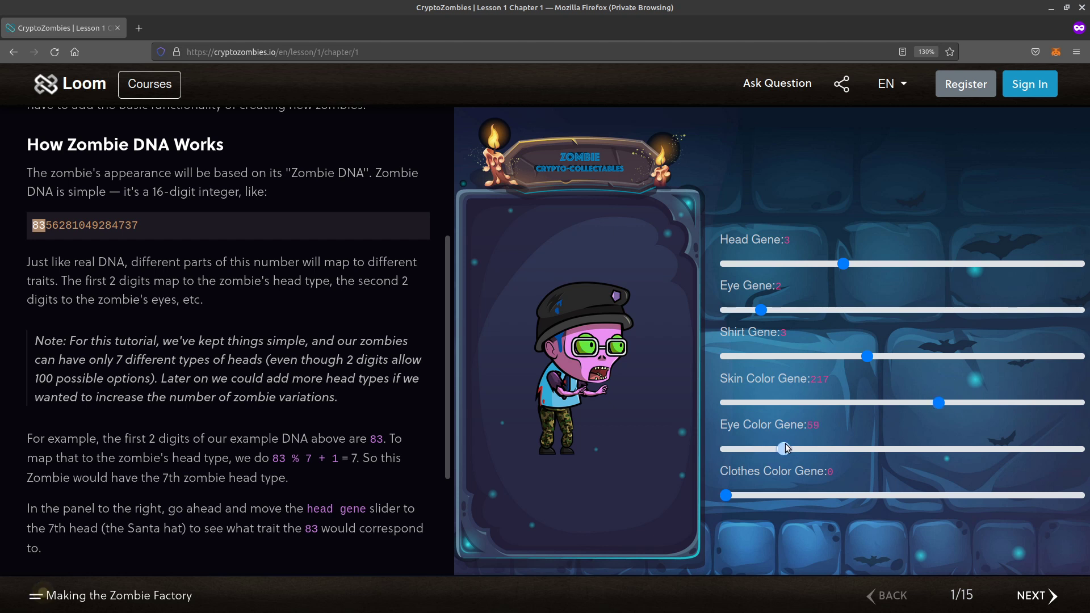
{"action": "left_click_drag", "start_coordinate": [725, 495], "coordinate": [931, 495]}
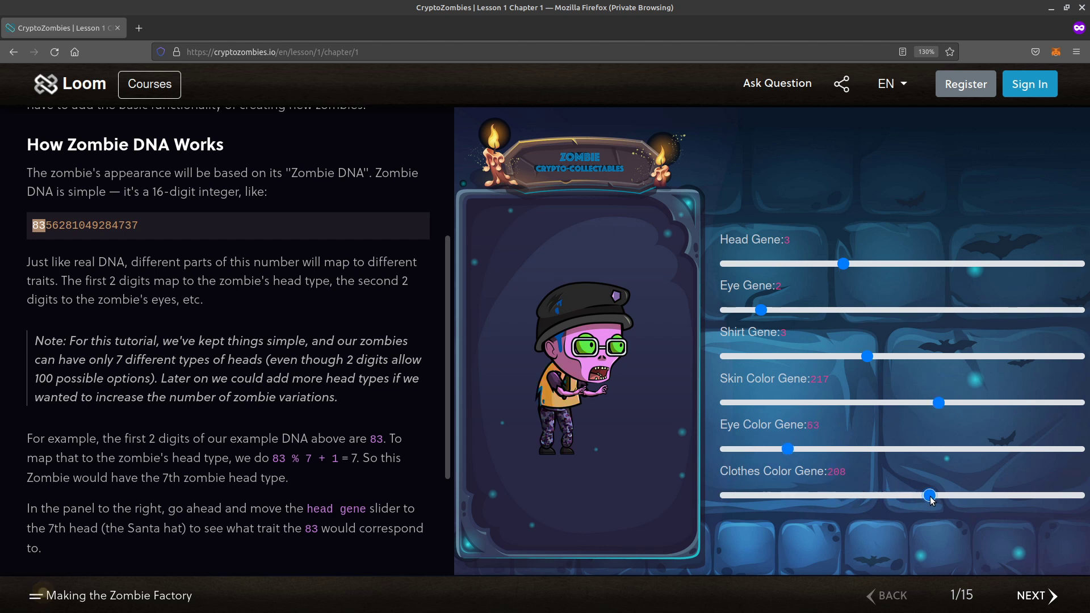
{"action": "left_click_drag", "start_coordinate": [930, 495], "coordinate": [883, 495]}
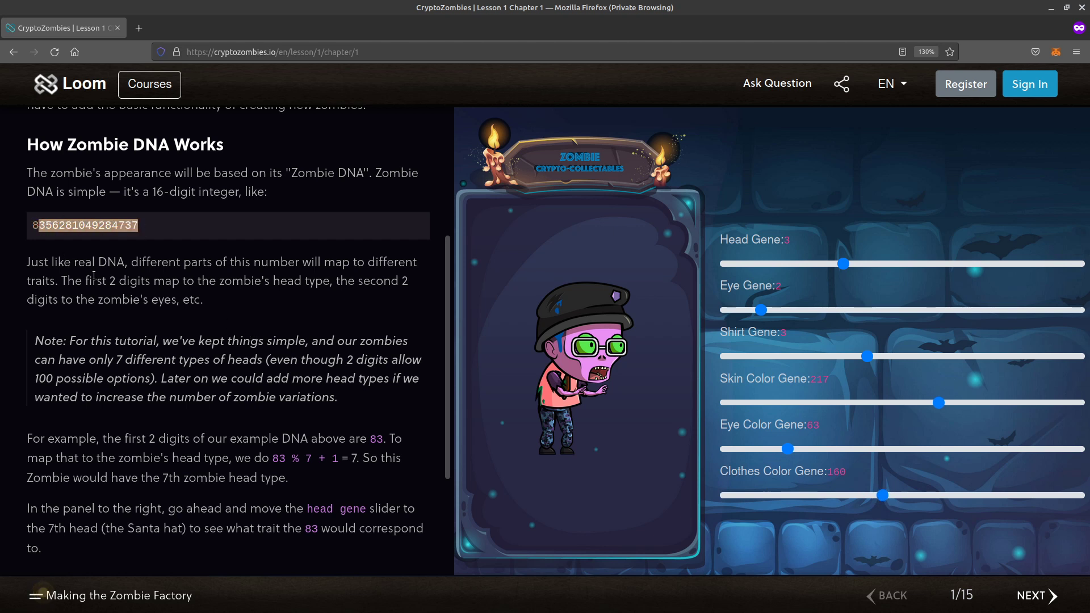
{"action": "mouse_move", "coordinate": [119, 266]}
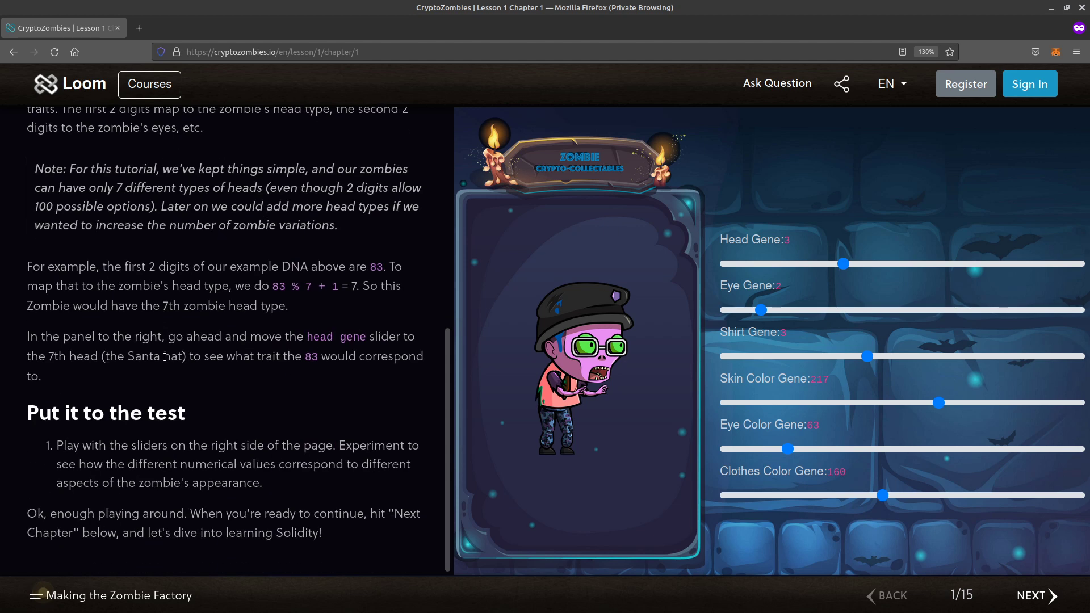
Finish reading Chapter 1 and move on to Chapter 2: Contracts.
{"action": "scroll", "scroll_direction": "up", "scroll_amount": 3}
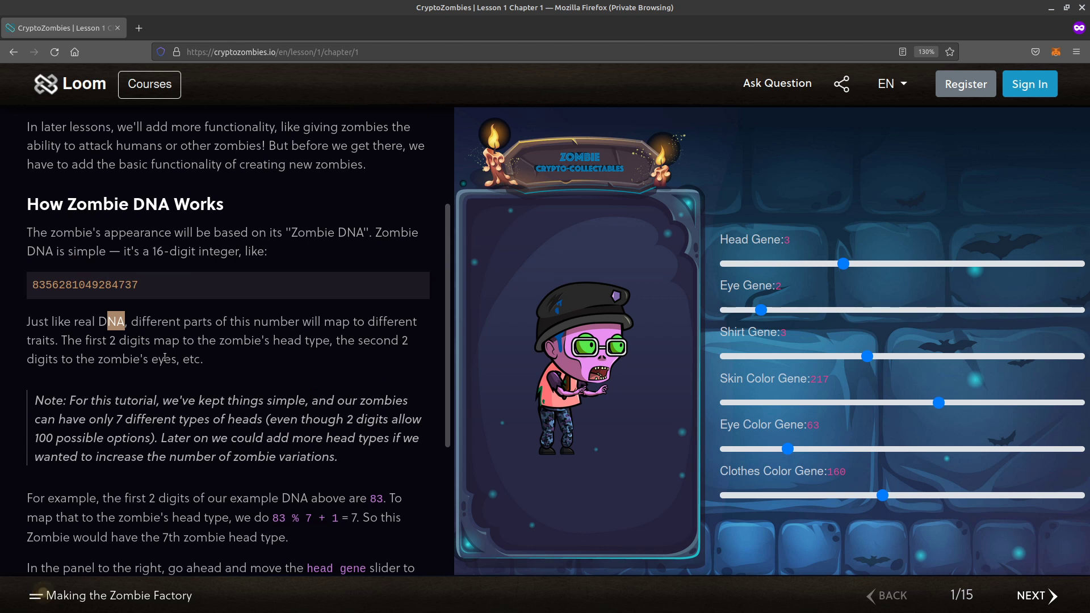
{"action": "mouse_move", "coordinate": [212, 327]}
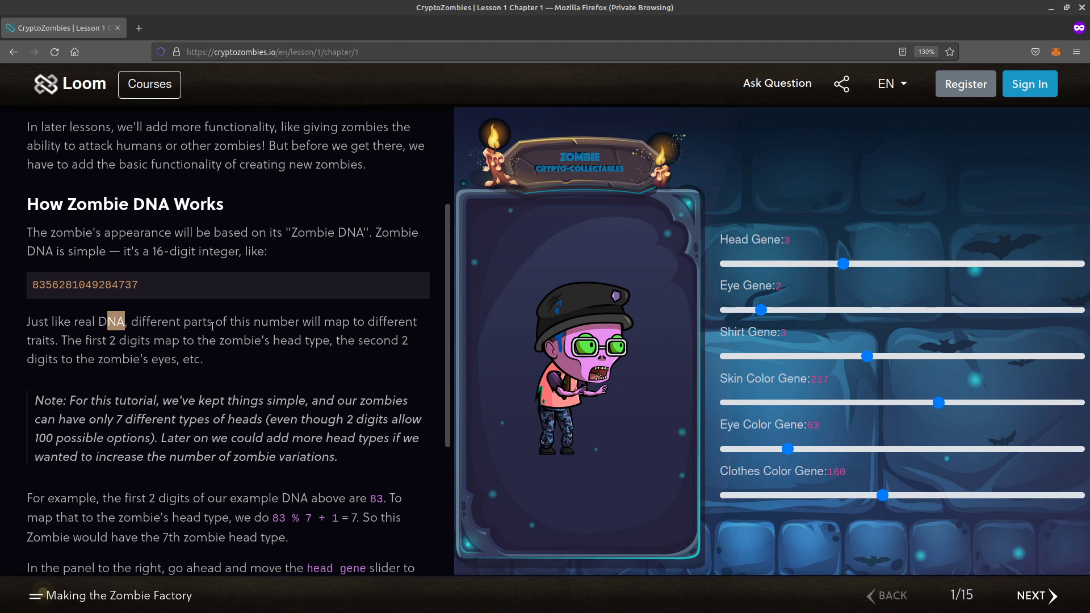
{"action": "scroll", "scroll_direction": "down", "scroll_amount": 3}
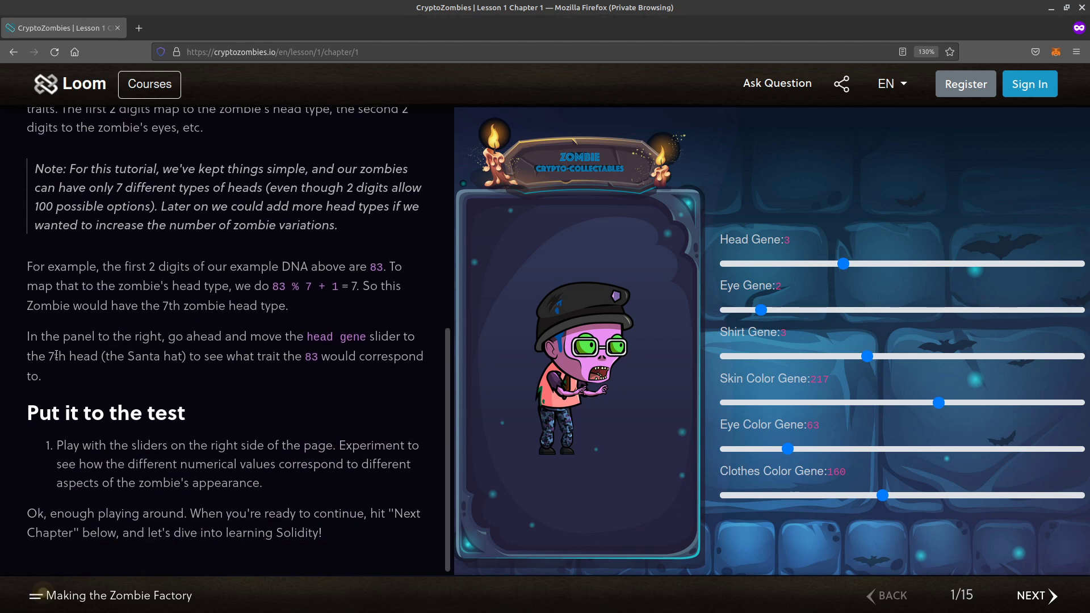
{"action": "mouse_move", "coordinate": [994, 595]}
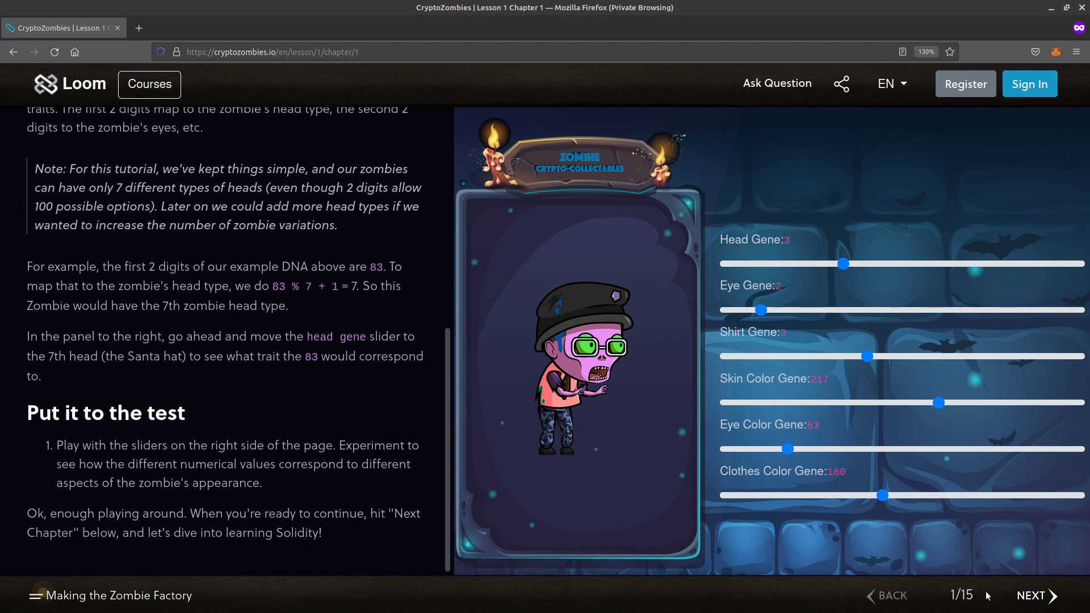
{"action": "left_click", "coordinate": [1031, 595]}
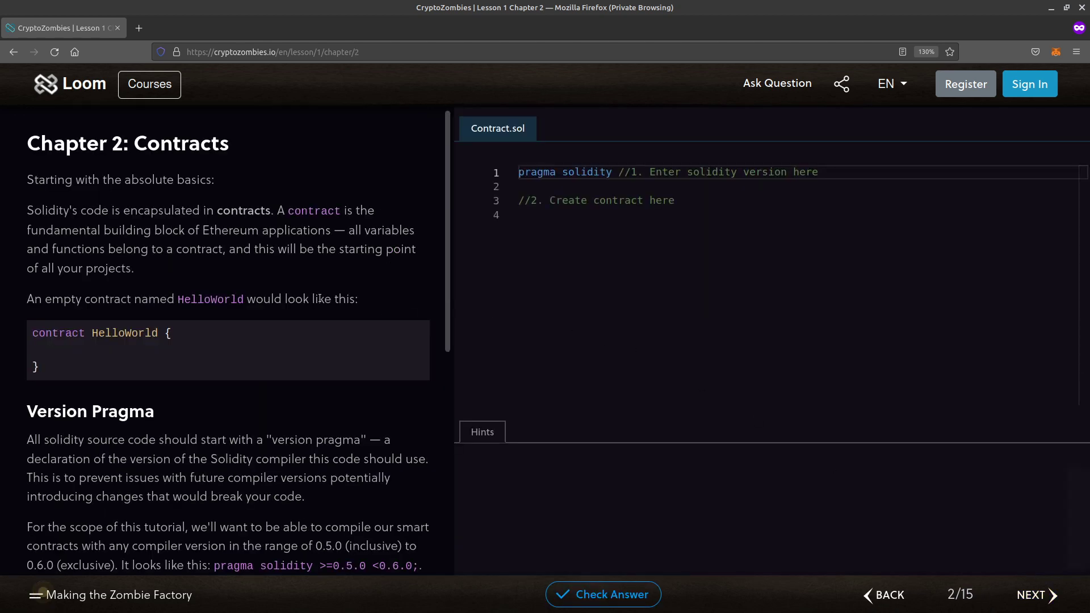
{"action": "mouse_move", "coordinate": [313, 284]}
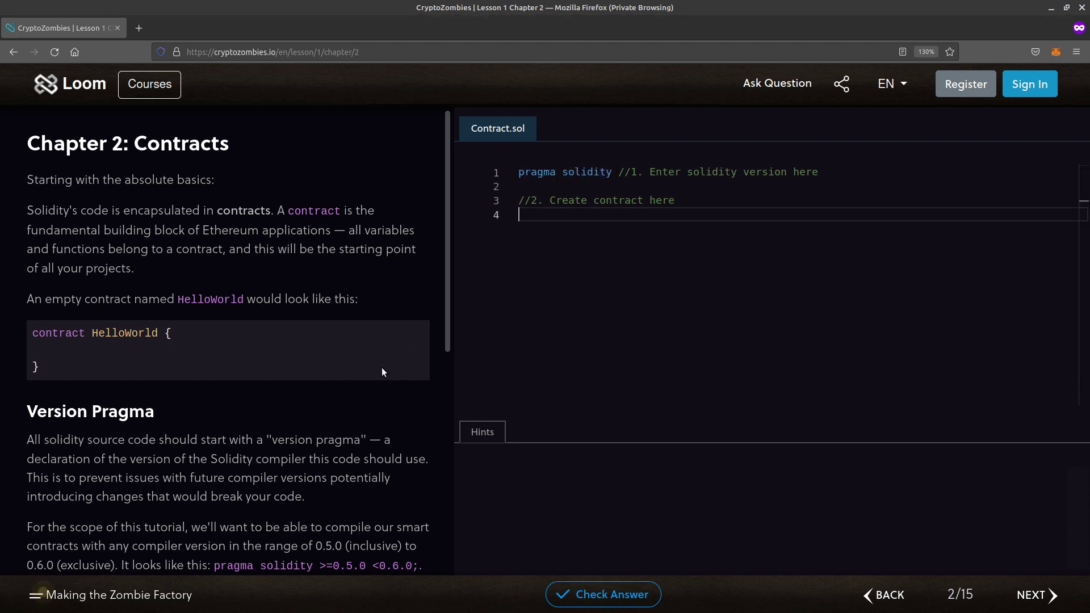
Write an empty 'contract HelloWorld {' block on line 4 of Contract.sol.
{"action": "scroll", "scroll_direction": "down", "scroll_amount": 3}
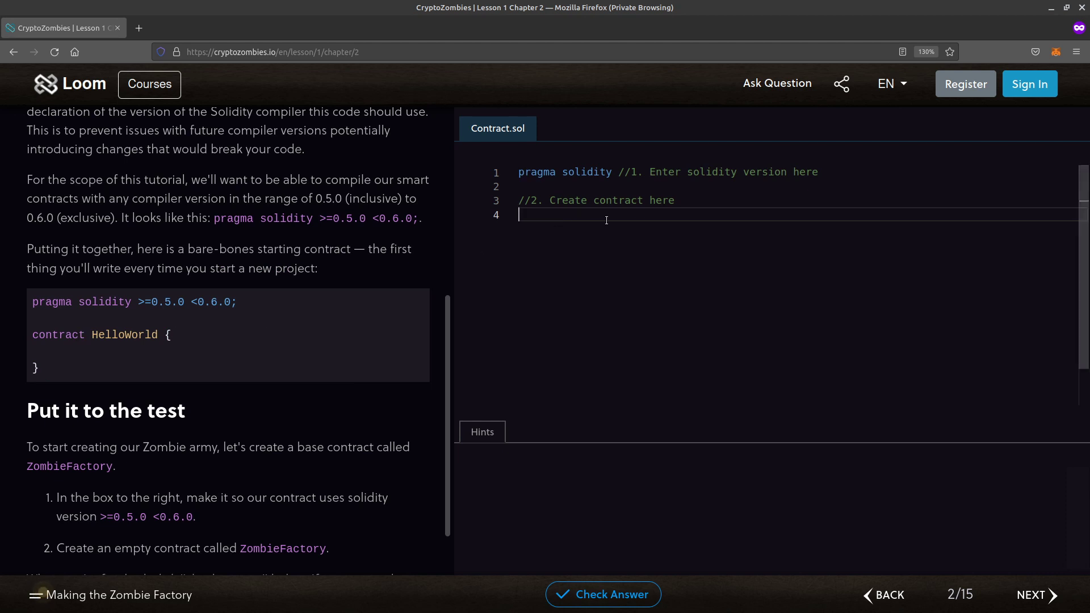
{"action": "type", "text": "contract"}
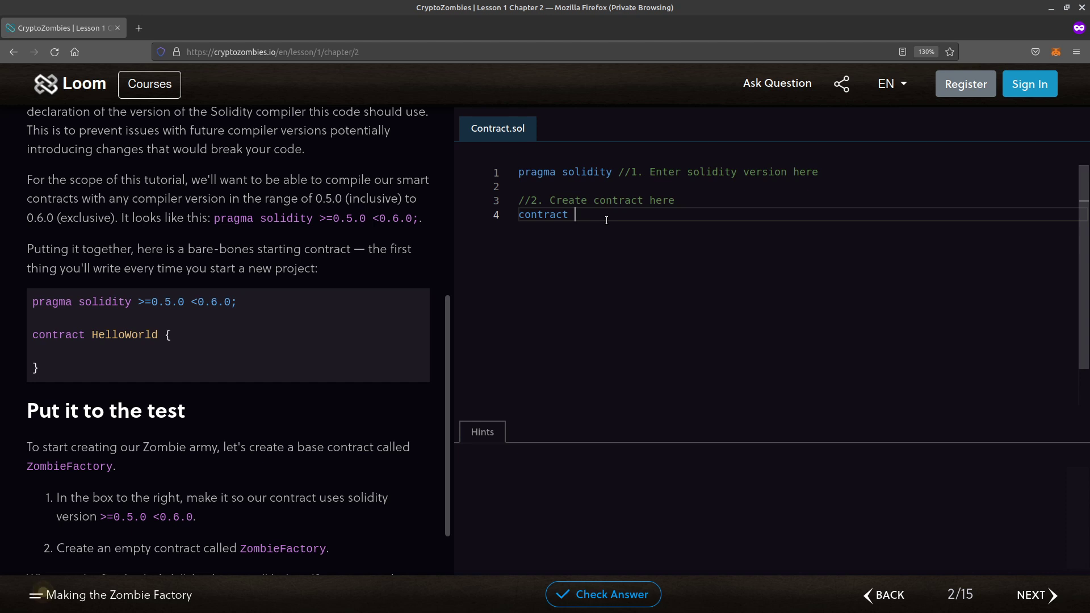
{"action": "type", "text": "Hello"}
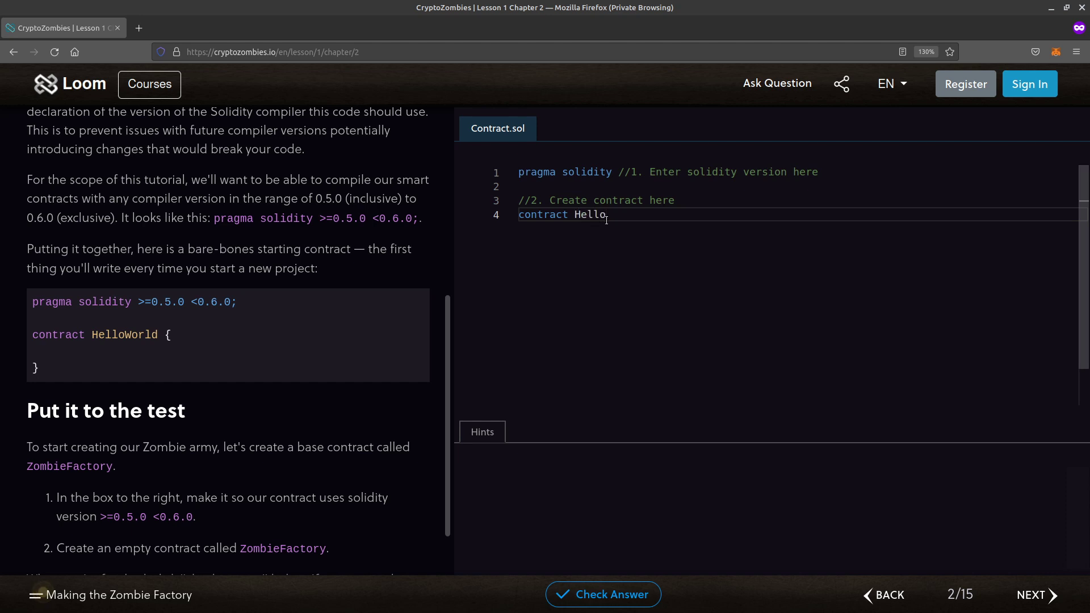
{"action": "type", "text": "Wor"}
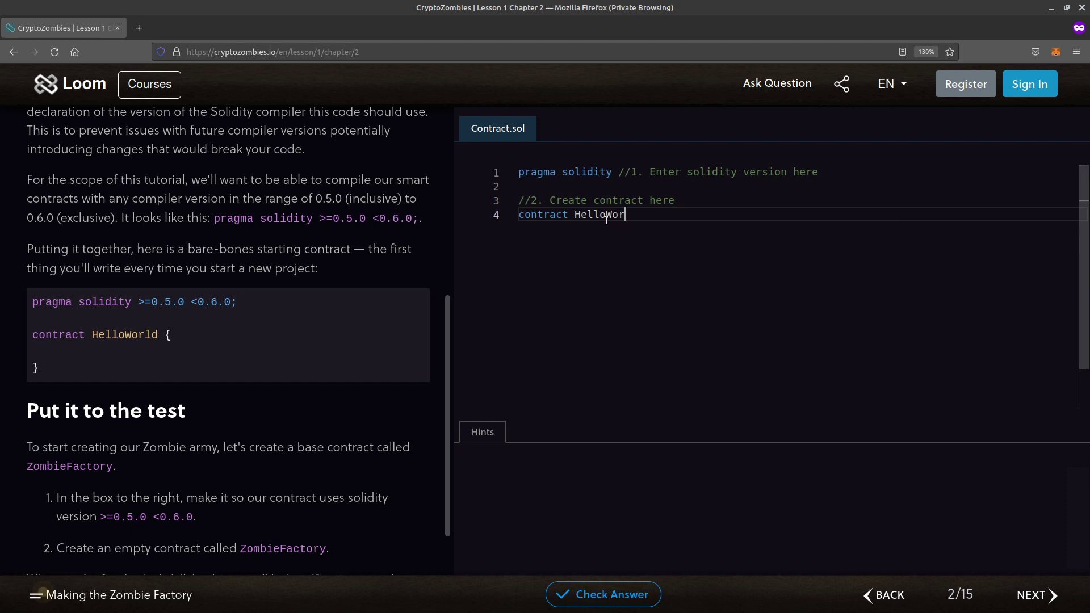
{"action": "type", "text": "ld"}
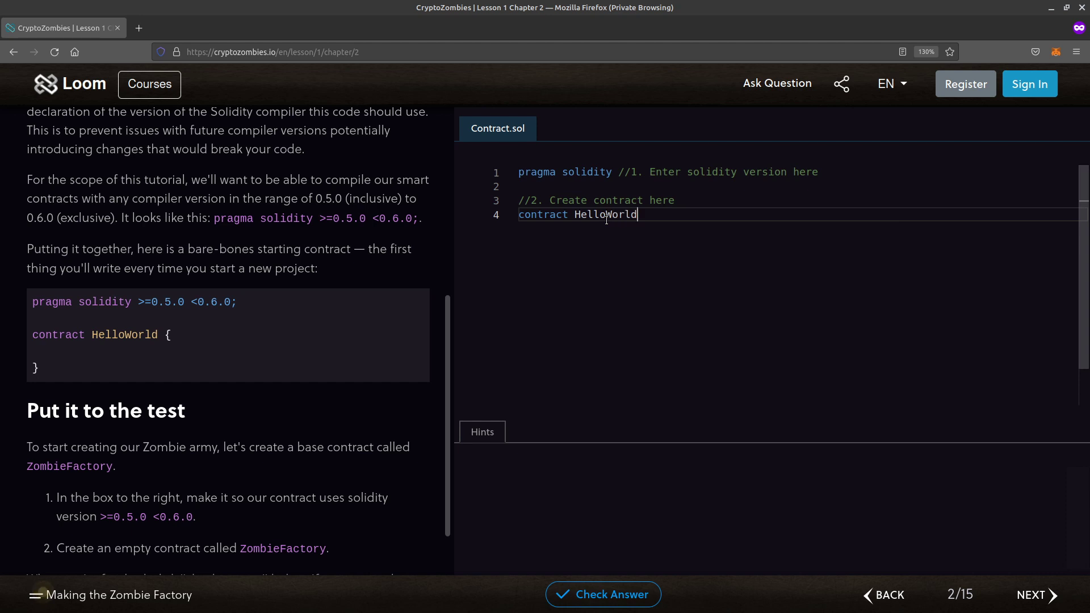
{"action": "type", "text": "{"}
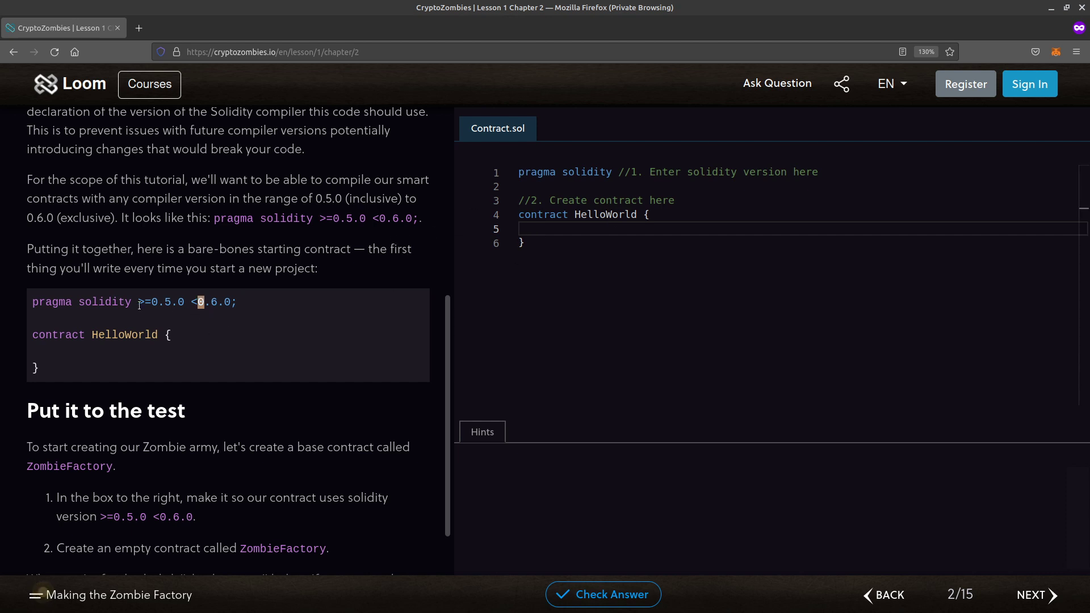
Set the pragma solidity version range to >=0.5.0 <0.6.0.
{"action": "left_click_drag", "start_coordinate": [137, 302], "coordinate": [238, 302]}
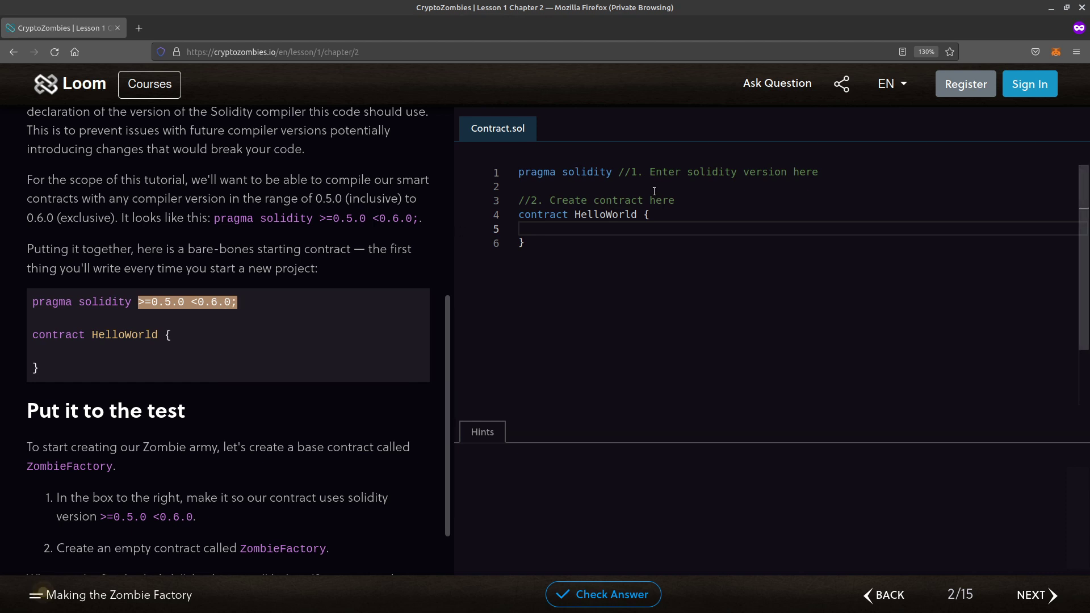
{"action": "left_click_drag", "start_coordinate": [626, 171], "coordinate": [819, 171]}
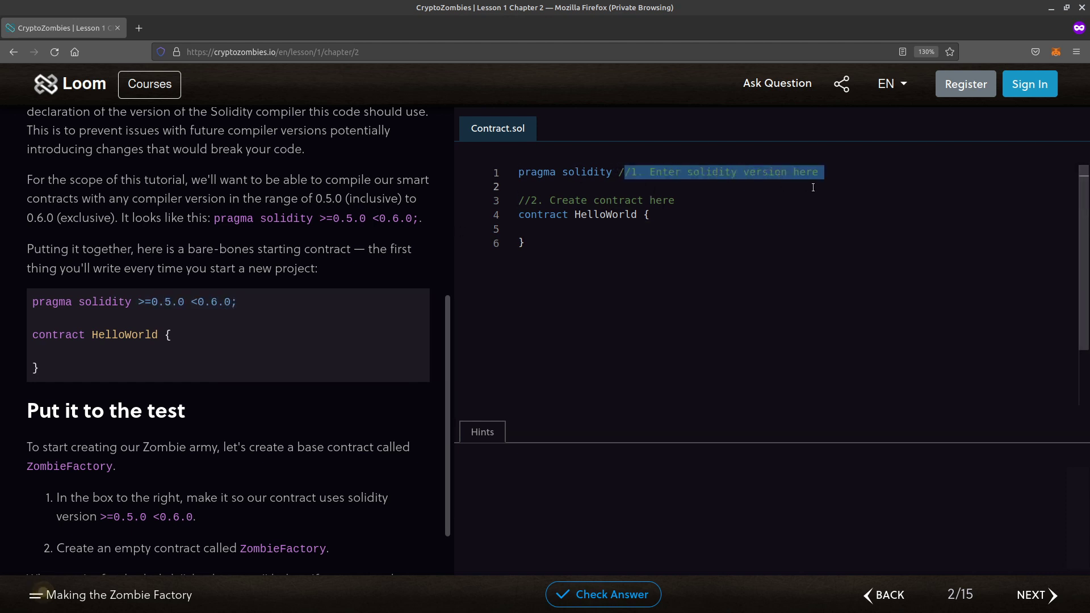
{"action": "type", "text": ">=0.5.0 <0.6.0;"}
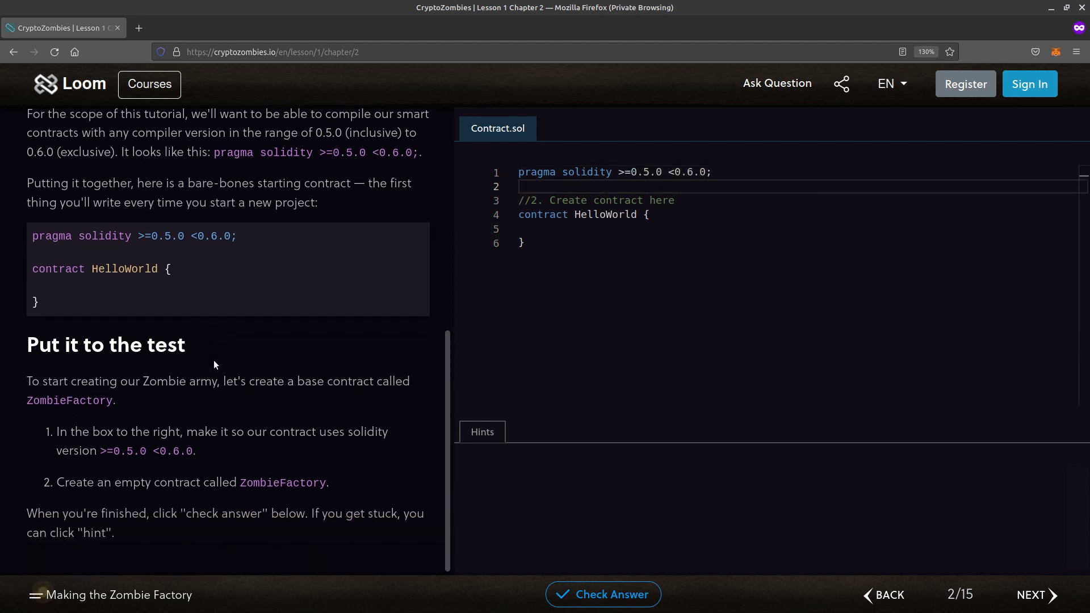
{"action": "mouse_move", "coordinate": [325, 483]}
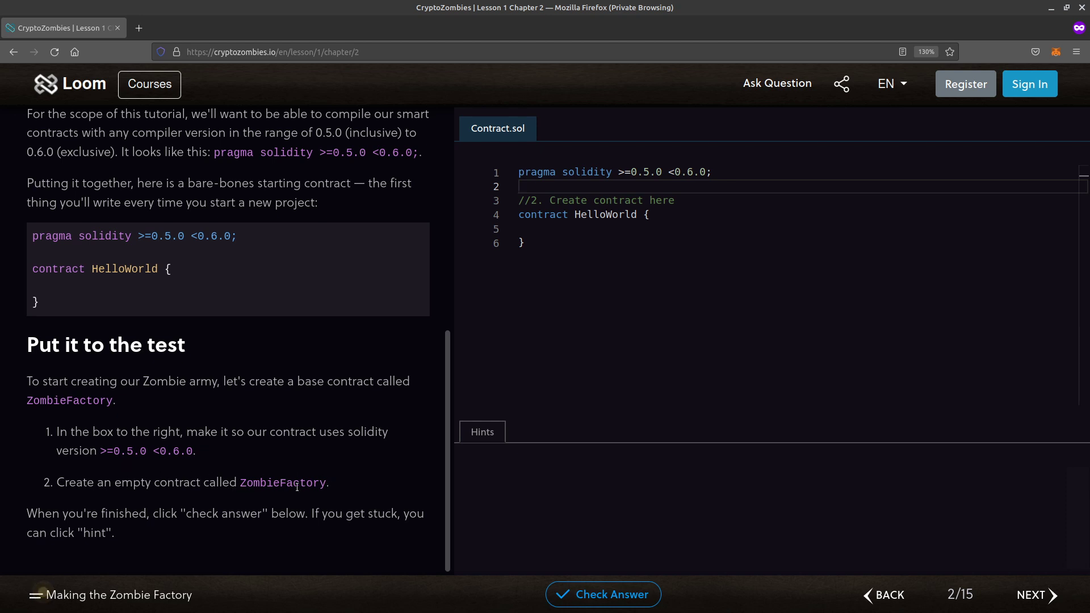
Rename the contract to ZombieFactory, check the answer and move on to Chapter 3.
{"action": "left_click", "coordinate": [615, 214]}
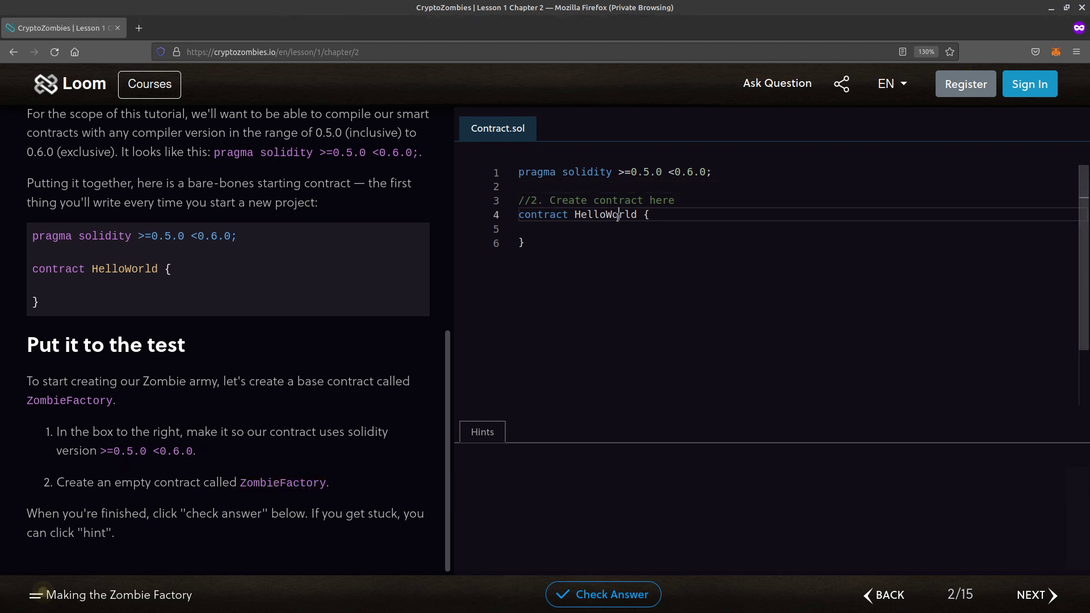
{"action": "type", "text": "ZombieFactory"}
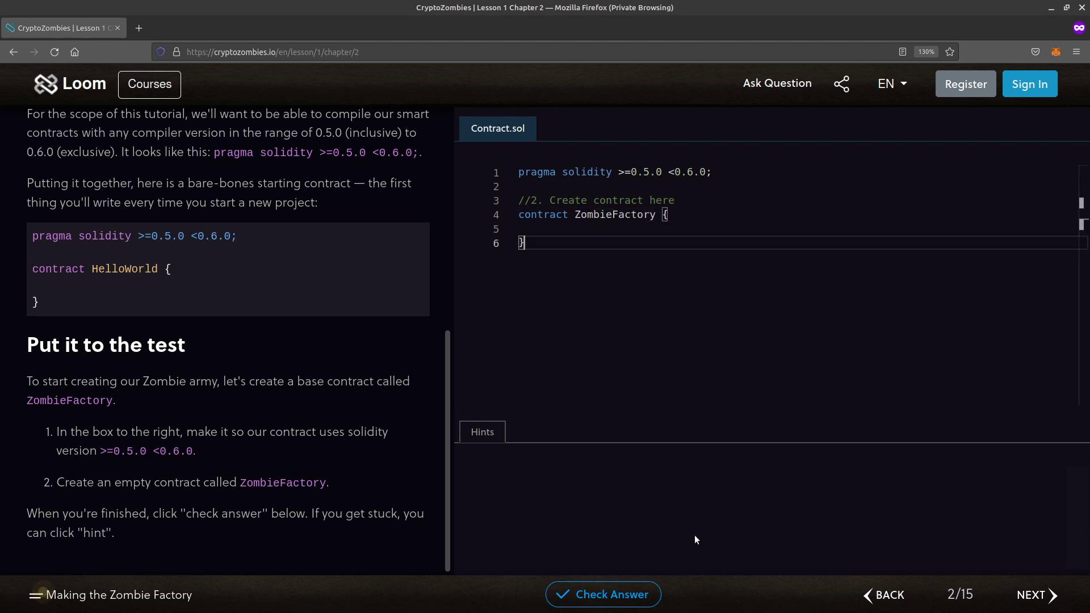
{"action": "left_click", "coordinate": [603, 593]}
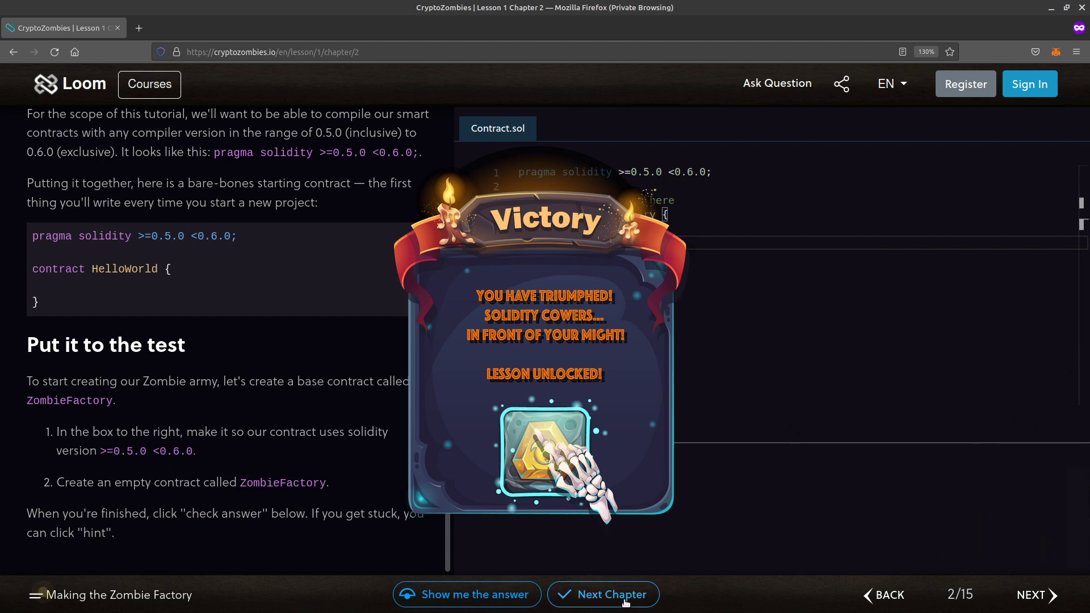
{"action": "left_click", "coordinate": [612, 595]}
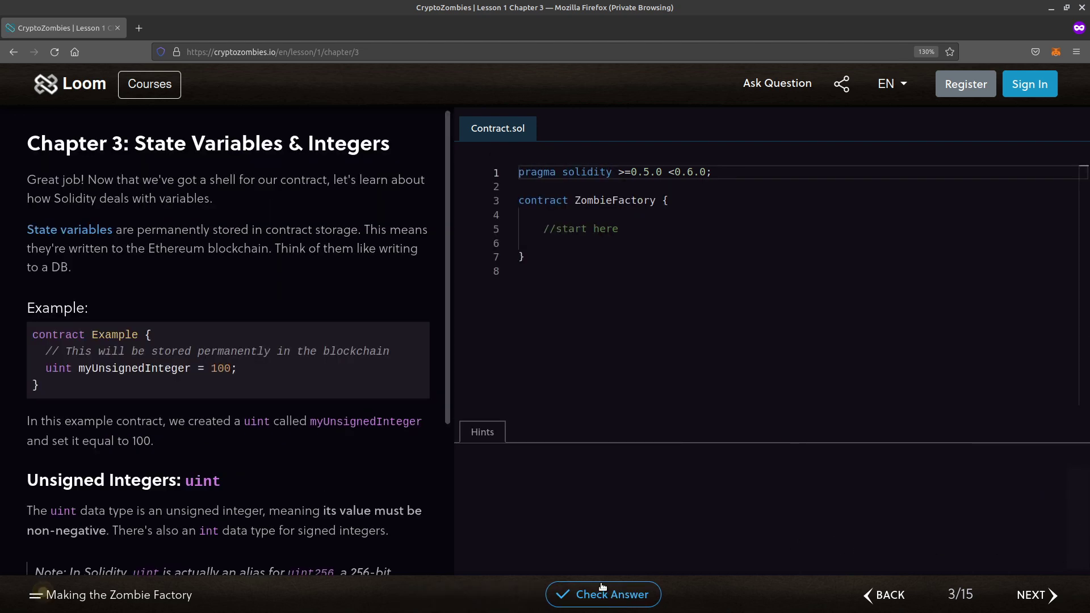
{"action": "scroll", "scroll_direction": "down", "scroll_amount": 3}
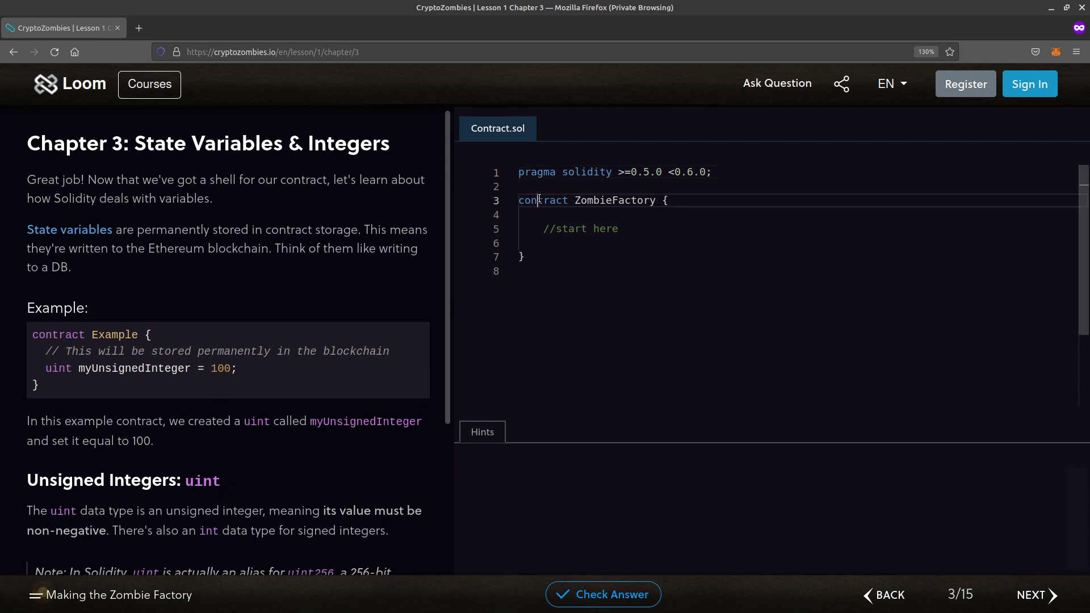
{"action": "double_click", "coordinate": [542, 200]}
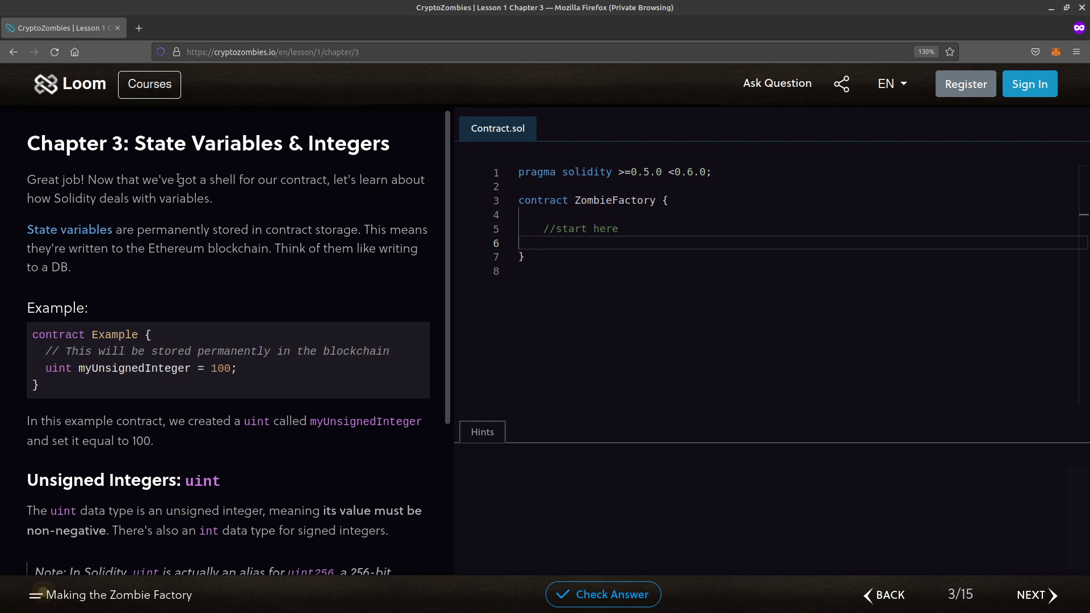
{"action": "mouse_move", "coordinate": [136, 213]}
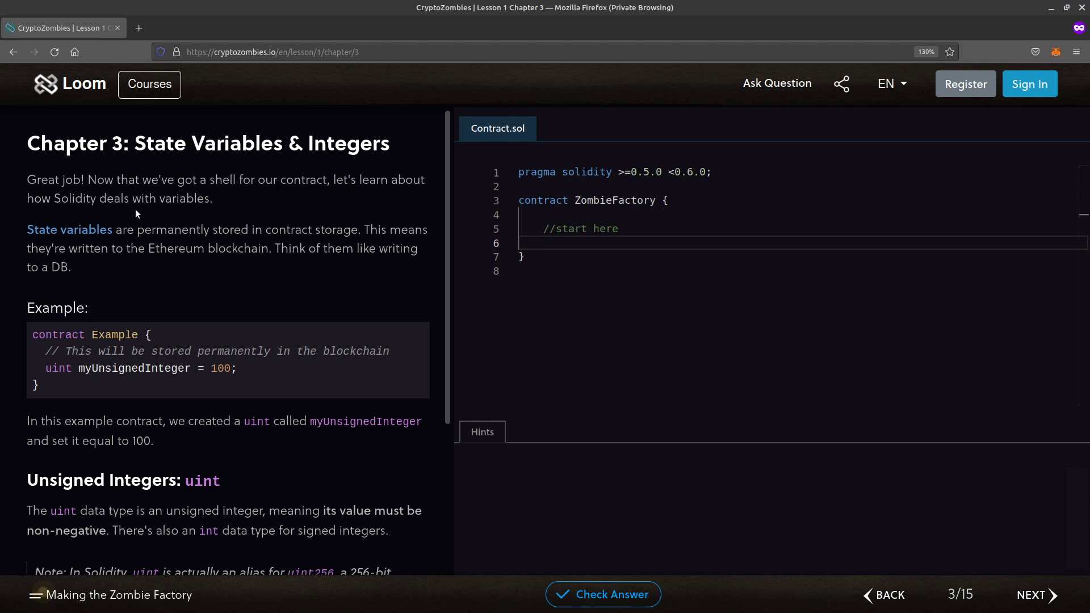
{"action": "double_click", "coordinate": [182, 197]}
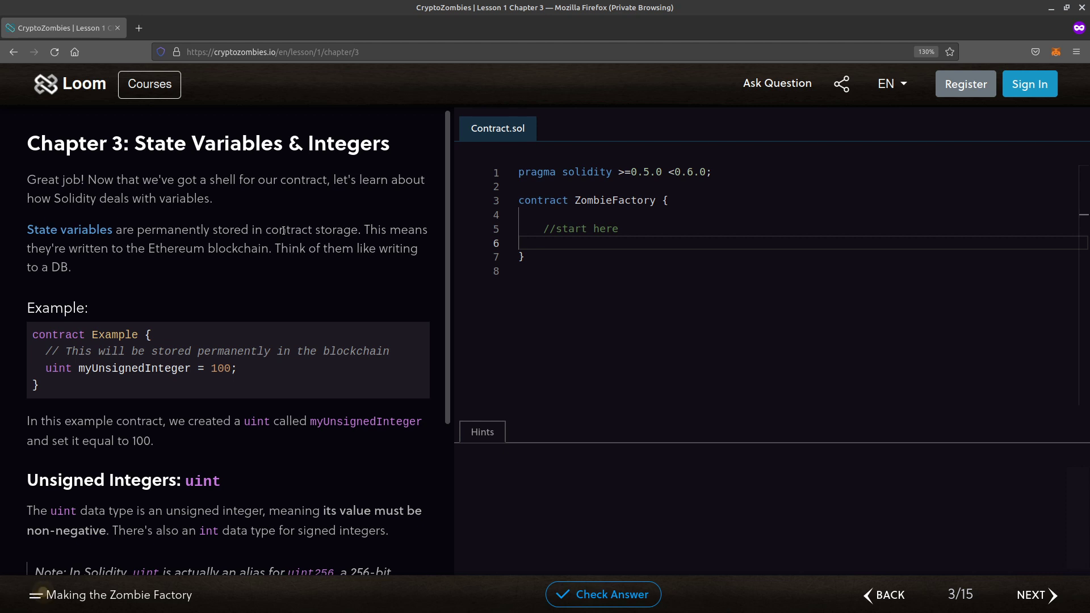
{"action": "left_click_drag", "start_coordinate": [148, 249], "coordinate": [216, 249]}
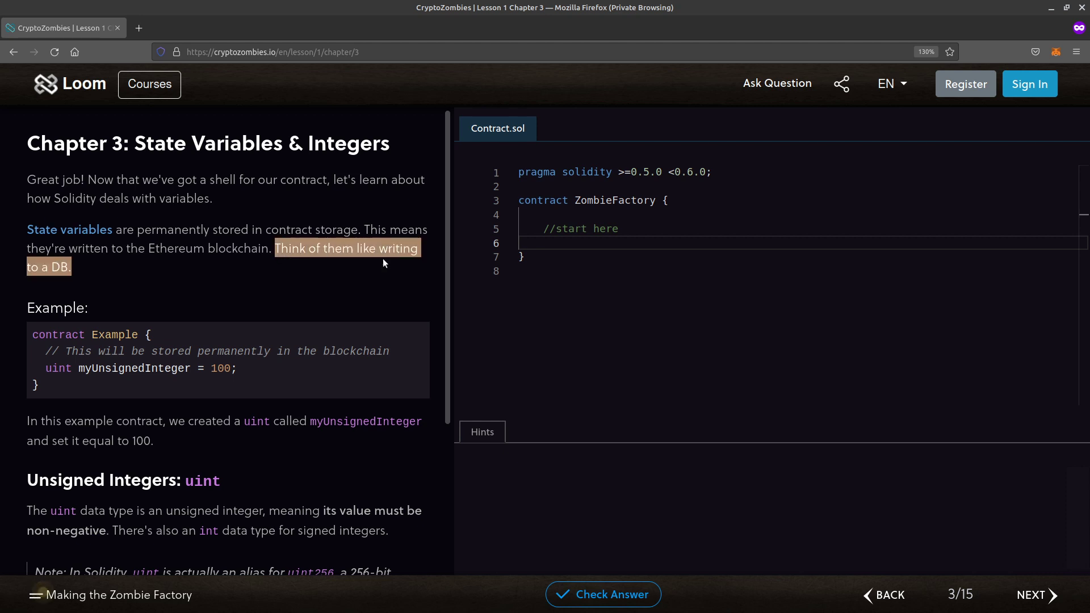
{"action": "left_click", "coordinate": [291, 241]}
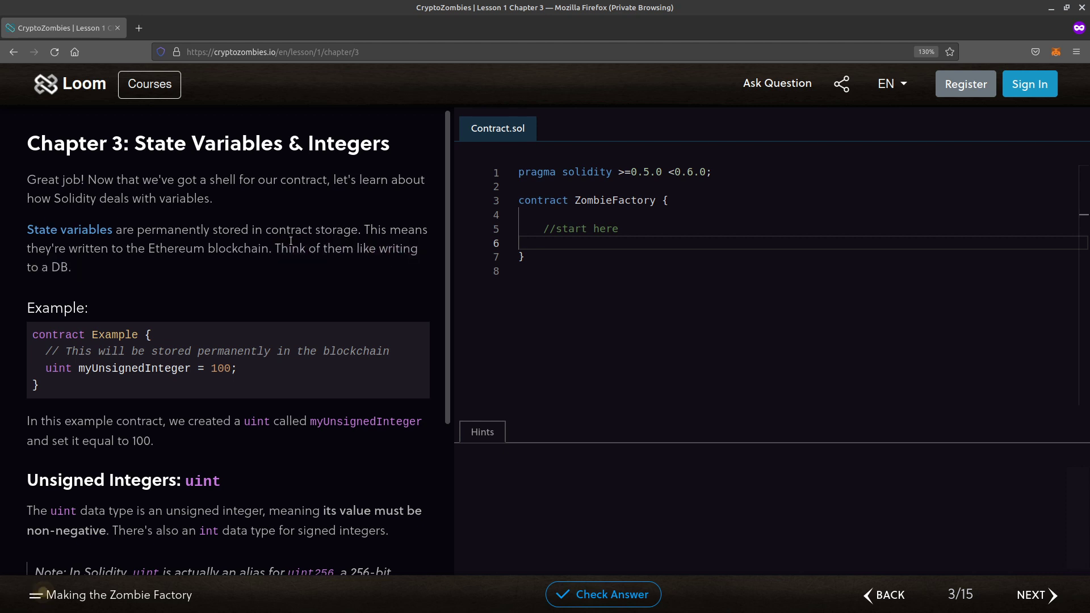
{"action": "left_click_drag", "start_coordinate": [26, 267], "coordinate": [70, 267]}
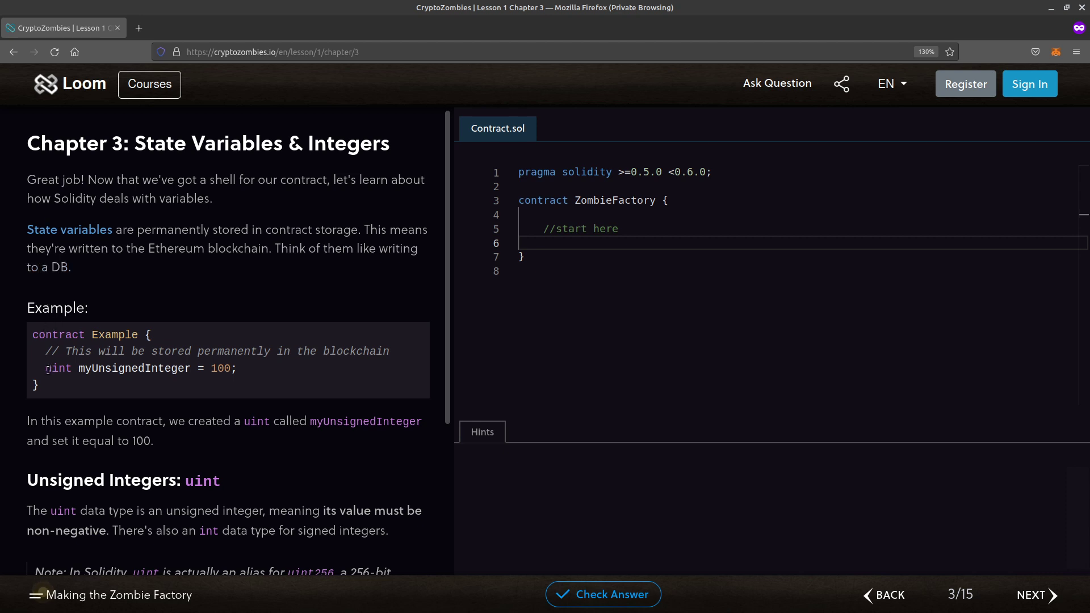
{"action": "double_click", "coordinate": [58, 368]}
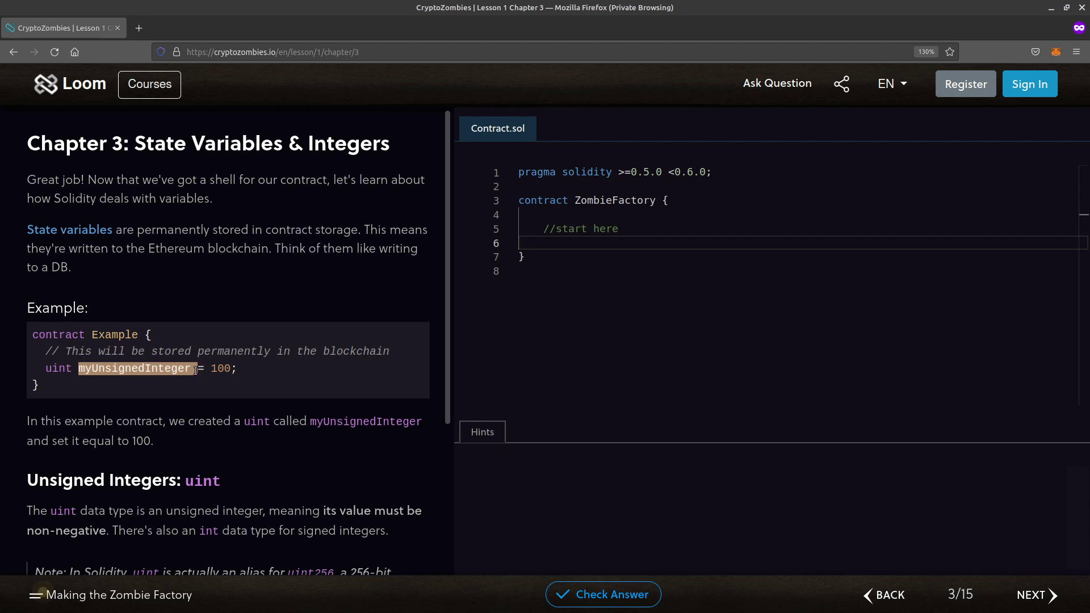
{"action": "mouse_move", "coordinate": [238, 376]}
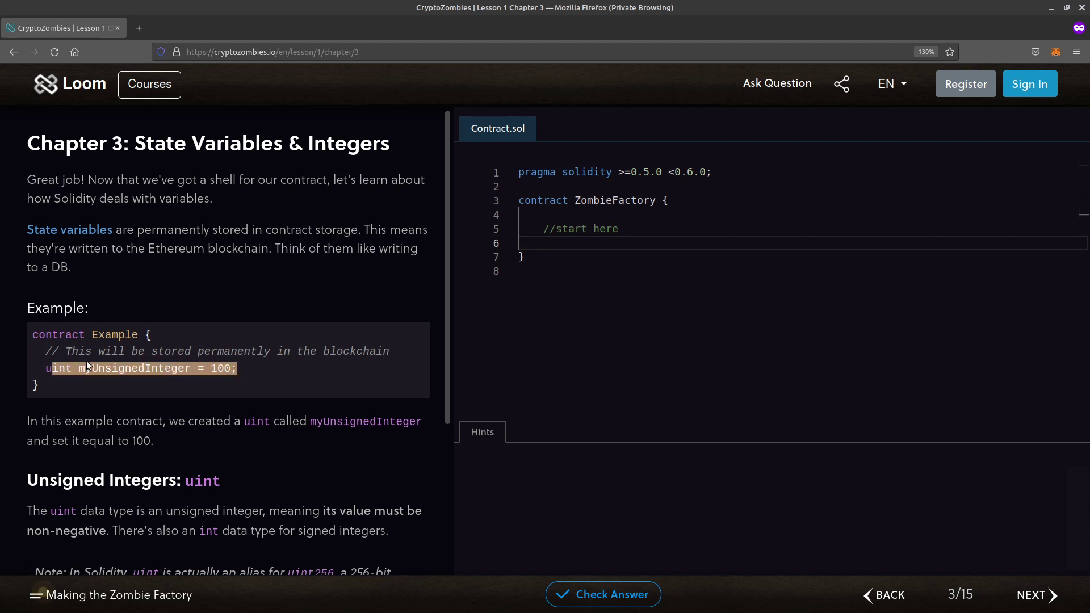
{"action": "scroll", "scroll_direction": "down", "scroll_amount": 3}
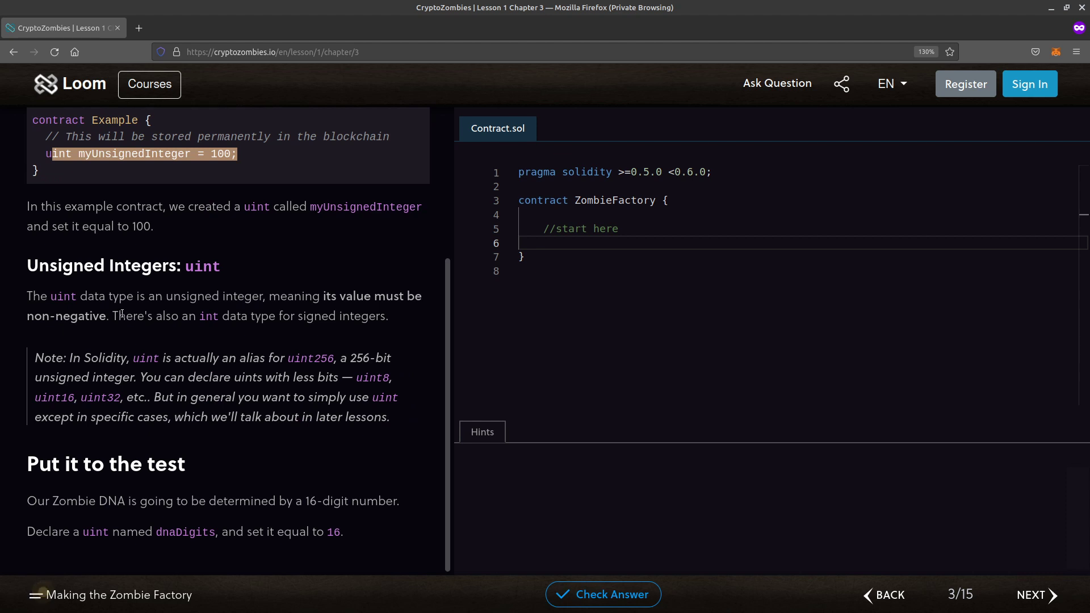
{"action": "mouse_move", "coordinate": [223, 251]}
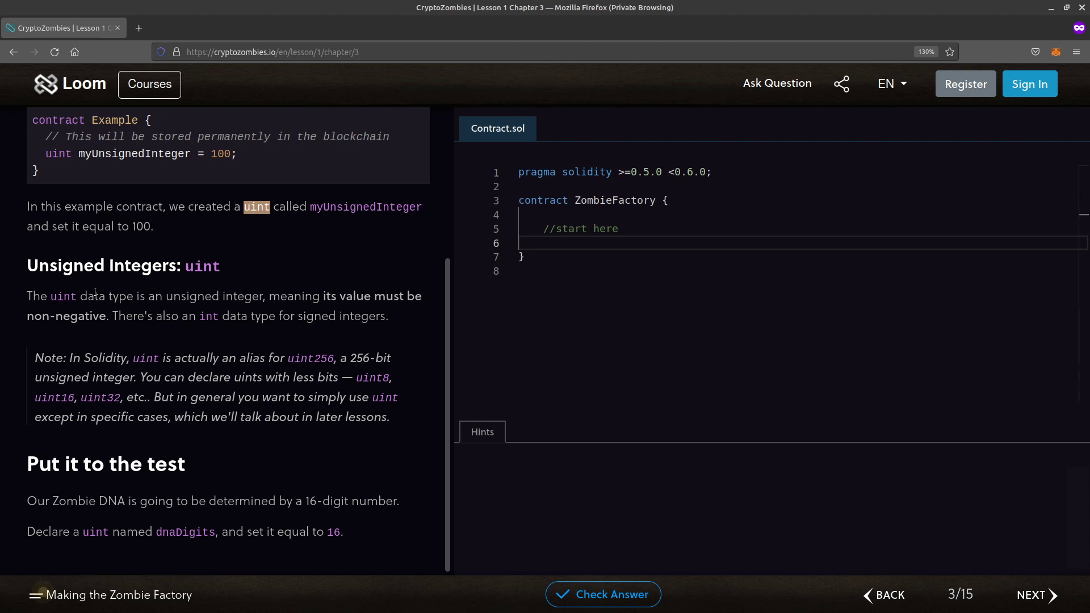
{"action": "mouse_move", "coordinate": [96, 314]}
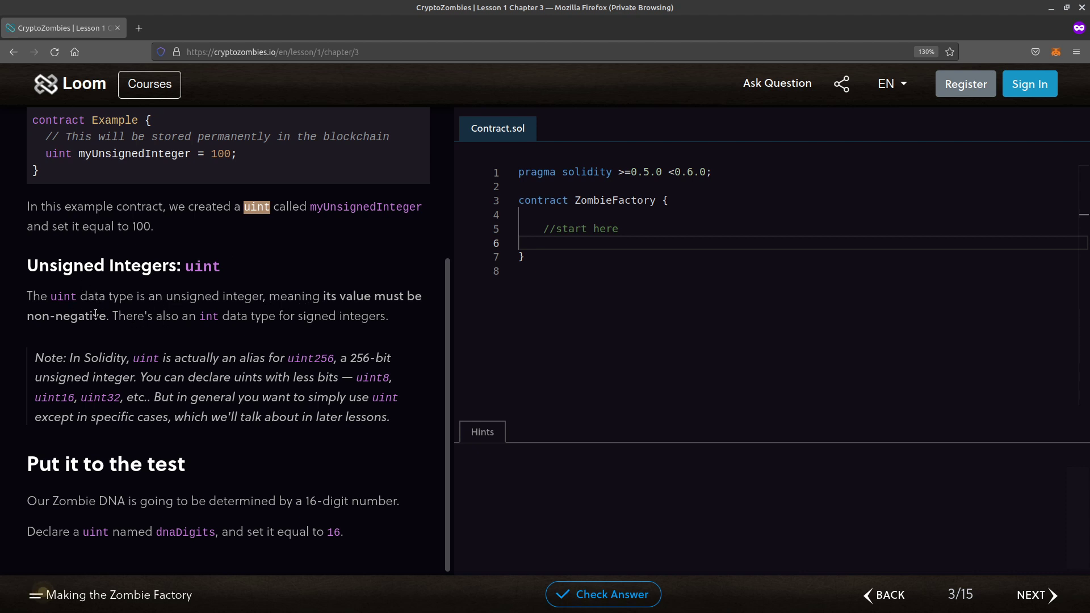
{"action": "mouse_move", "coordinate": [114, 329]}
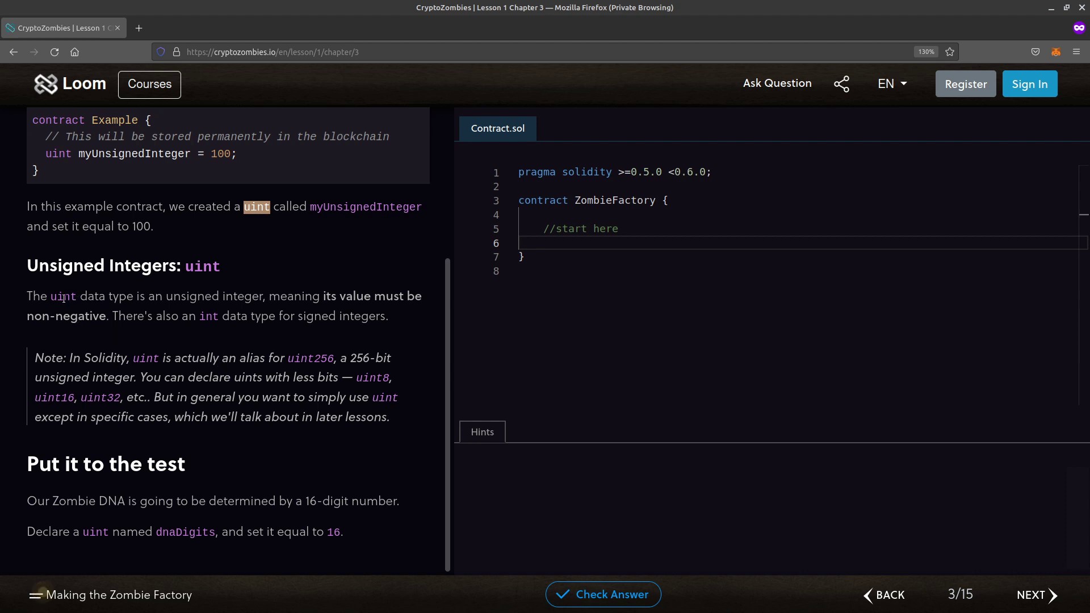
{"action": "mouse_move", "coordinate": [213, 248]}
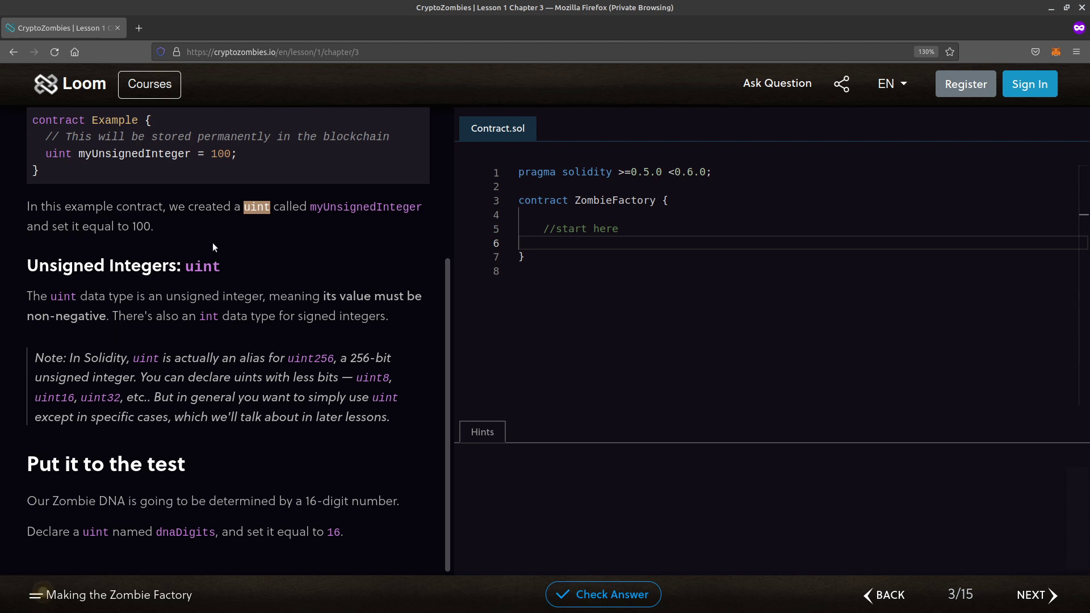
{"action": "mouse_move", "coordinate": [151, 390]}
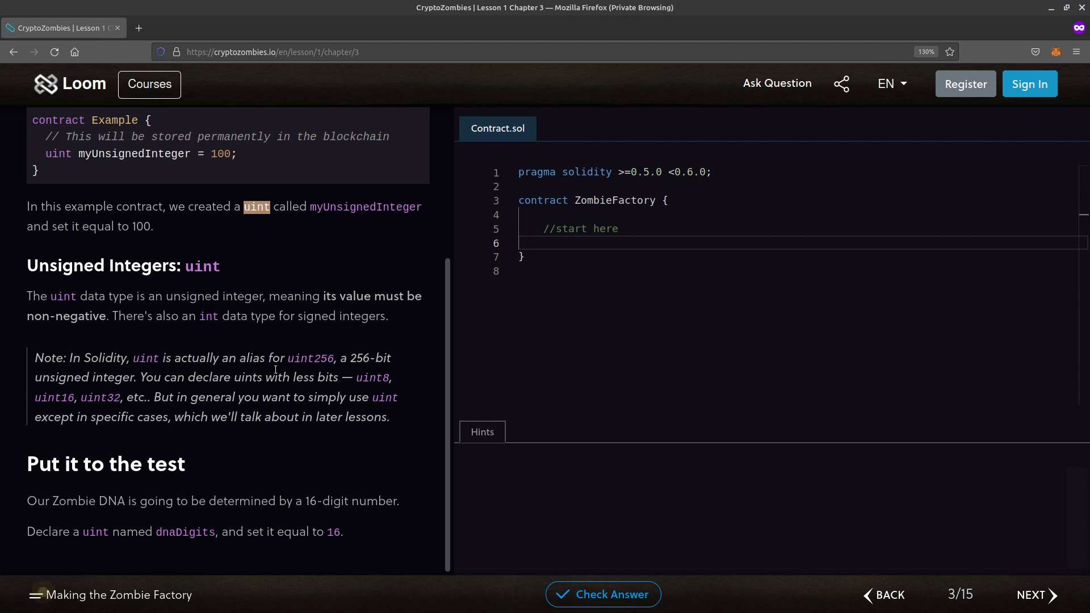
{"action": "left_click_drag", "start_coordinate": [34, 358], "coordinate": [389, 416]}
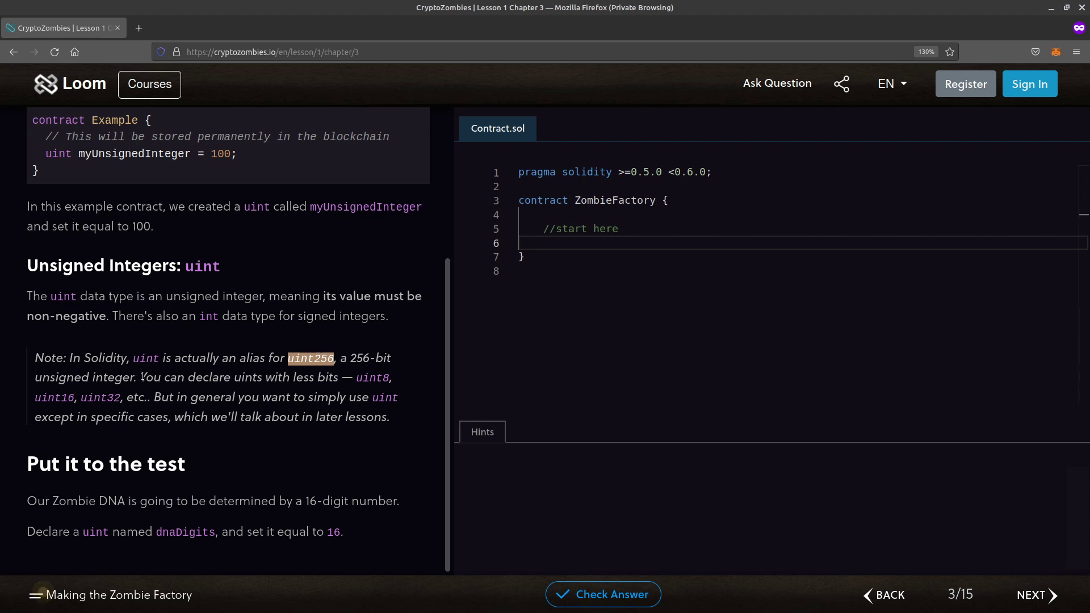
{"action": "double_click", "coordinate": [248, 377]}
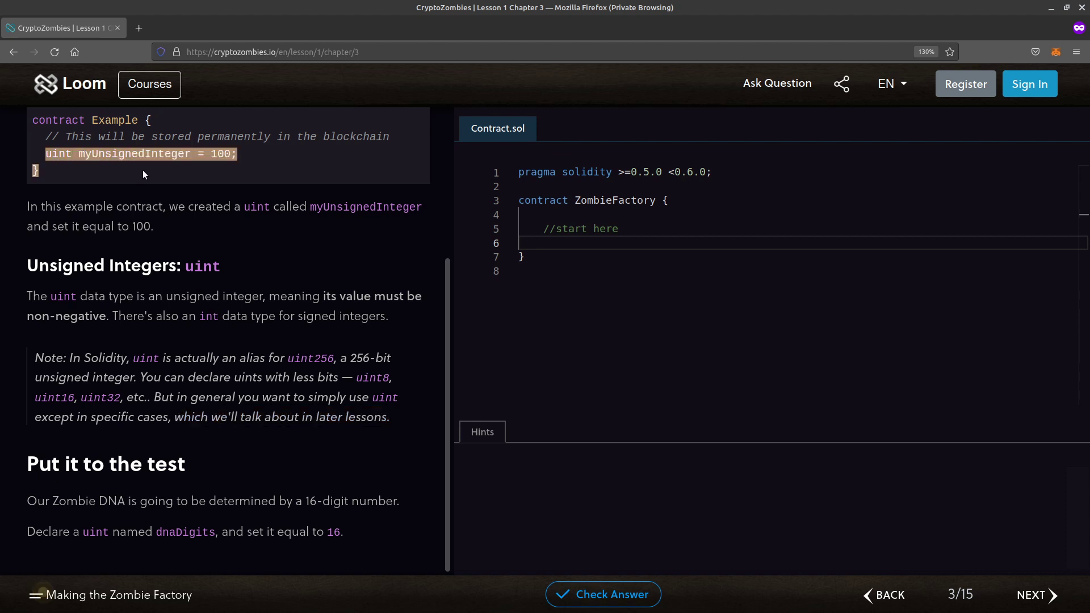
{"action": "mouse_move", "coordinate": [234, 164]}
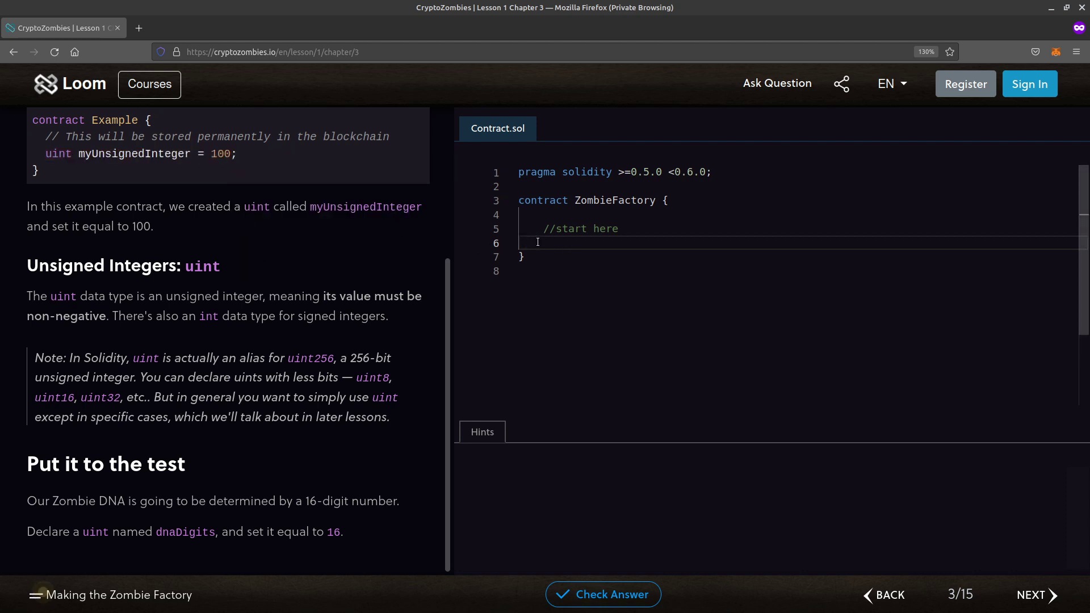
Declare 'uint dnaDigits = 16;' in ZombieFactory and check the answer for a Victory.
{"action": "type", "text": "uint myUnsignedInteger = 100;"}
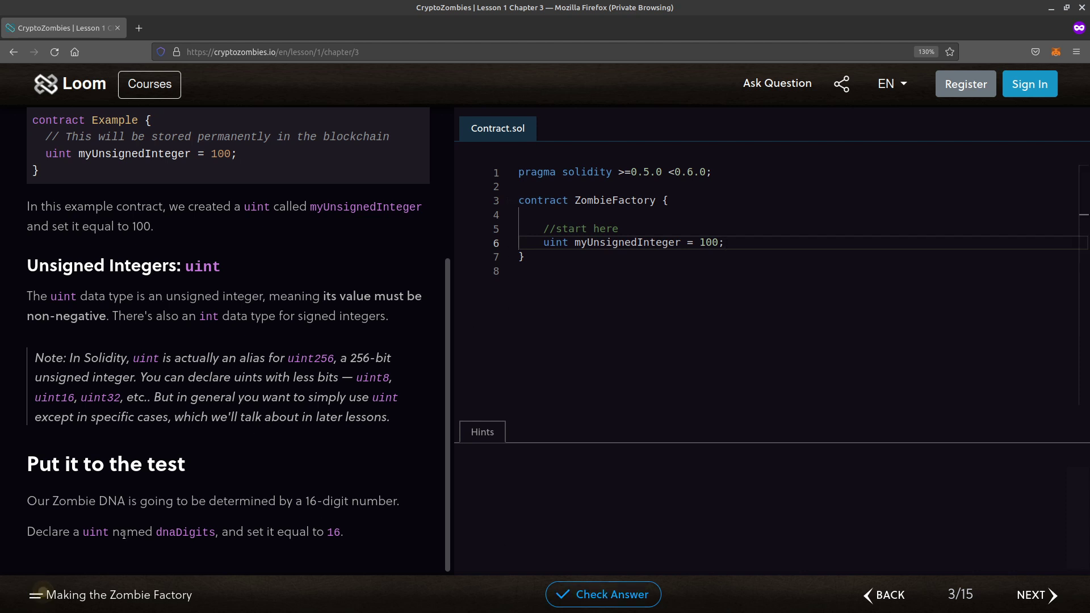
{"action": "double_click", "coordinate": [184, 531]}
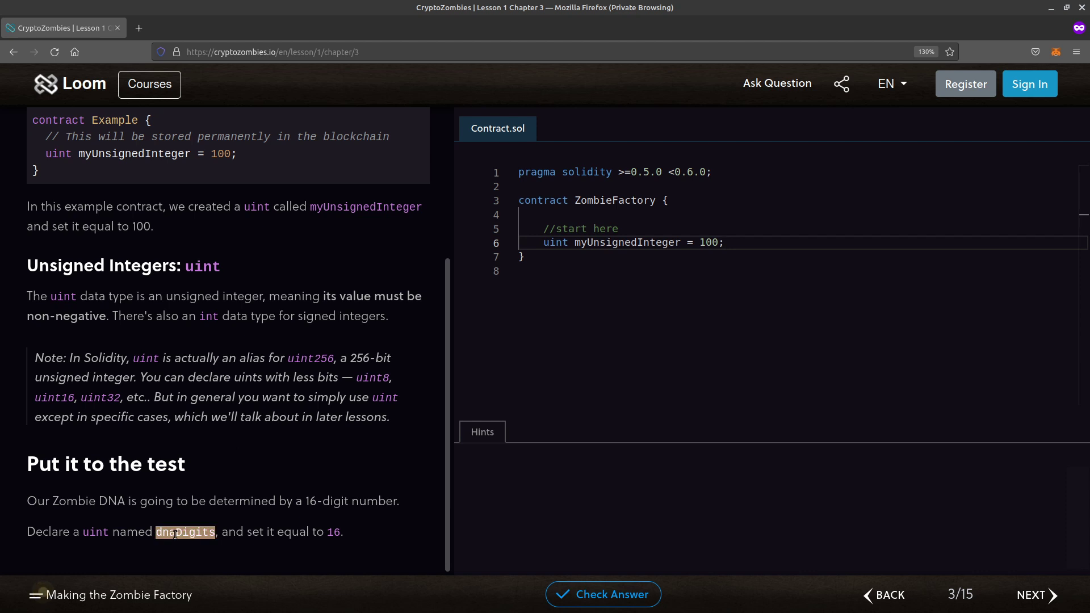
{"action": "double_click", "coordinate": [626, 241]}
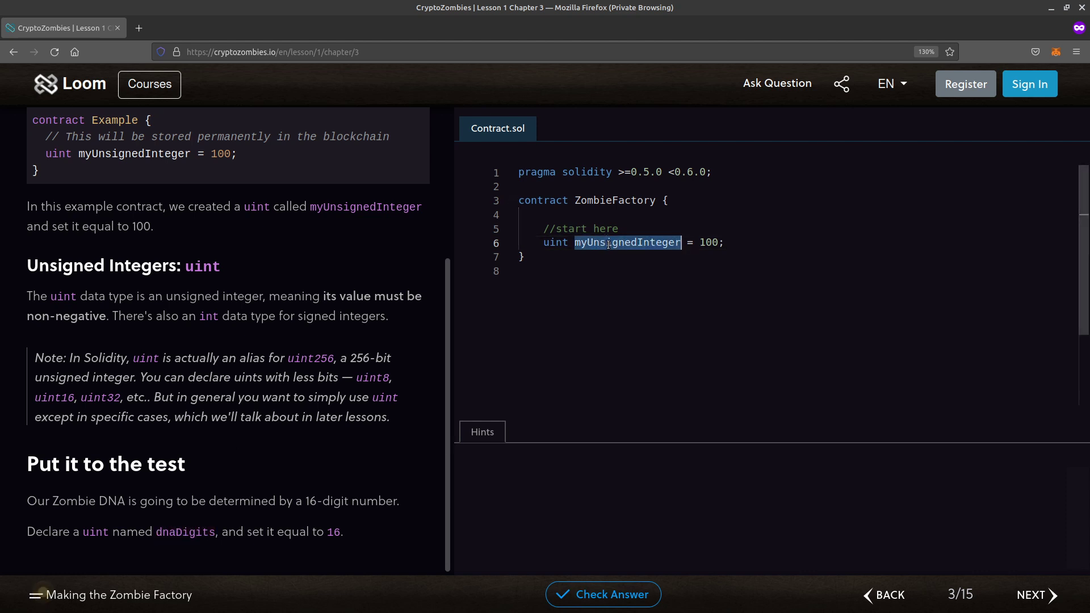
{"action": "type", "text": "dnaDigits"}
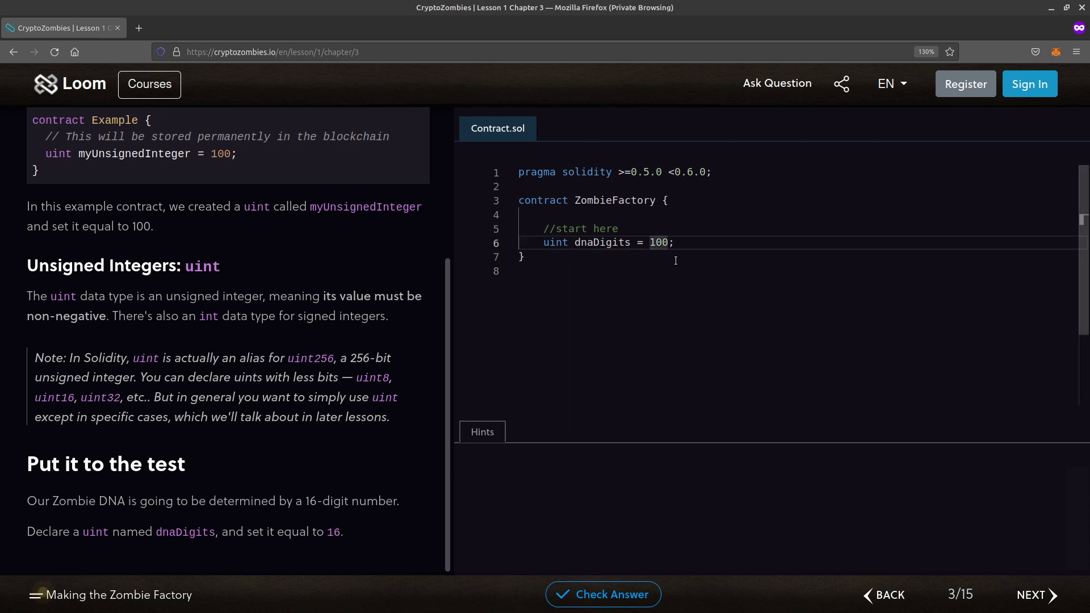
{"action": "type", "text": "1"}
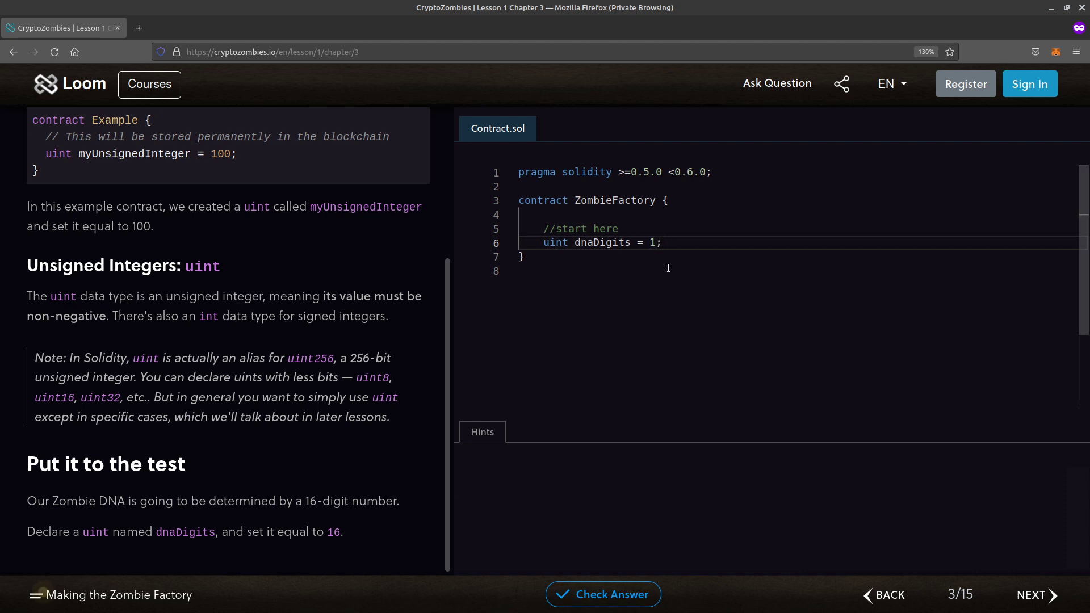
{"action": "left_click", "coordinate": [601, 594]}
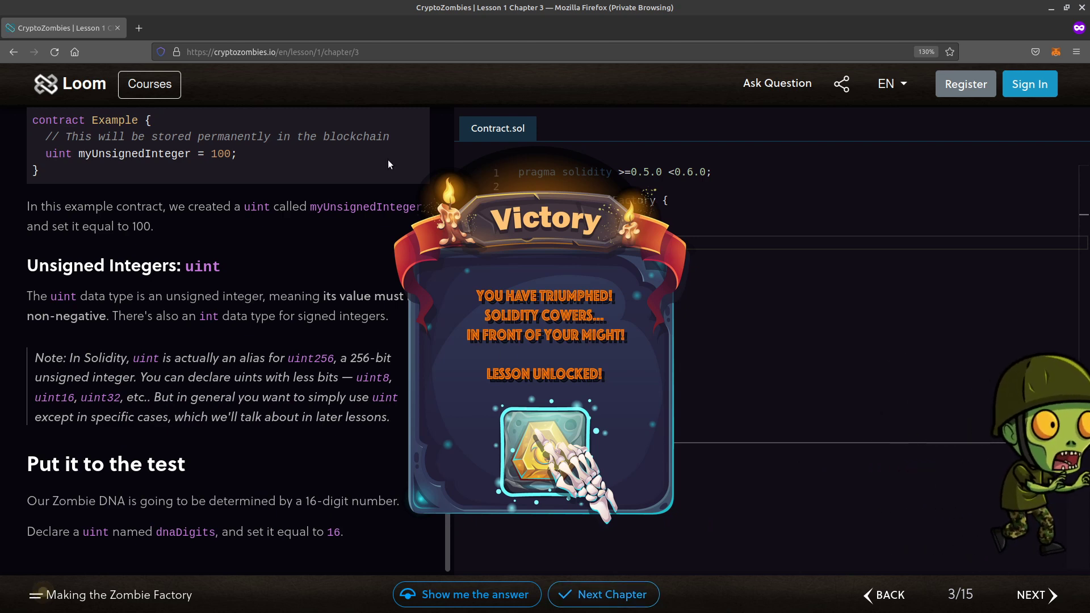
{"action": "mouse_move", "coordinate": [181, 42]}
{"action": "type", "text": "r"}
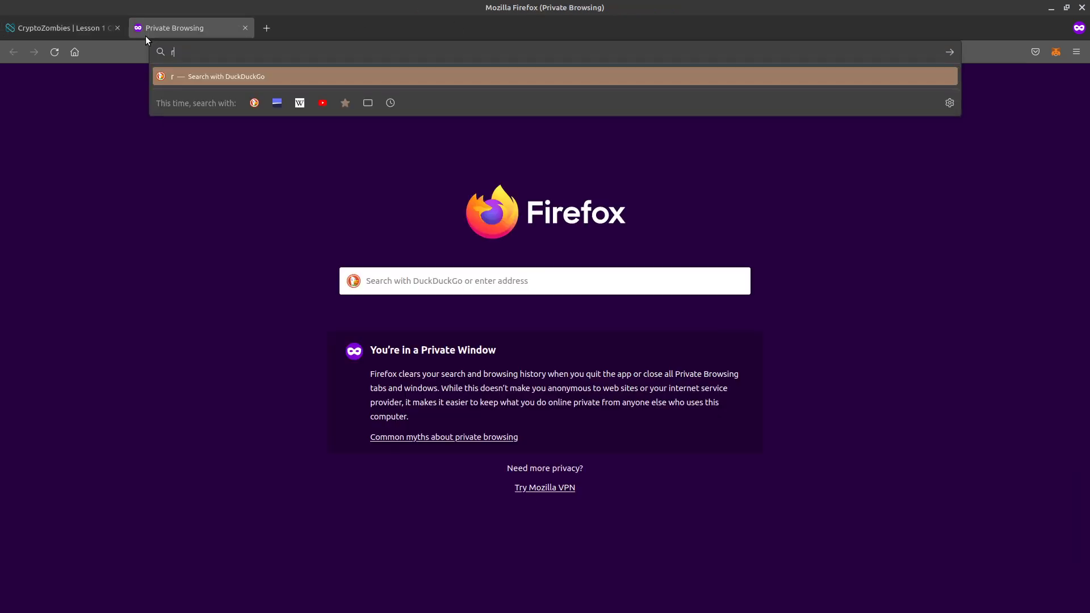
After a misspelled remix address fails, search 'ethereum remix' and open the Remix - Ethereum IDE result.
{"action": "type", "text": "emix.e"}
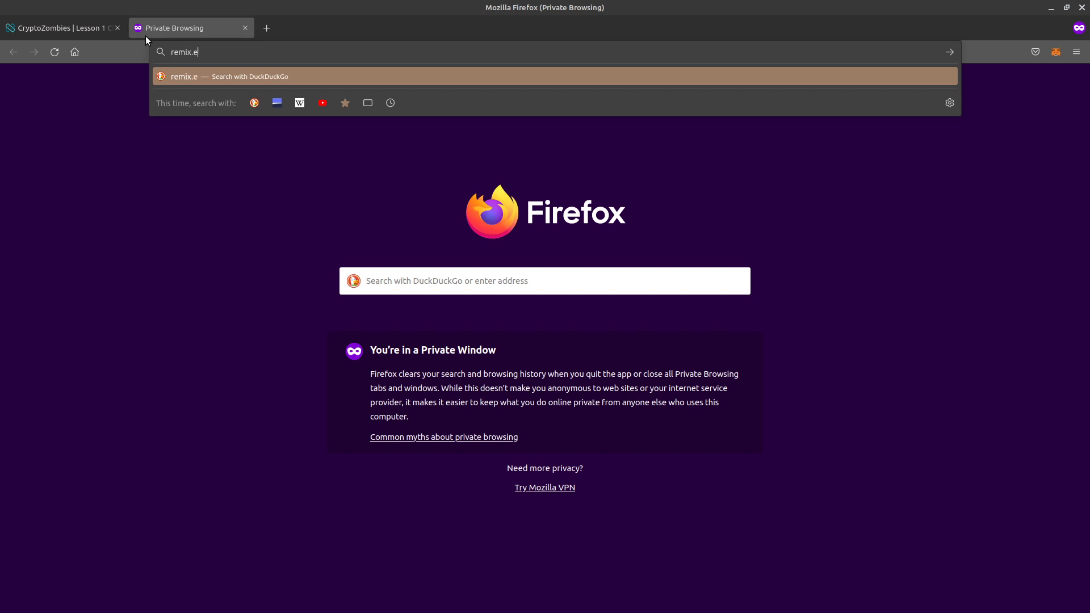
{"action": "type", "text": "theruem.org"}
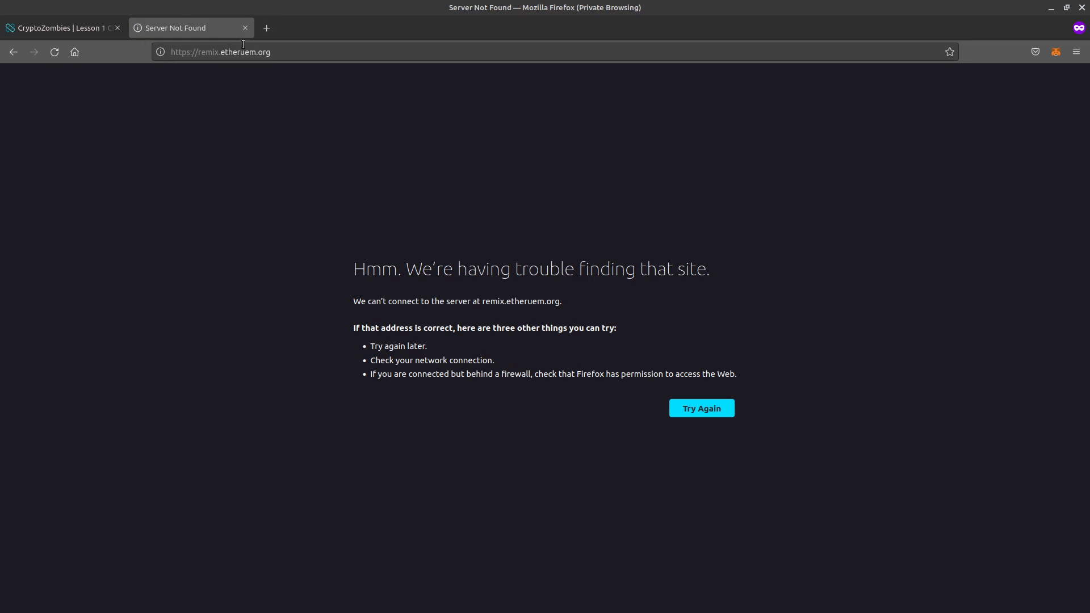
{"action": "left_click", "coordinate": [268, 27]}
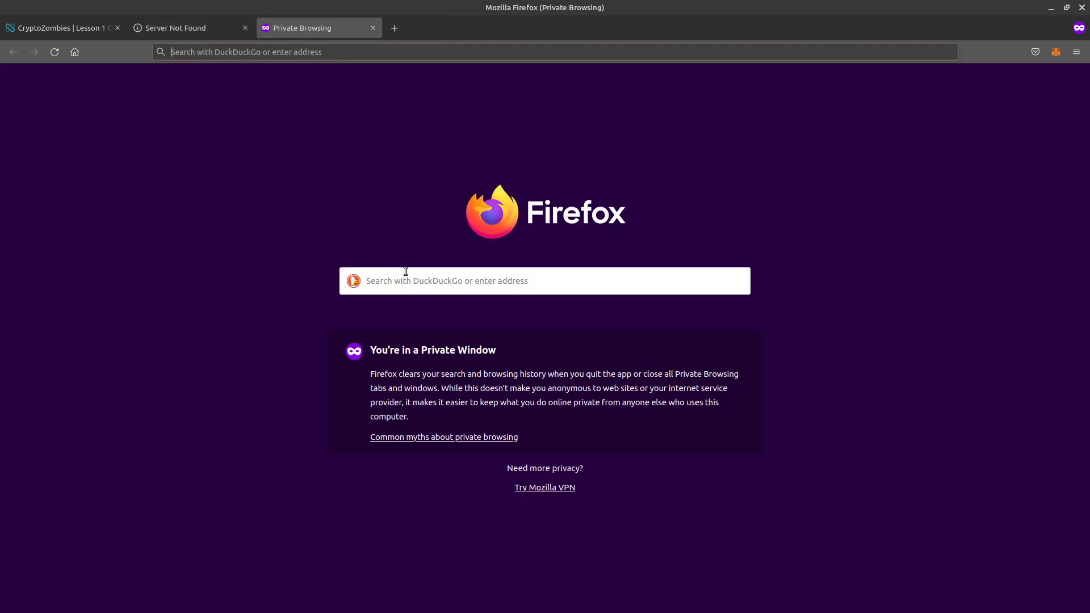
{"action": "type", "text": "ethereum"}
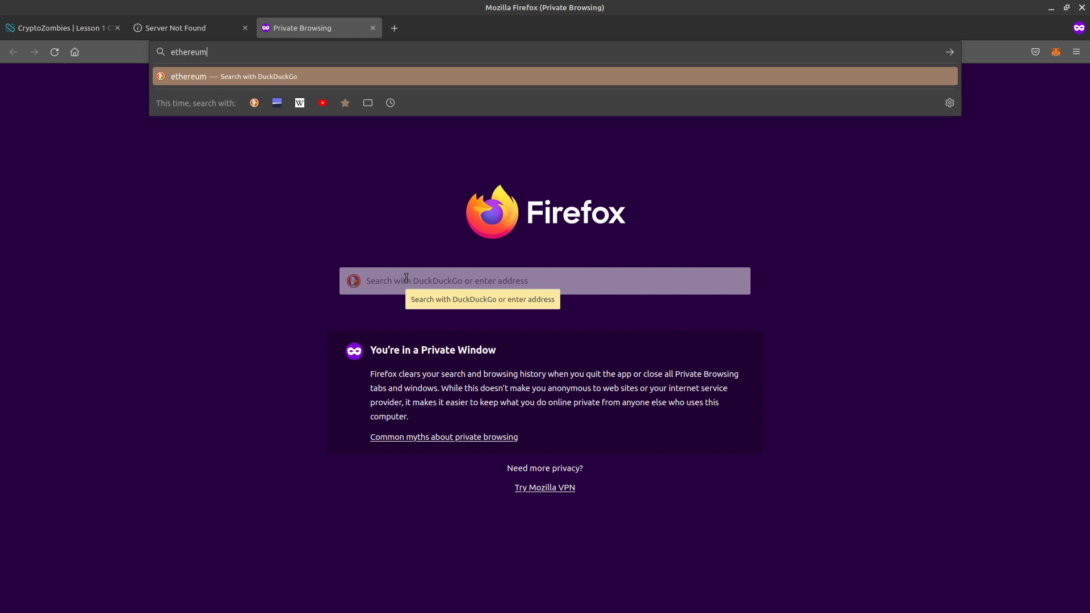
{"action": "type", "text": "remix&ia=web"}
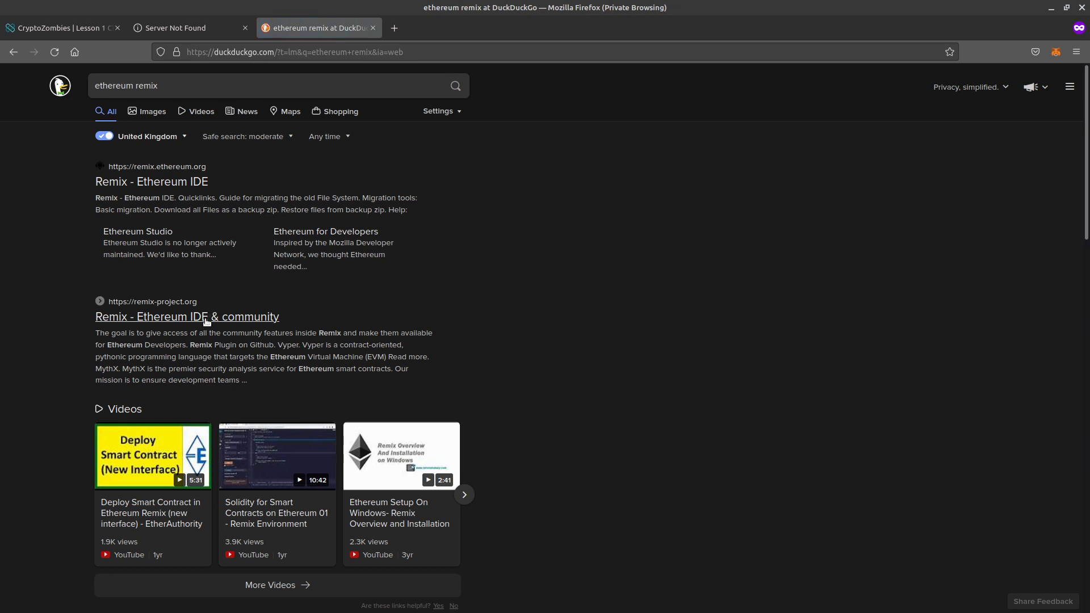
{"action": "mouse_move", "coordinate": [183, 181]}
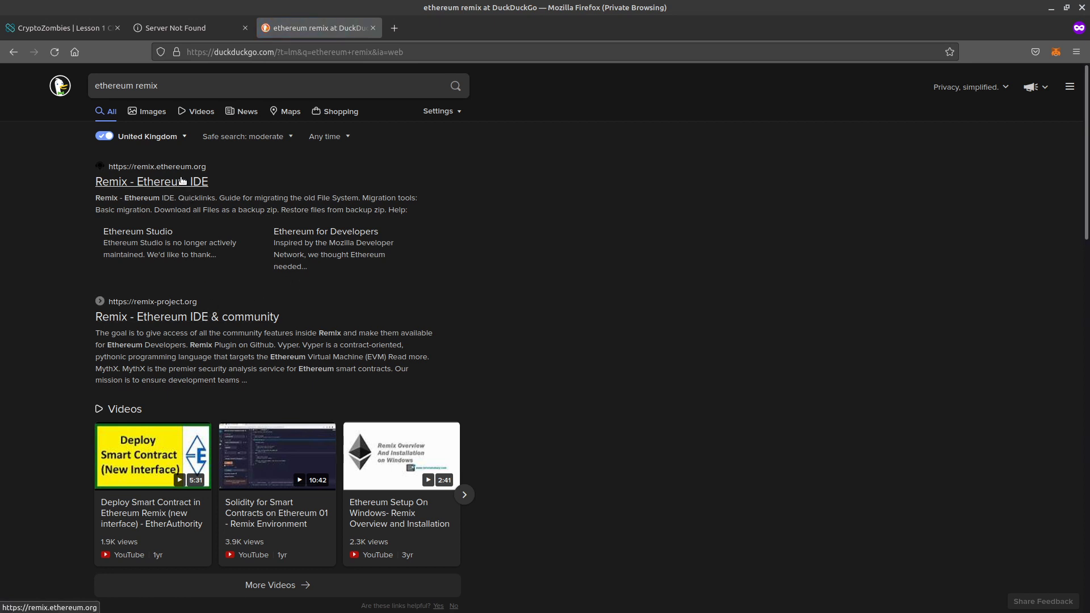
{"action": "left_click", "coordinate": [151, 181]}
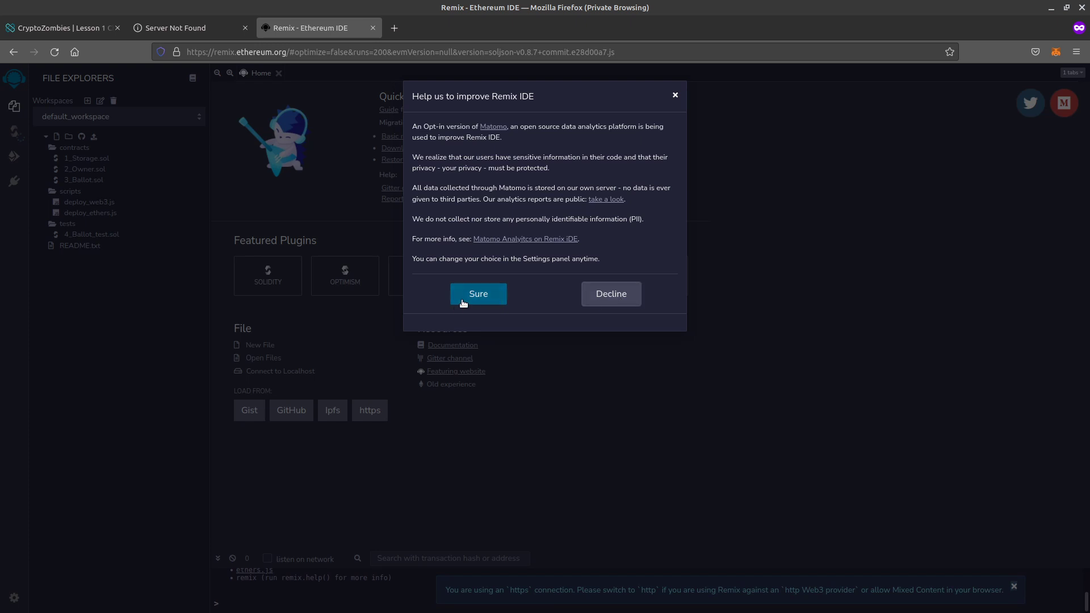
Accept the Matomo analytics request, dismiss the welcome tour and reset page zoom.
{"action": "left_click", "coordinate": [478, 292]}
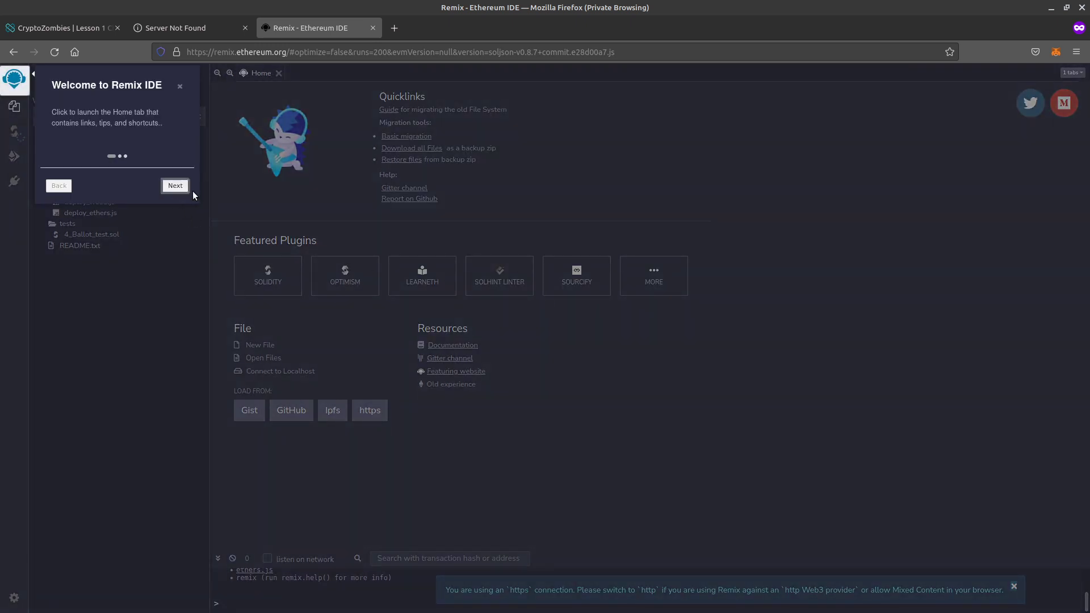
{"action": "left_click", "coordinate": [179, 86]}
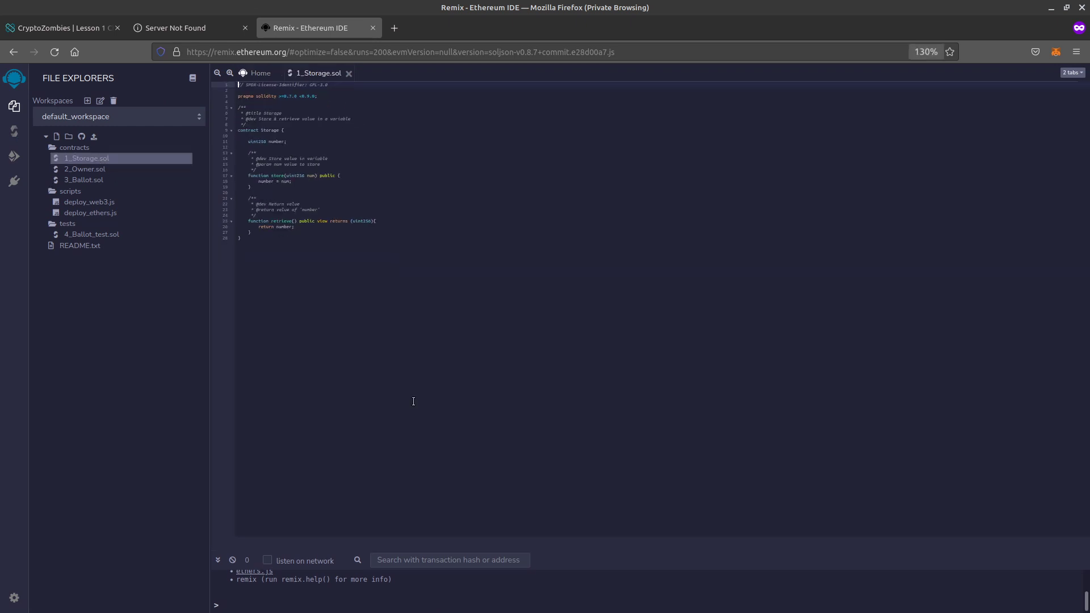
{"action": "key", "text": "ctrl+plus"}
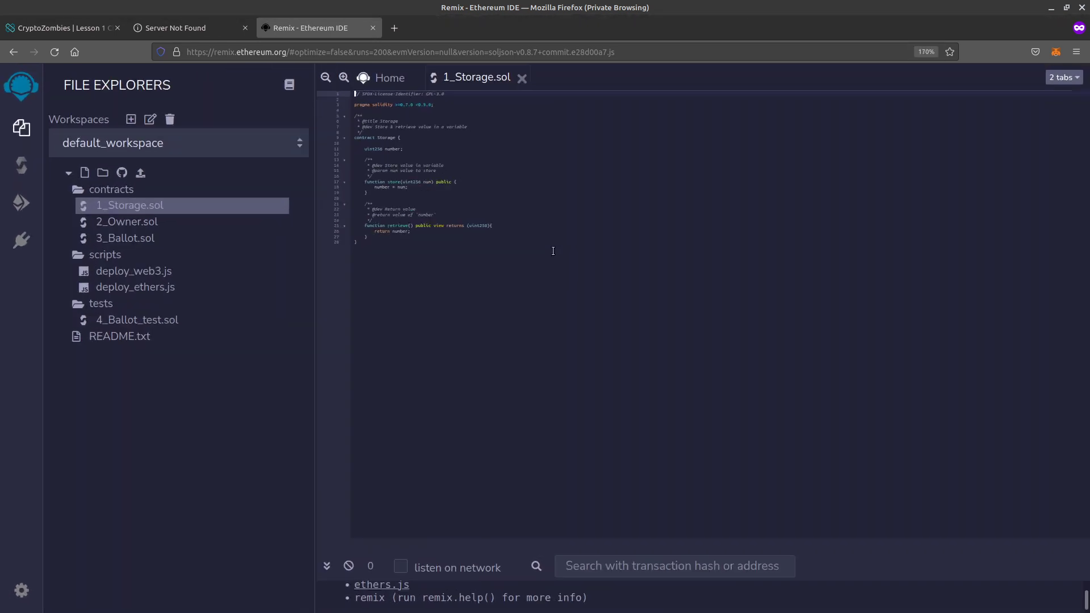
{"action": "key", "text": "ctrl+-"}
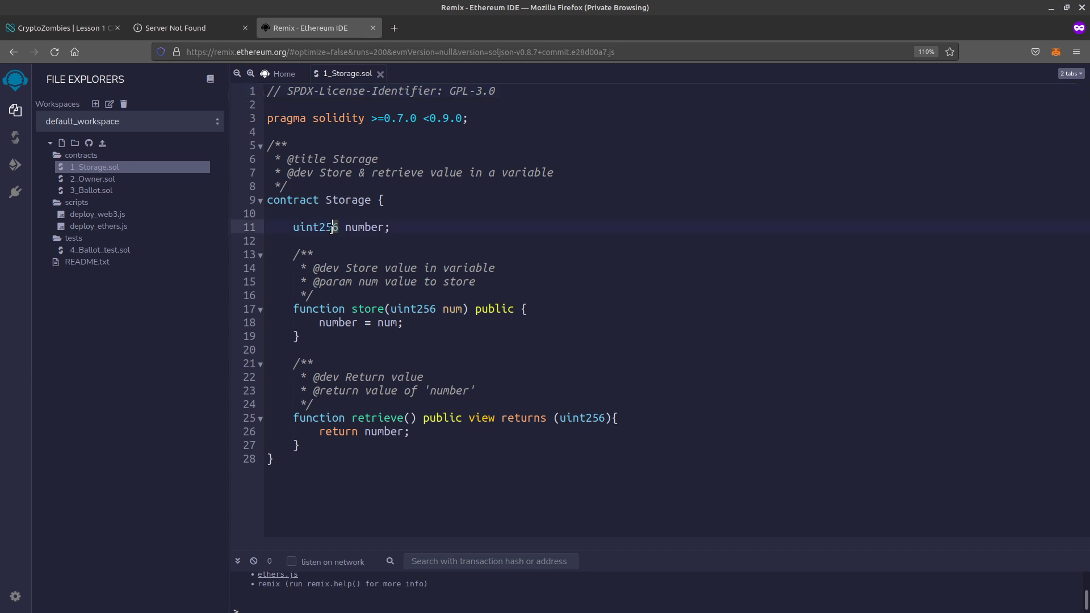
Shorten uint256 to uint for the number variable and the store parameter.
{"action": "double_click", "coordinate": [329, 227]}
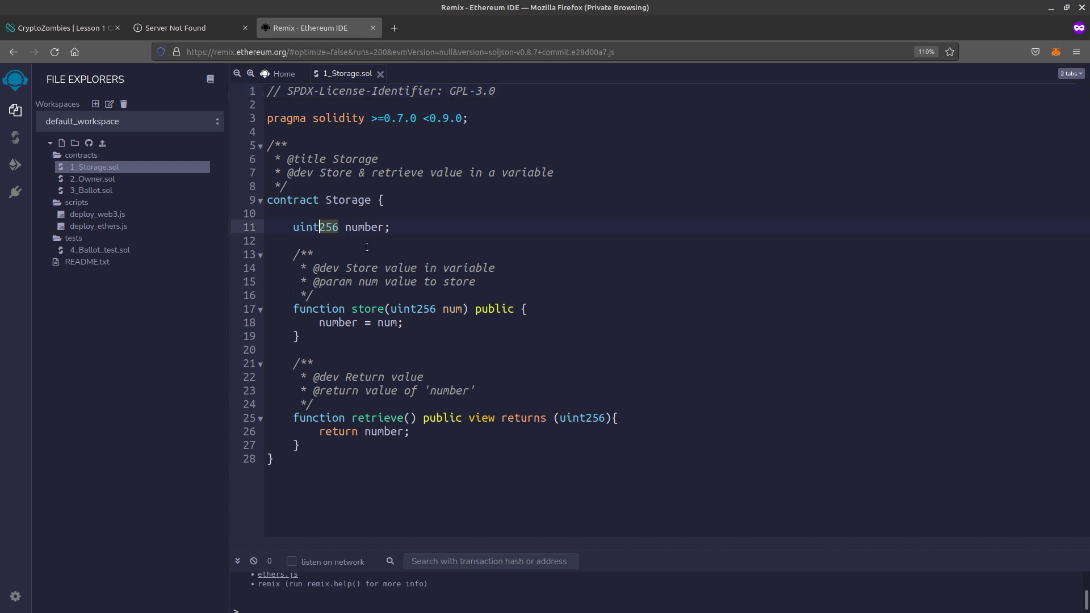
{"action": "key", "text": "Backspace"}
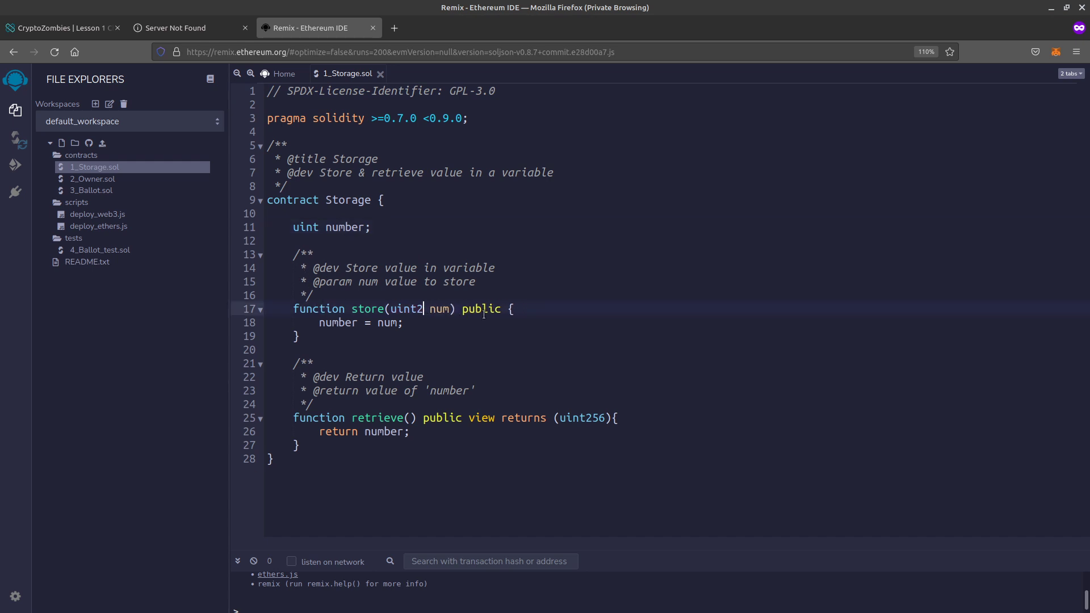
{"action": "key", "text": "Backspace"}
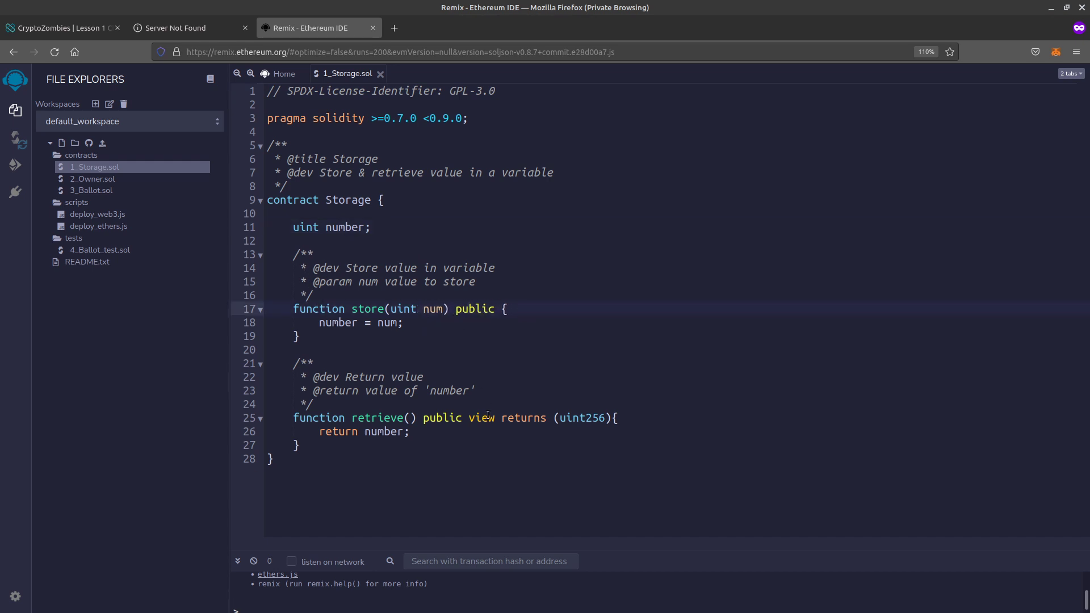
{"action": "mouse_move", "coordinate": [500, 431]}
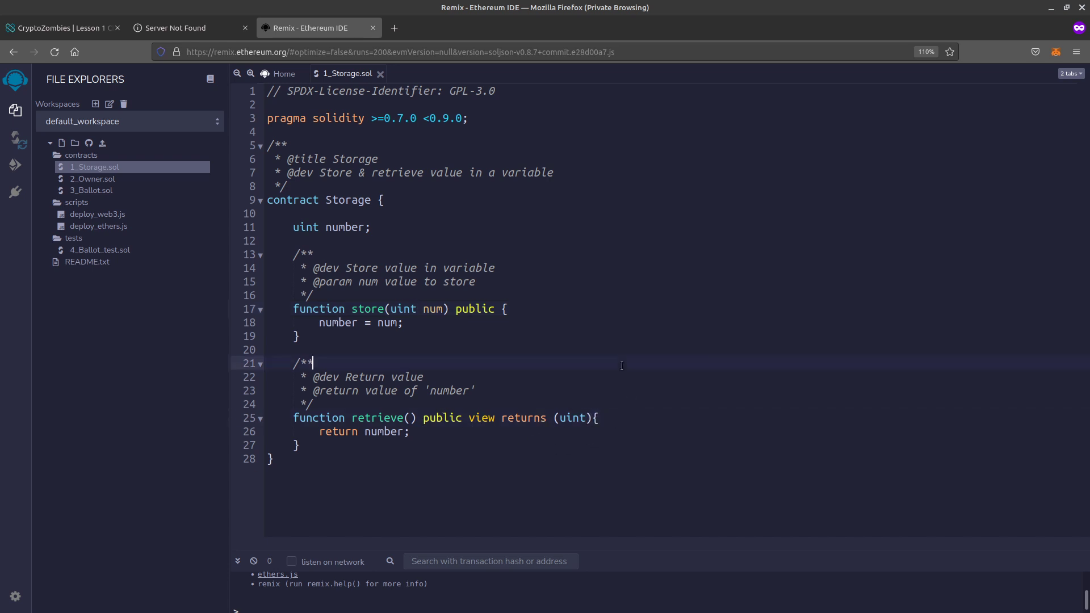
{"action": "mouse_move", "coordinate": [81, 254]}
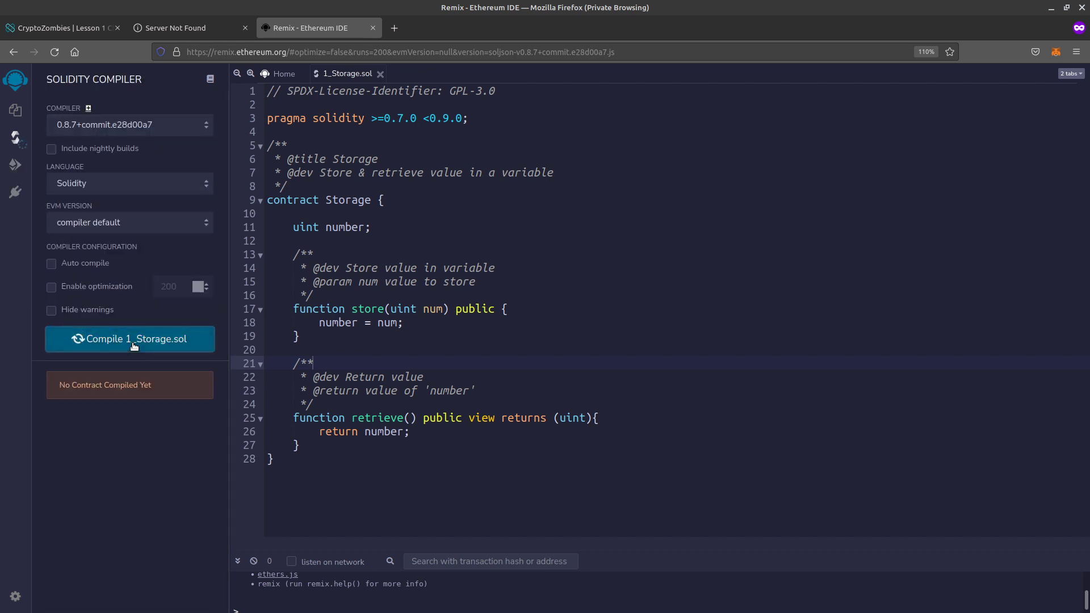
Compile 1_Storage.sol so Storage is listed as the compiled contract.
{"action": "left_click", "coordinate": [129, 339]}
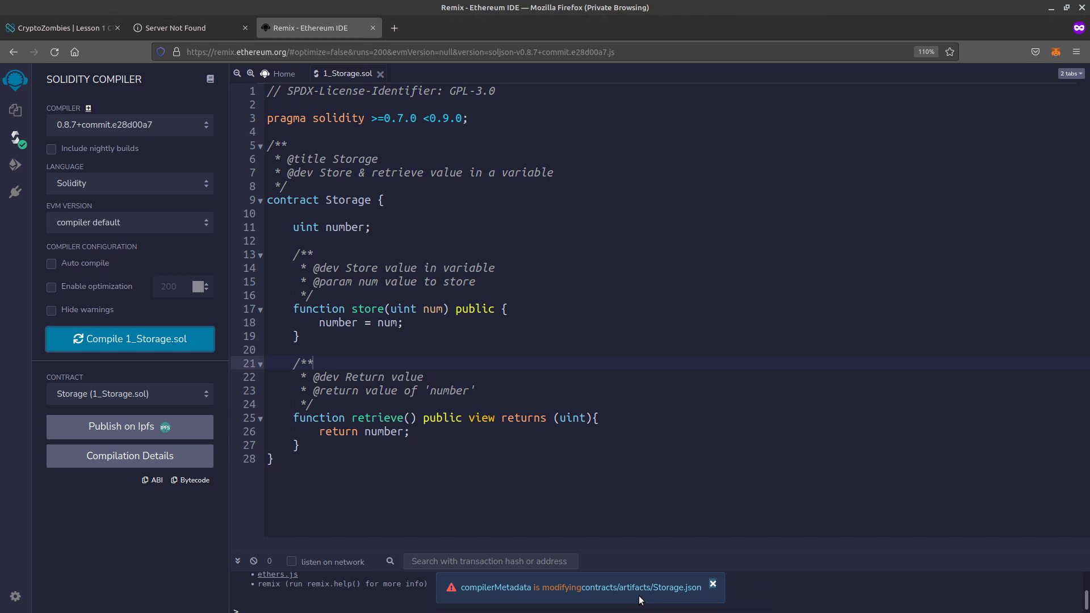
{"action": "mouse_move", "coordinate": [693, 588]}
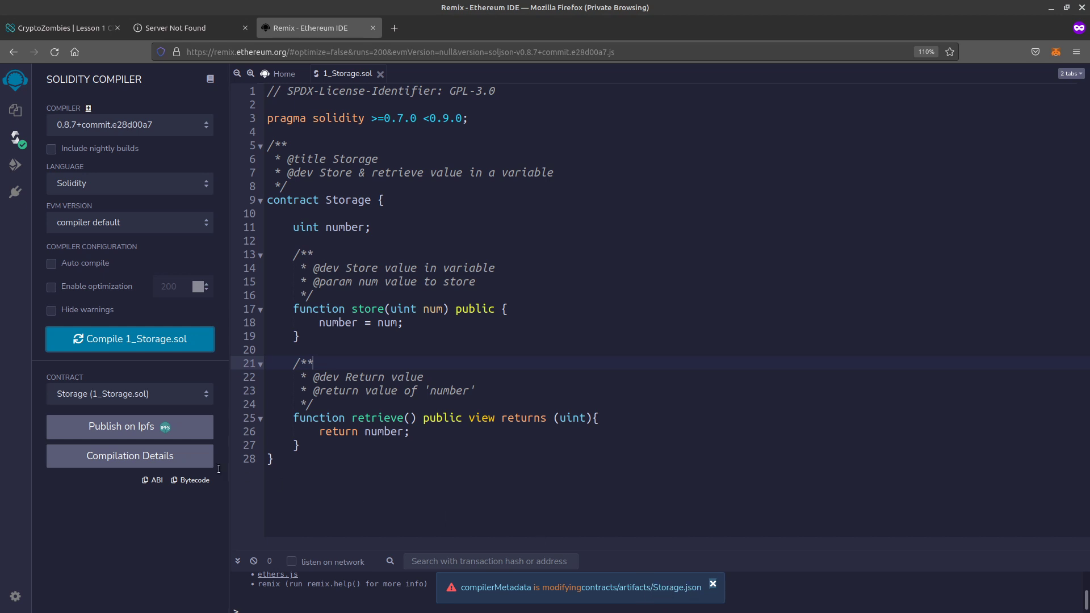
{"action": "mouse_move", "coordinate": [126, 431]}
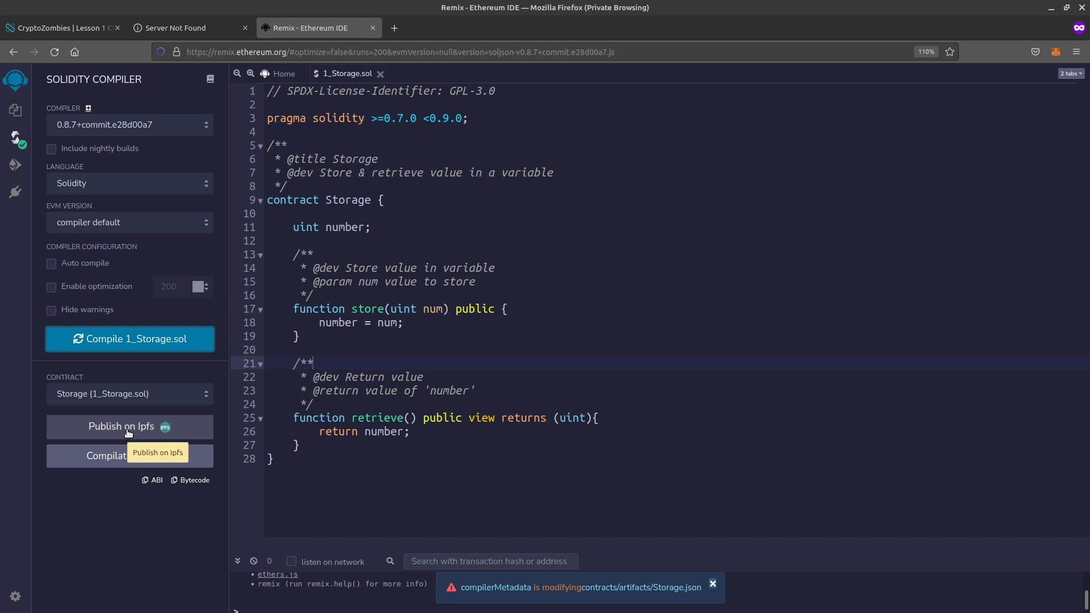
{"action": "left_click", "coordinate": [713, 584]}
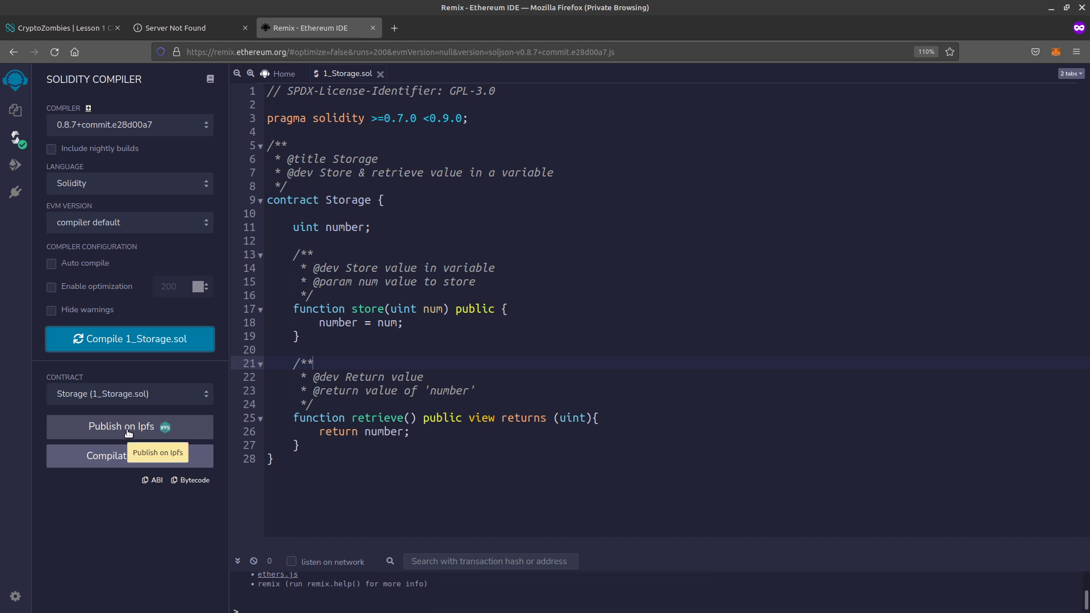
{"action": "mouse_move", "coordinate": [504, 390]}
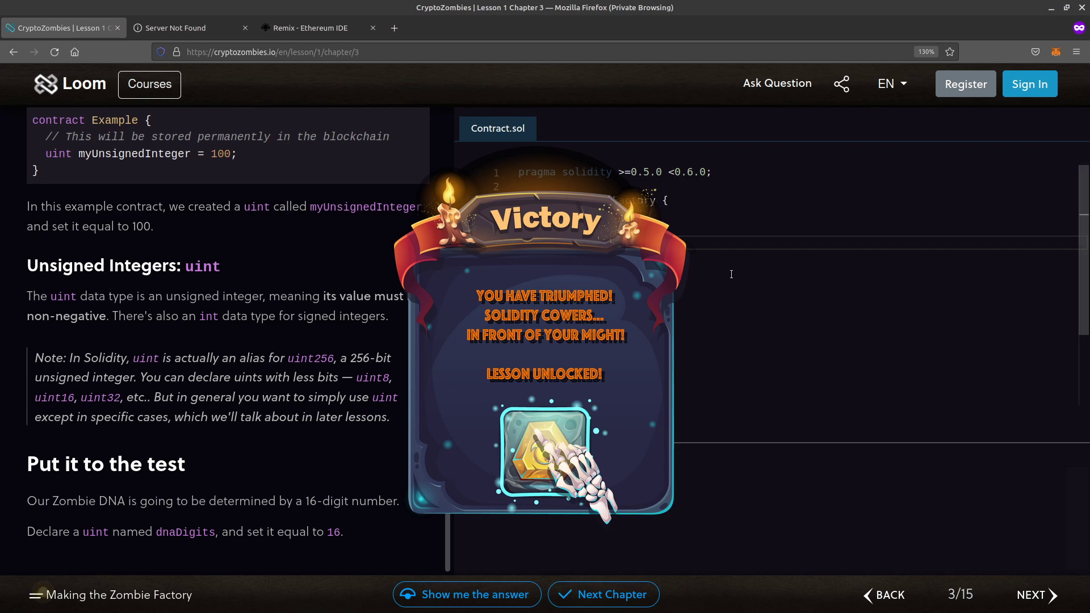
{"action": "mouse_move", "coordinate": [715, 344]}
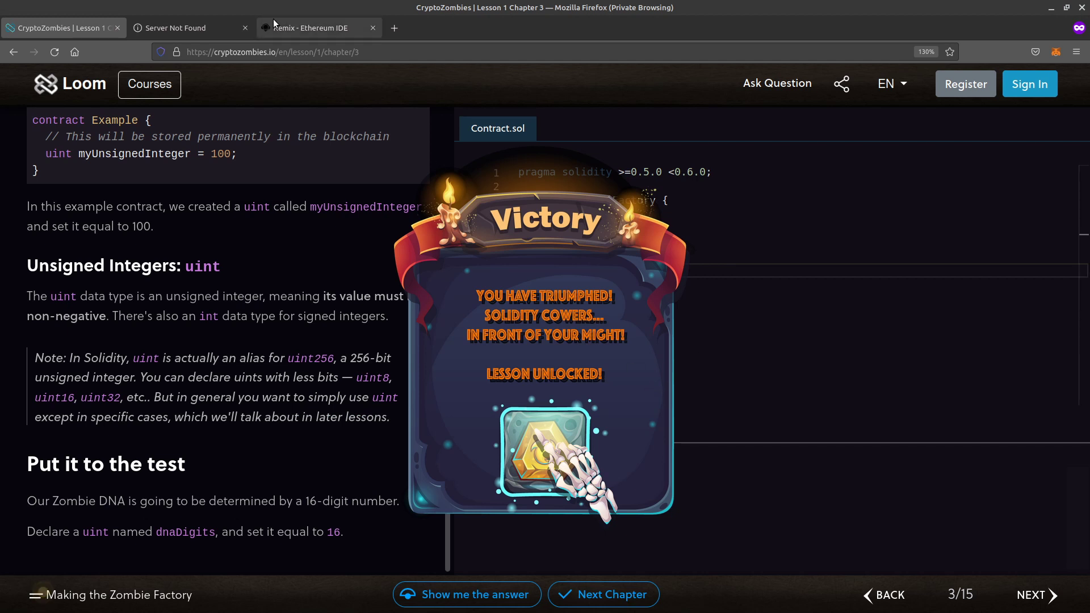
Close the Server Not Found tab, reveal the Chapter 3 answer and advance to Chapter 4.
{"action": "left_click", "coordinate": [243, 27]}
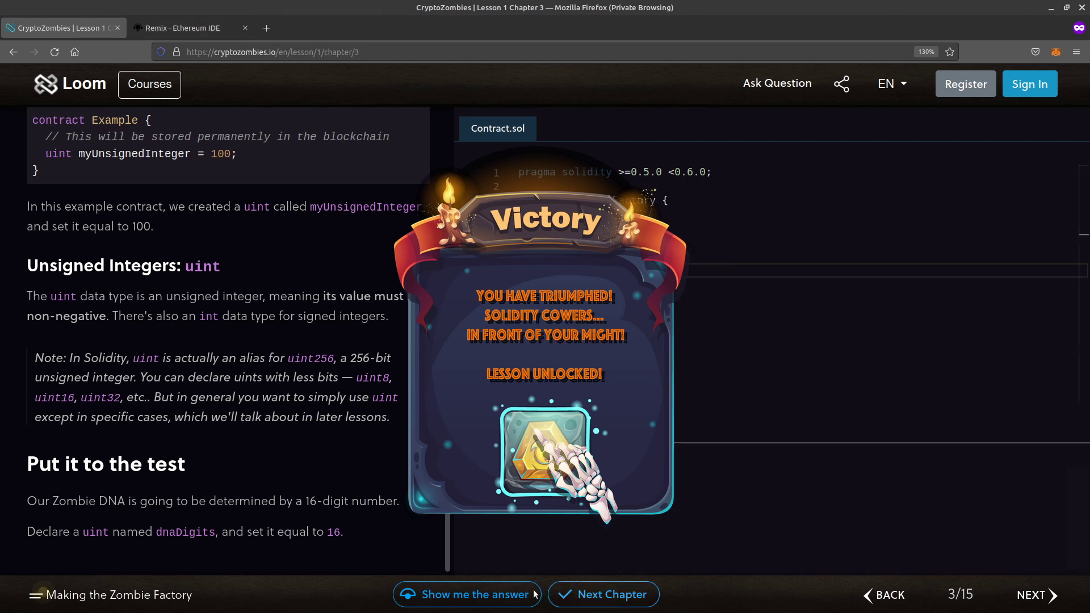
{"action": "left_click", "coordinate": [466, 595]}
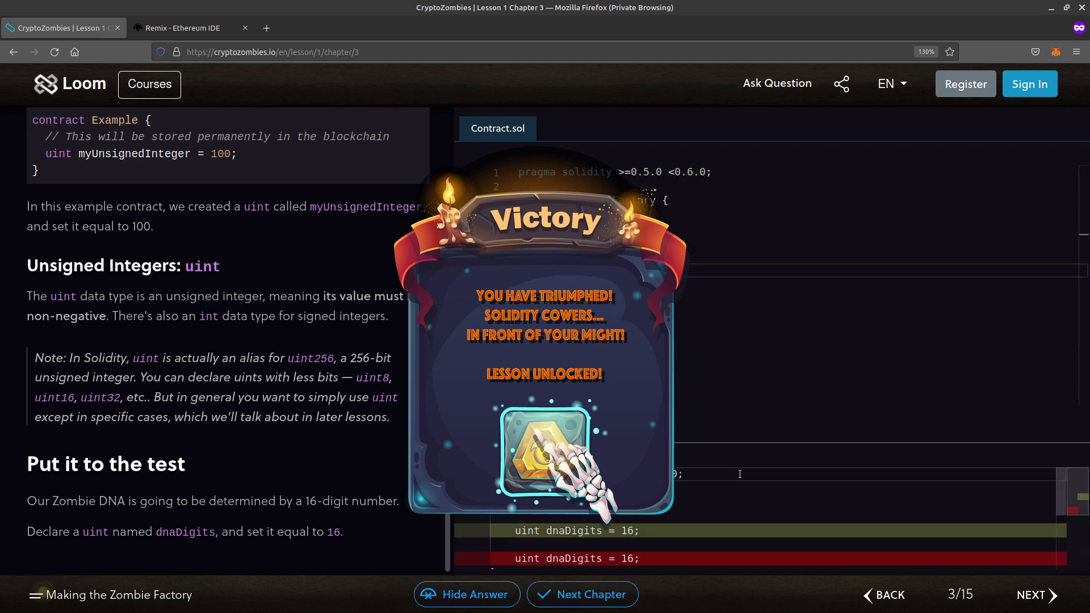
{"action": "left_click", "coordinate": [582, 595]}
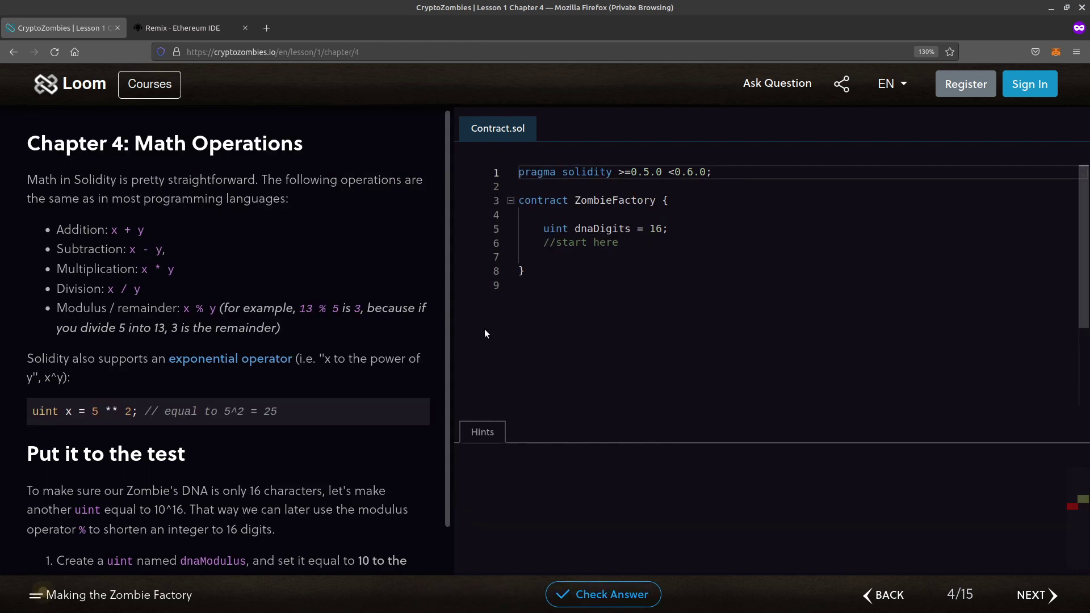
{"action": "left_click", "coordinate": [183, 27]}
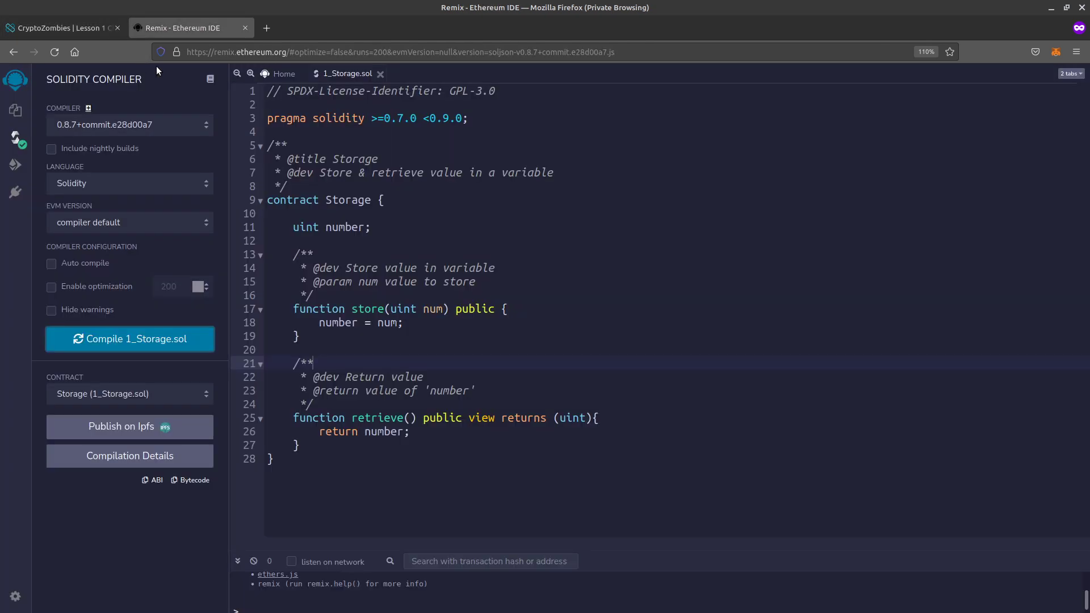
{"action": "left_click", "coordinate": [62, 28]}
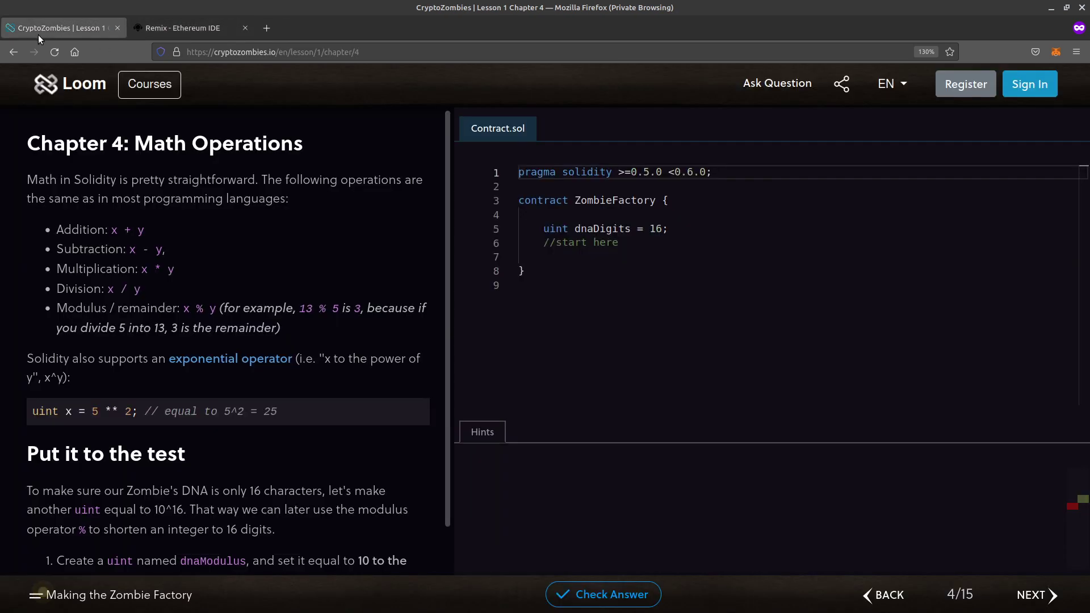
{"action": "mouse_move", "coordinate": [266, 28]}
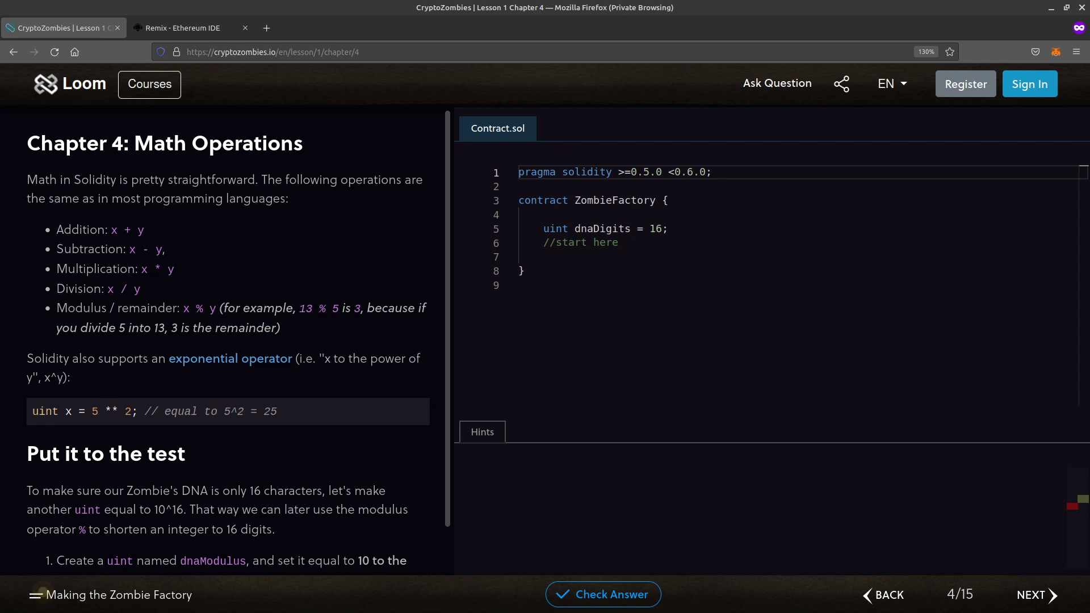
{"action": "mouse_move", "coordinate": [123, 246]}
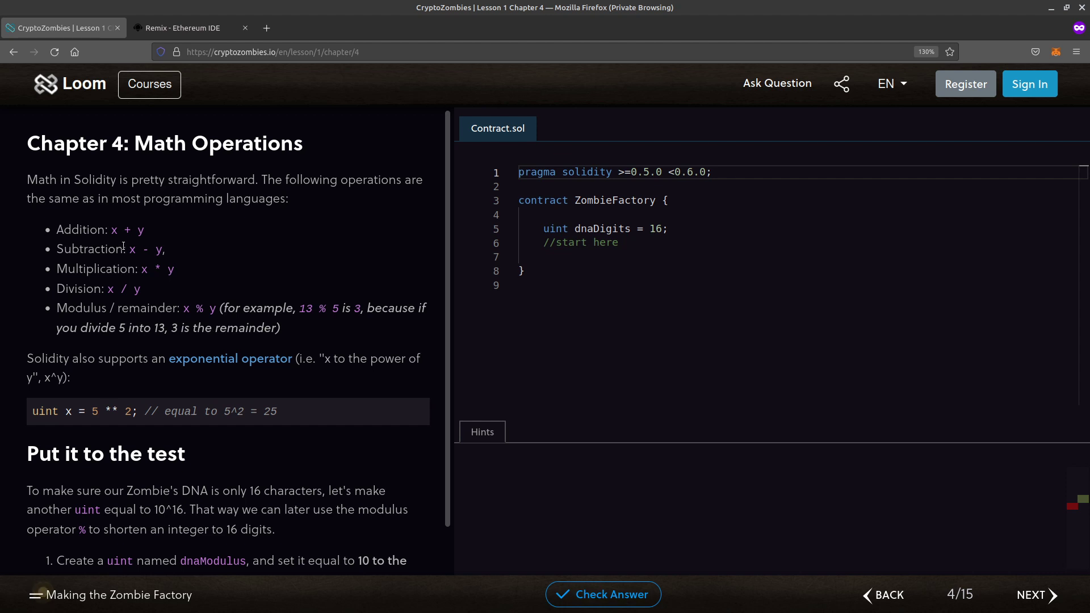
{"action": "scroll", "scroll_direction": "down", "scroll_amount": 3}
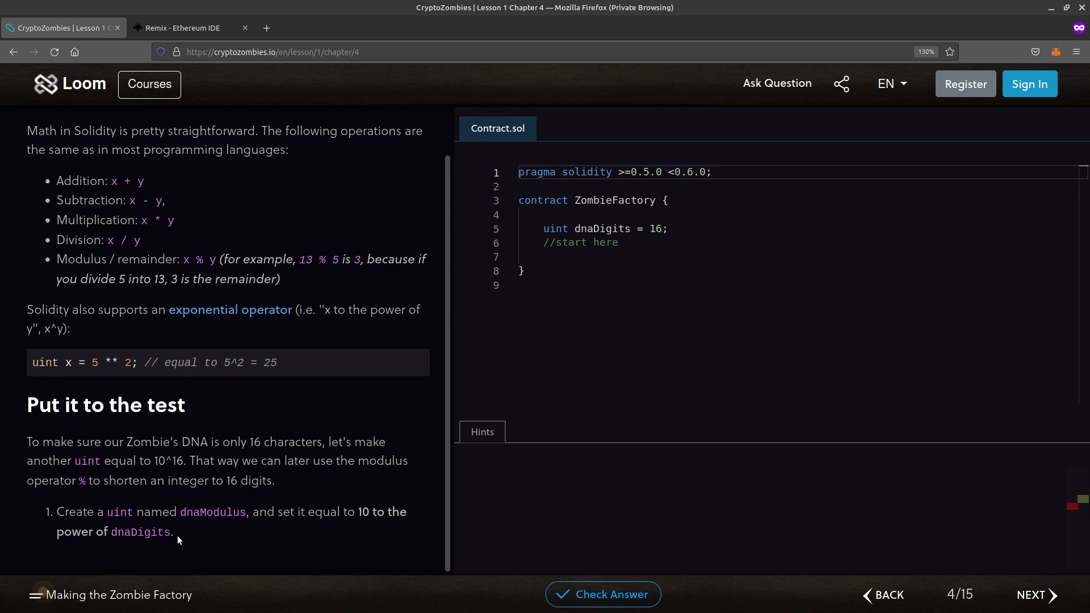
{"action": "left_click_drag", "start_coordinate": [26, 442], "coordinate": [173, 531]}
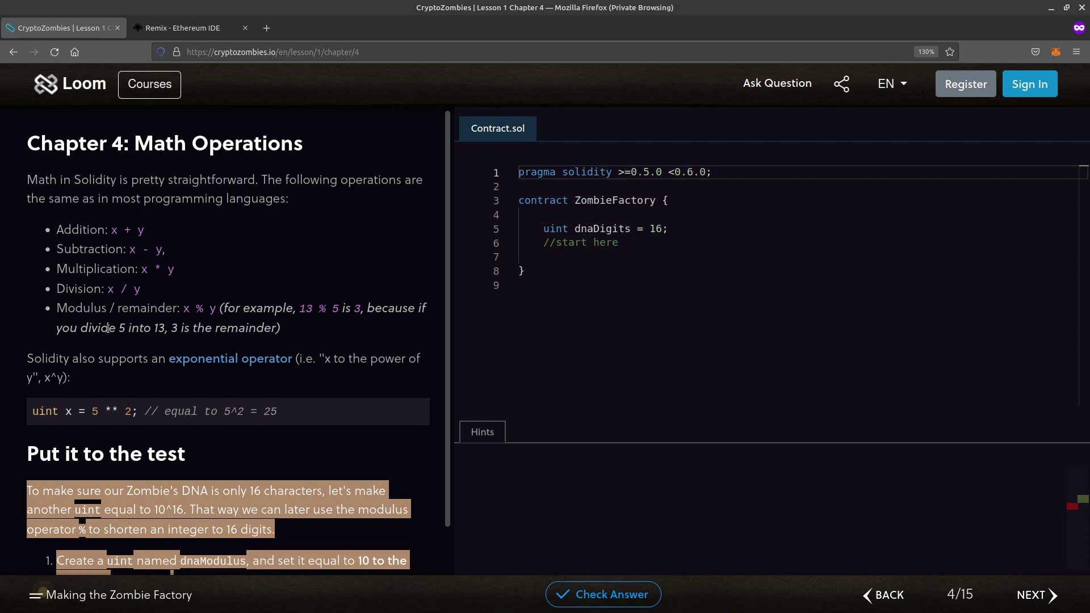
{"action": "mouse_move", "coordinate": [77, 378]}
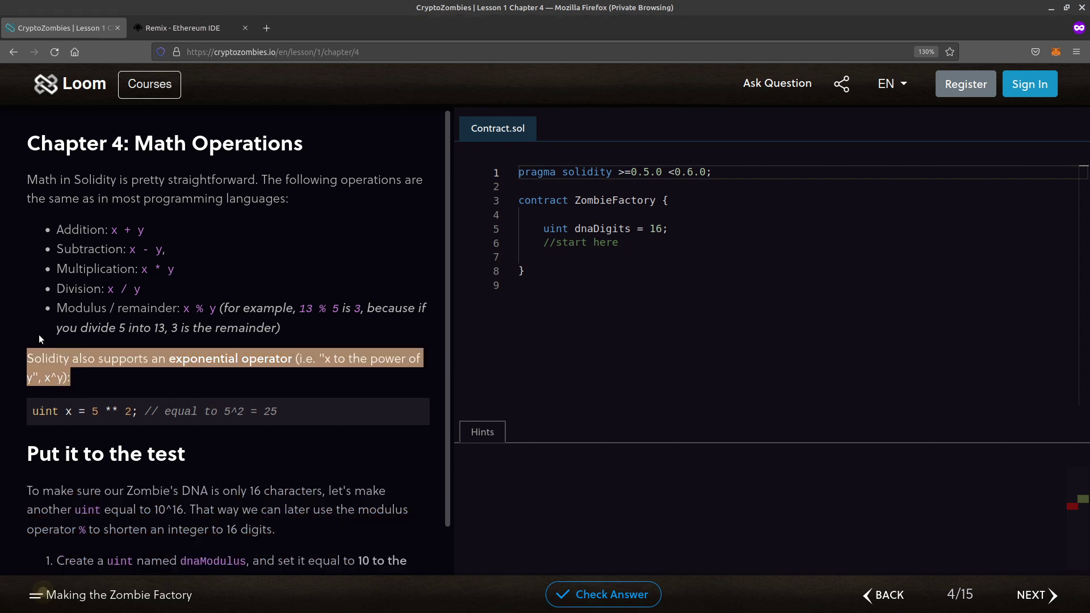
{"action": "mouse_move", "coordinate": [102, 289]}
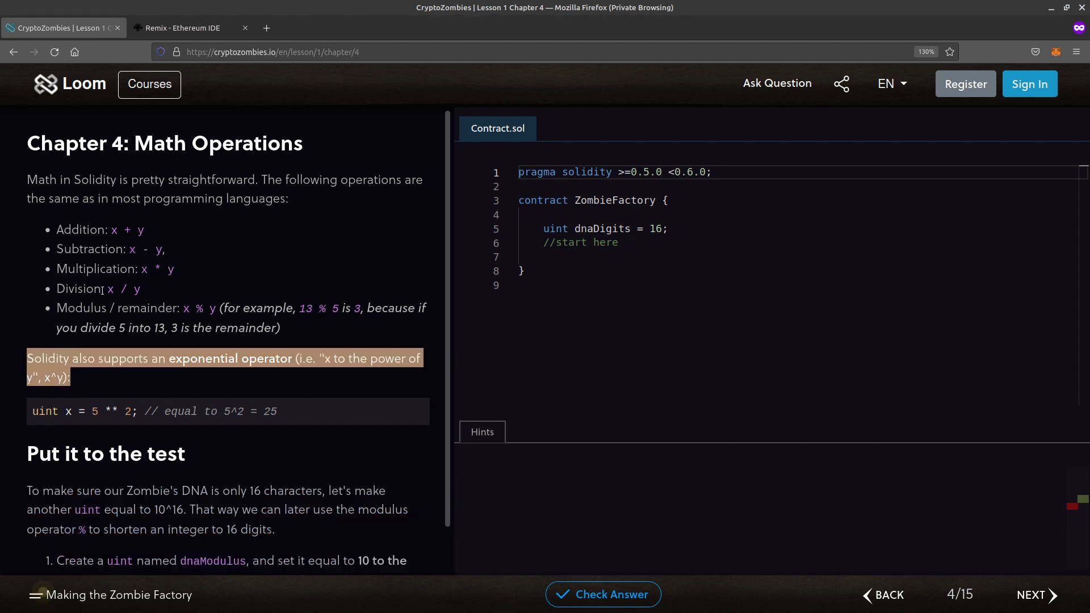
{"action": "mouse_move", "coordinate": [152, 294]}
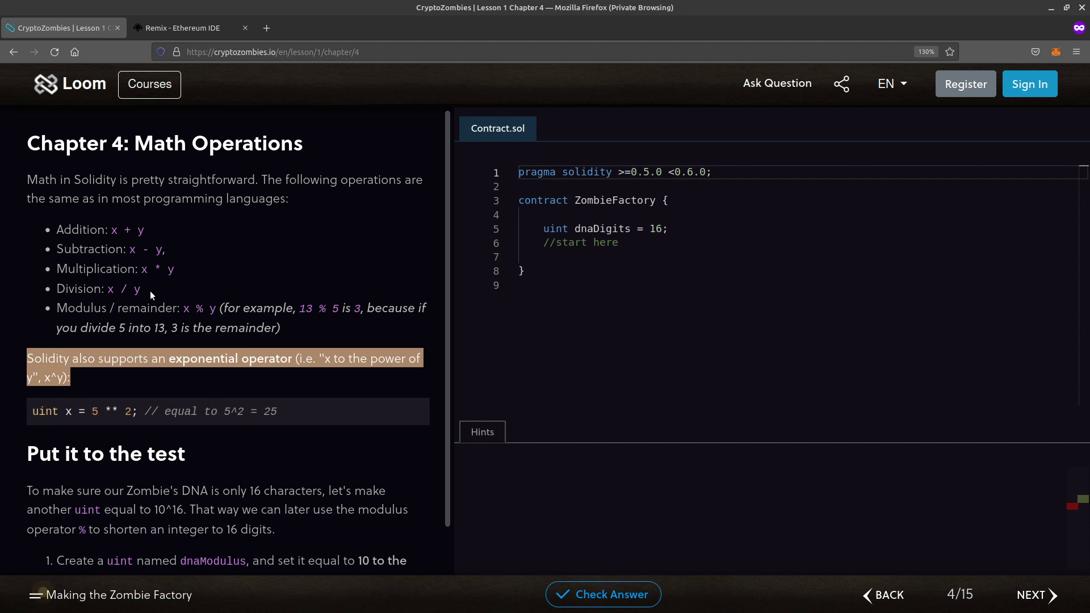
{"action": "mouse_move", "coordinate": [145, 291]}
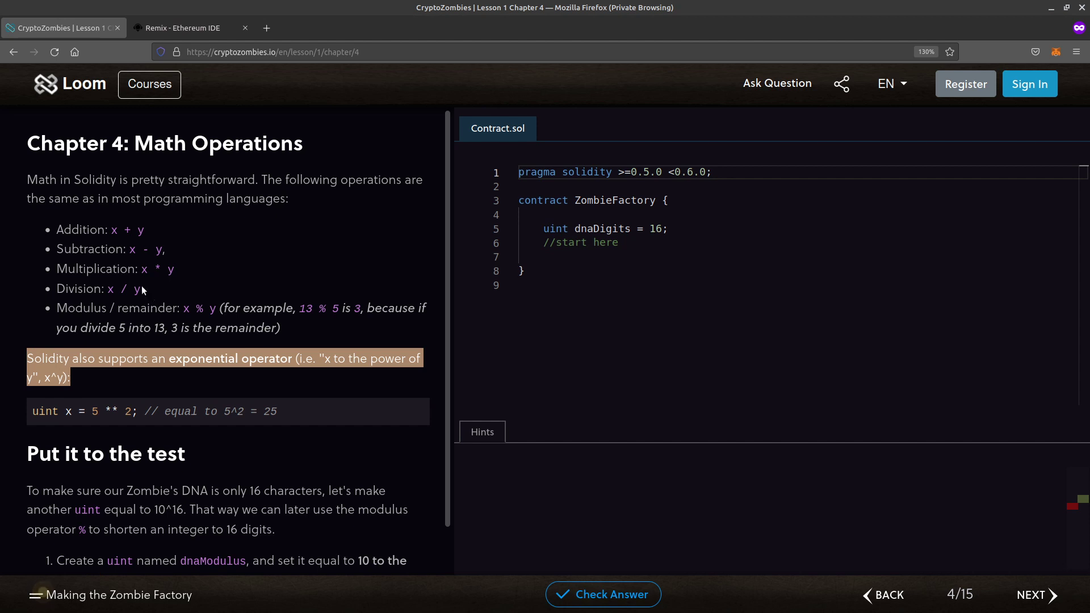